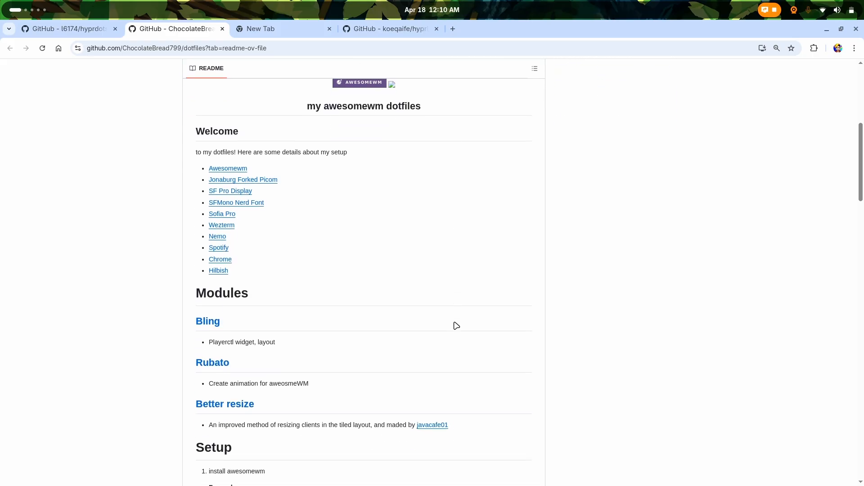
Scroll the README past the Keyboard table and Gallery images to the Rices and Special Thanks lists.
scroll(down, 3)
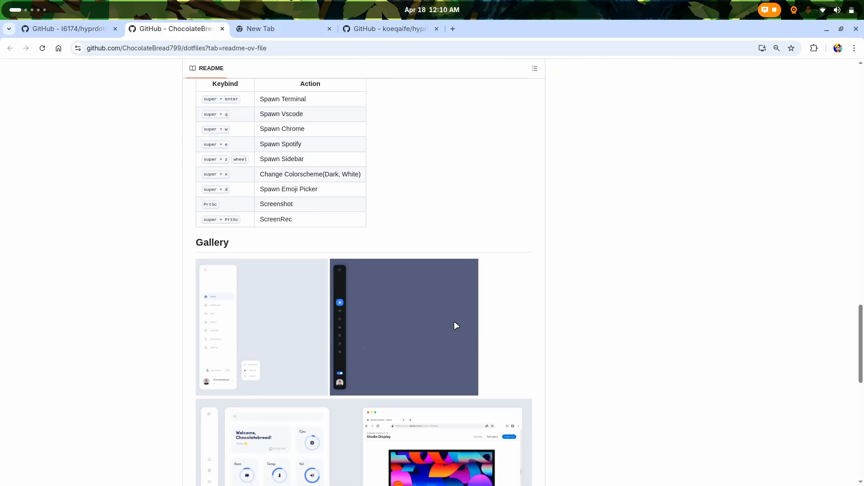
scroll(down, 3)
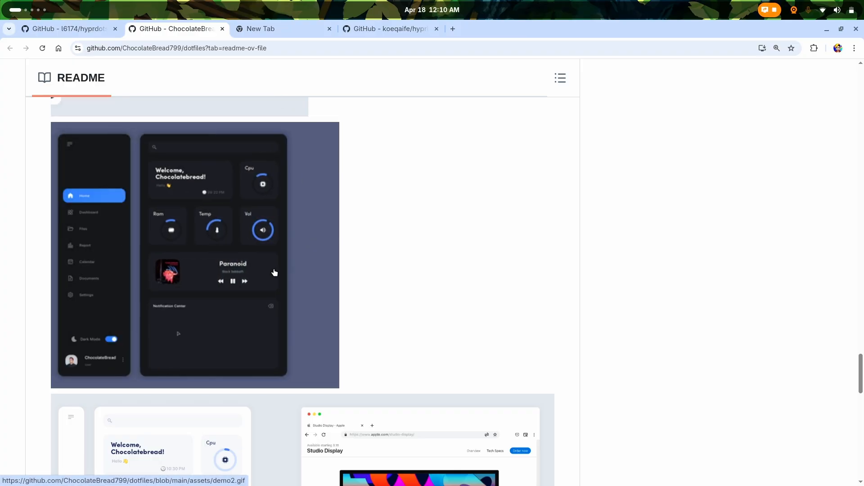
scroll(down, 3)
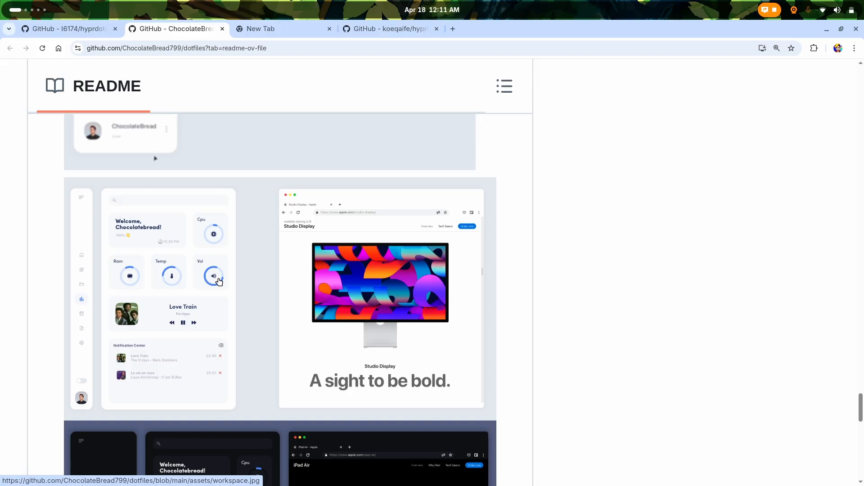
scroll(down, 3)
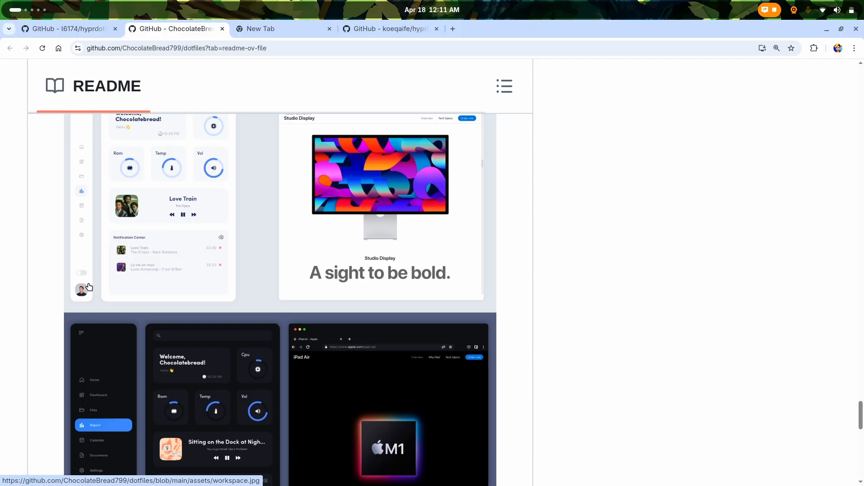
scroll(down, 3)
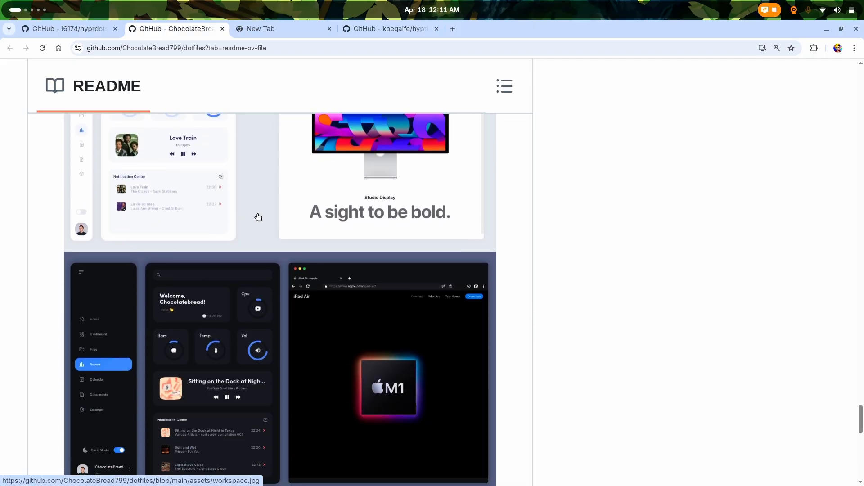
scroll(down, 3)
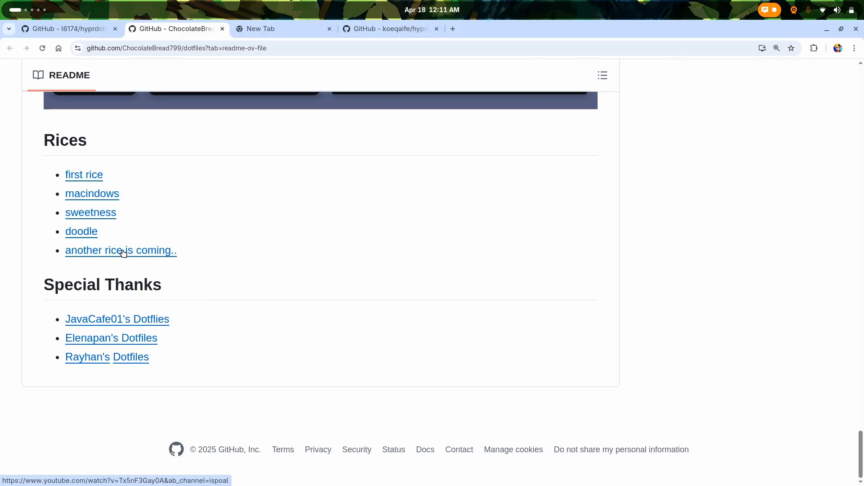
Follow the 'another rice is coming' link, then close the Habibi Cat YouTube video it opened.
click(121, 250)
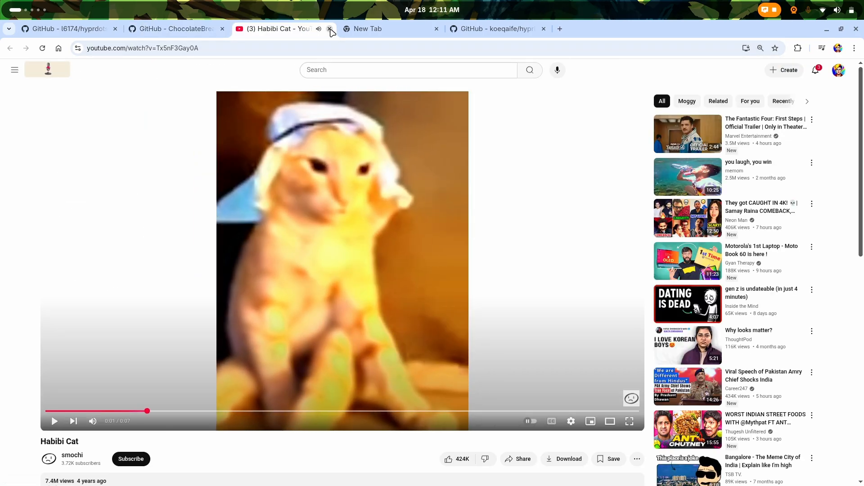
click(329, 29)
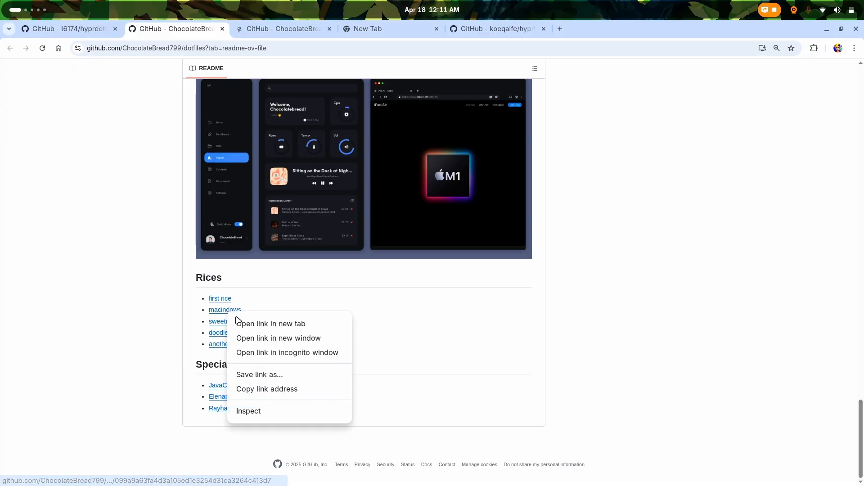
Open an older rice link in a new tab and scroll through its README screenshots.
click(271, 323)
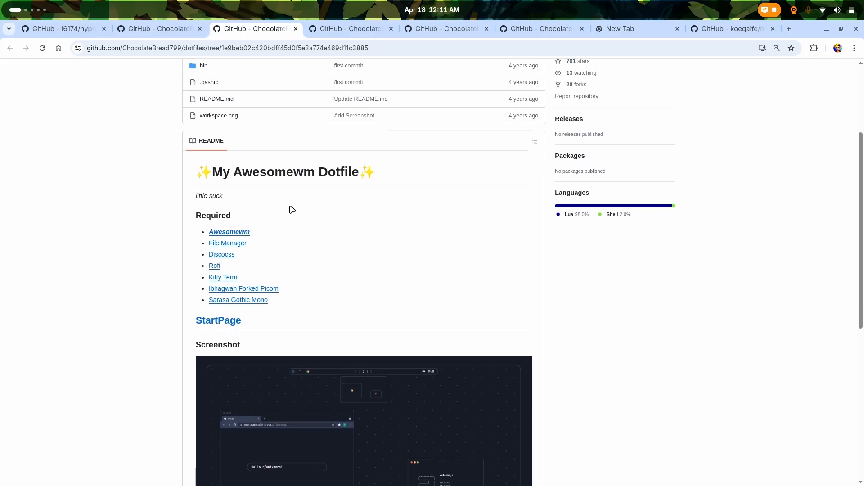
scroll(down, 3)
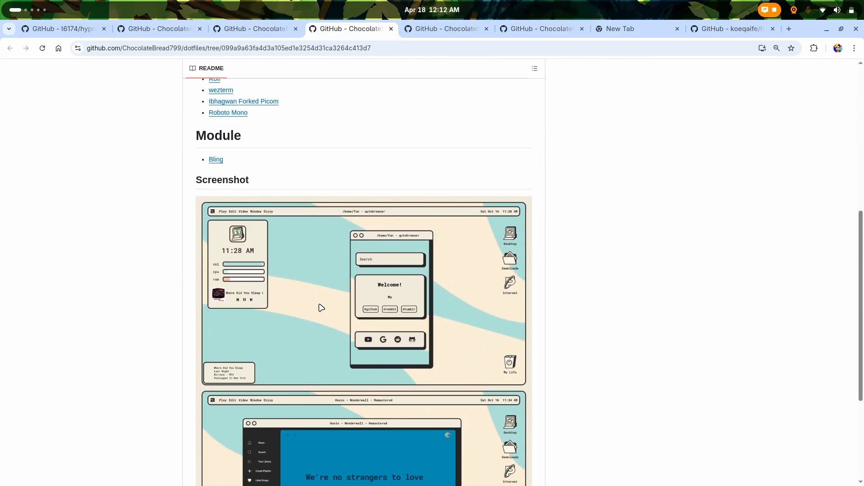
scroll(down, 3)
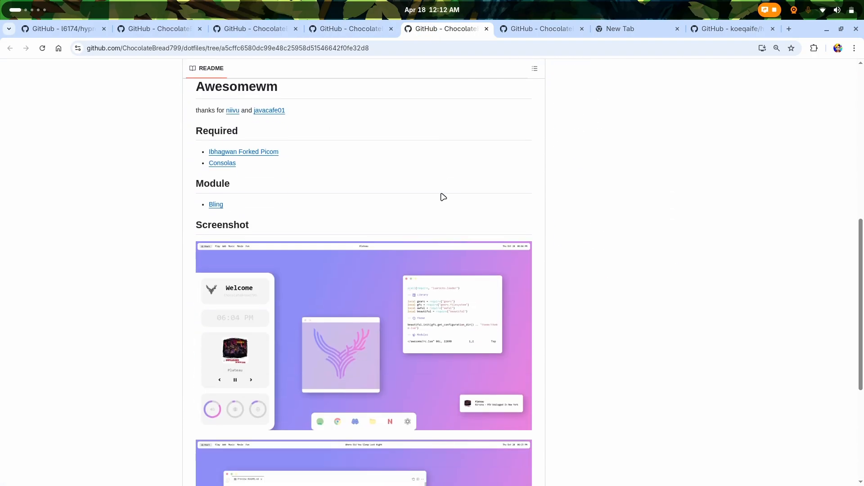
scroll(down, 3)
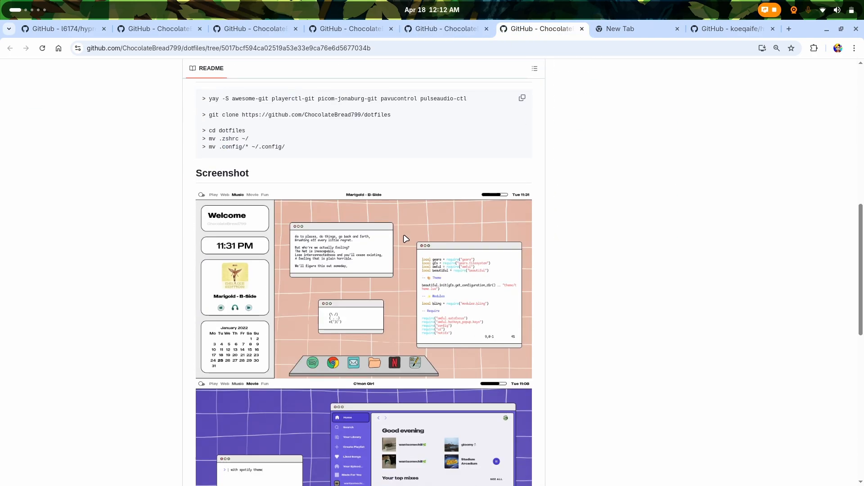
scroll(down, 3)
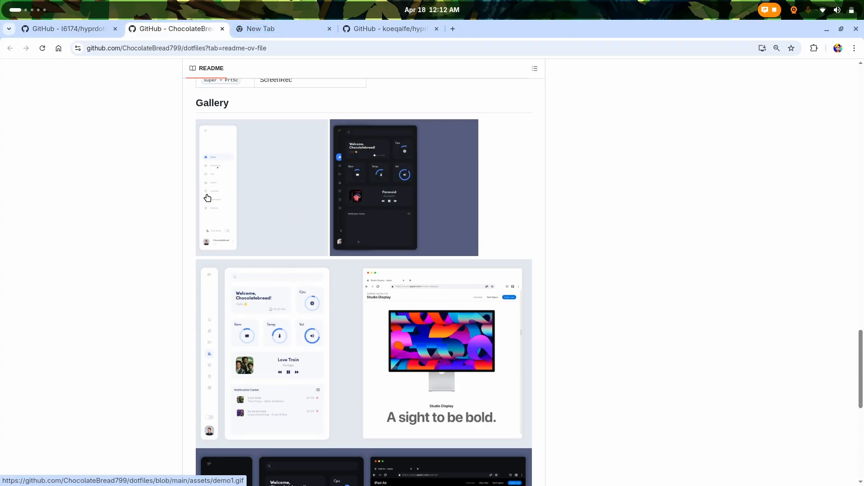
Open the second and third Special Thanks dotfiles links in new tabs and view Elenapan's repo.
scroll(down, 3)
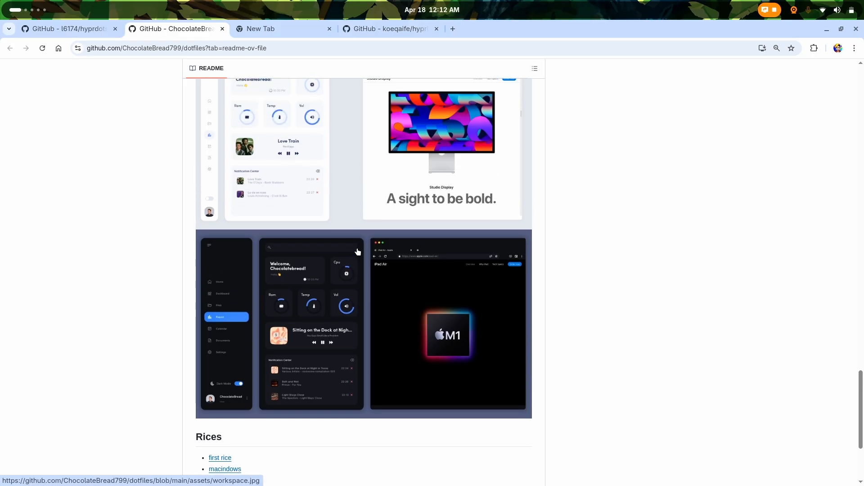
scroll(down, 3)
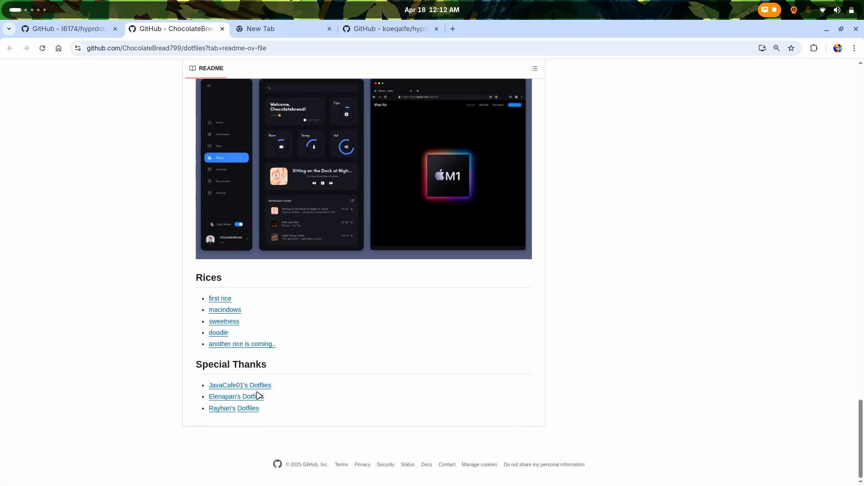
right_click(239, 386)
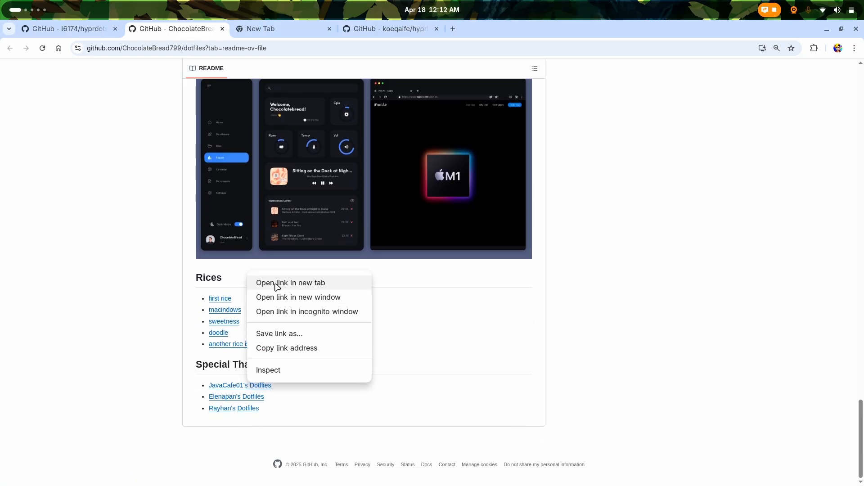
click(291, 283)
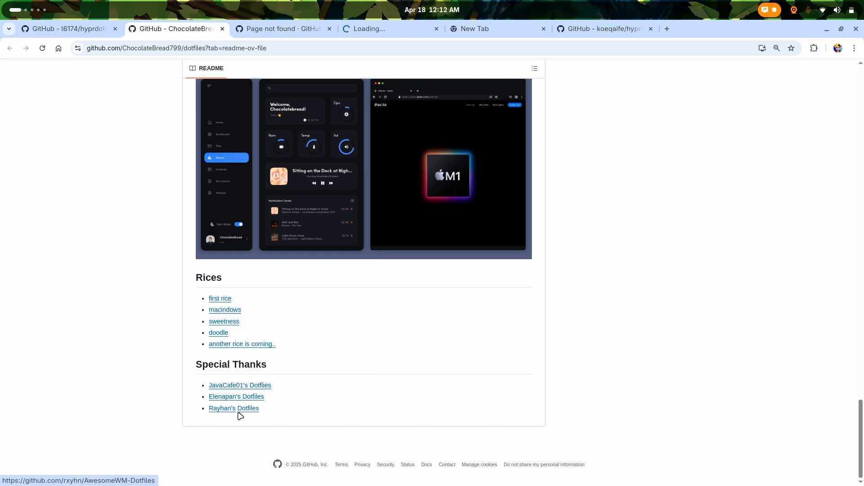
click(236, 396)
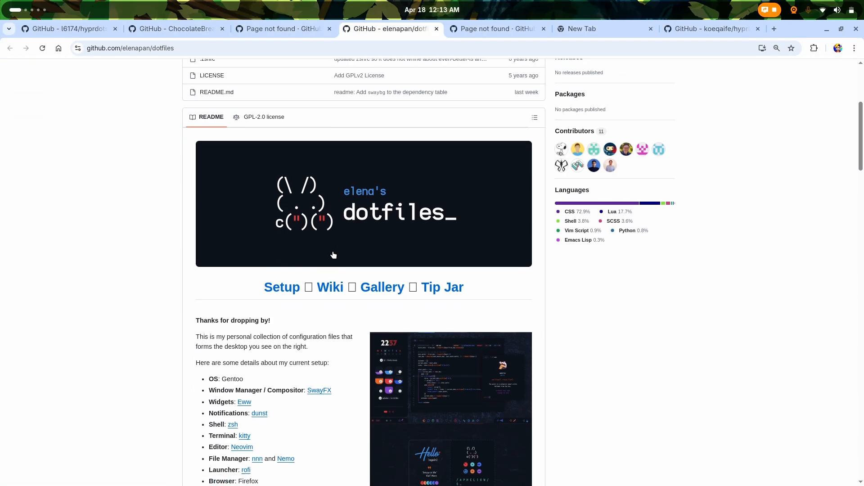
scroll(down, 3)
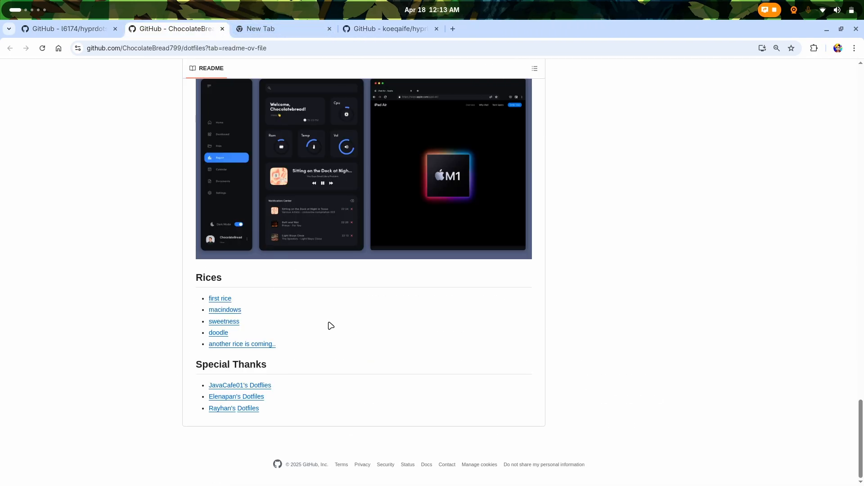
Scroll the README past setup steps, spicetify colorschemes and keyboard table to the Gallery.
scroll(down, 3)
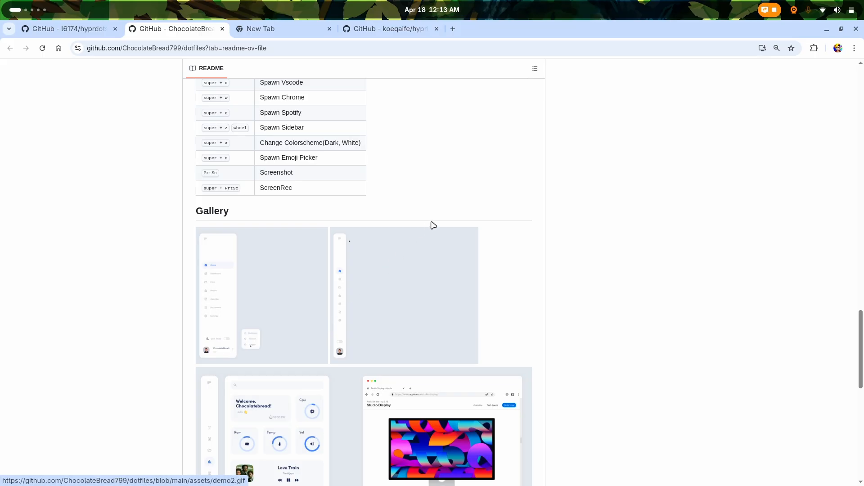
scroll(up, 3)
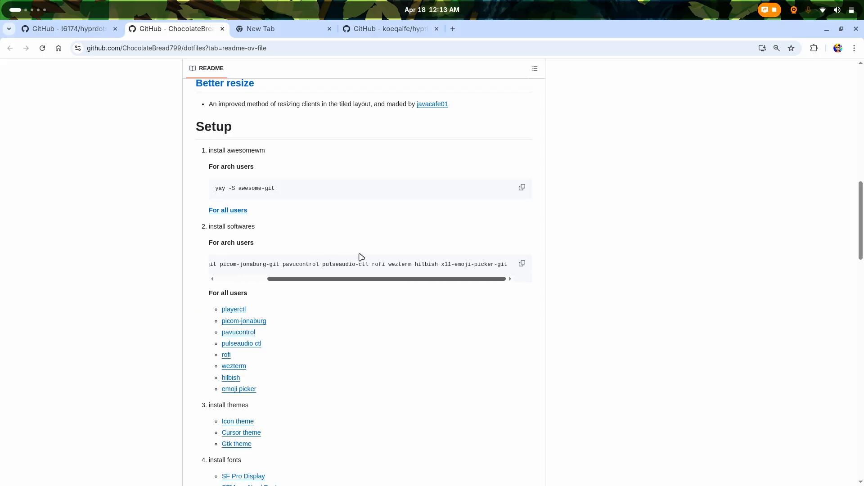
scroll(down, 3)
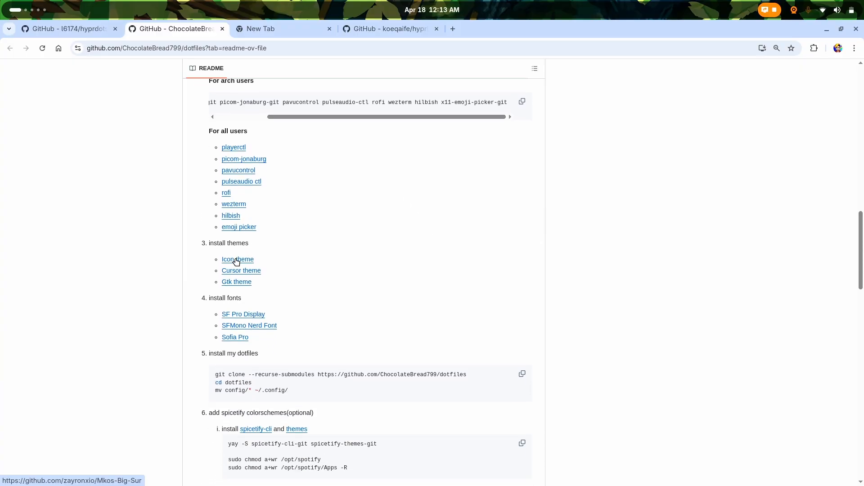
mouse_move(278, 249)
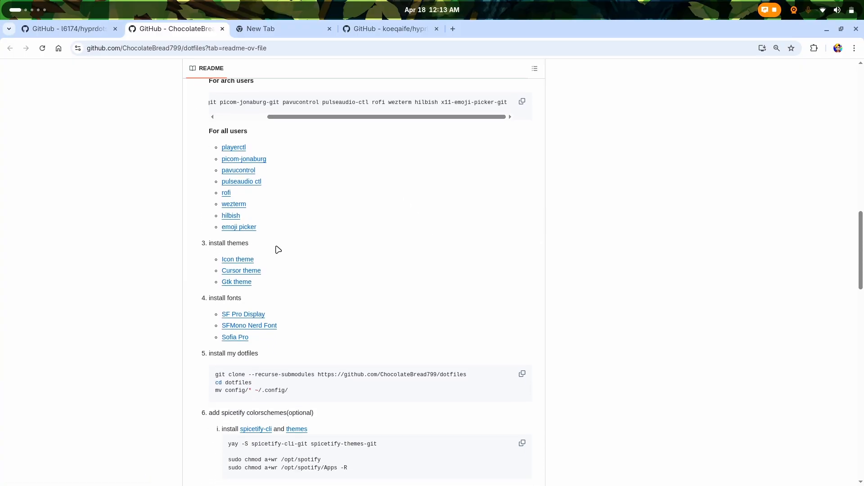
mouse_move(259, 343)
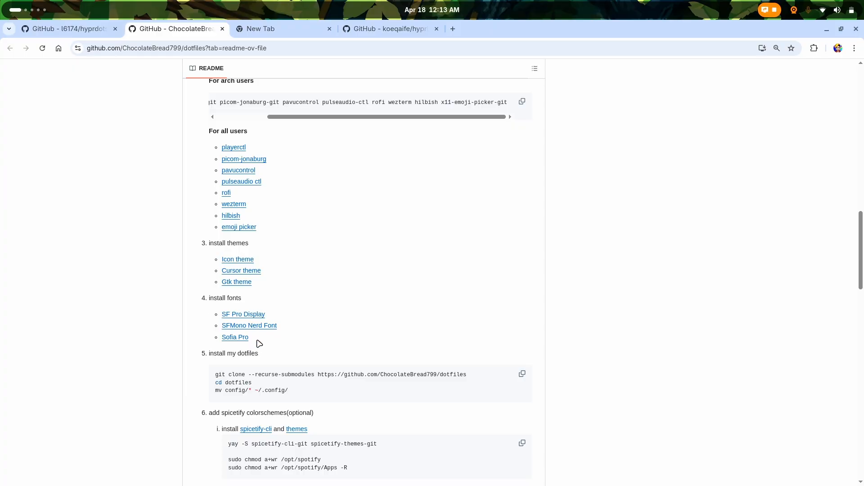
scroll(down, 3)
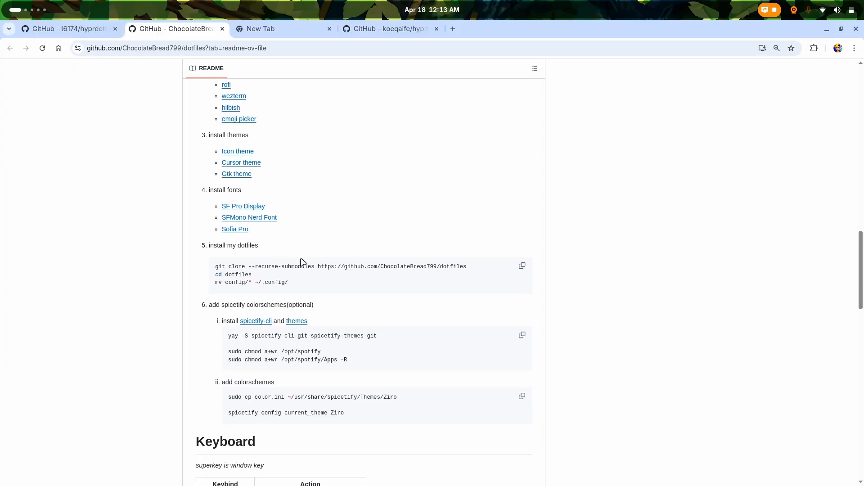
scroll(down, 3)
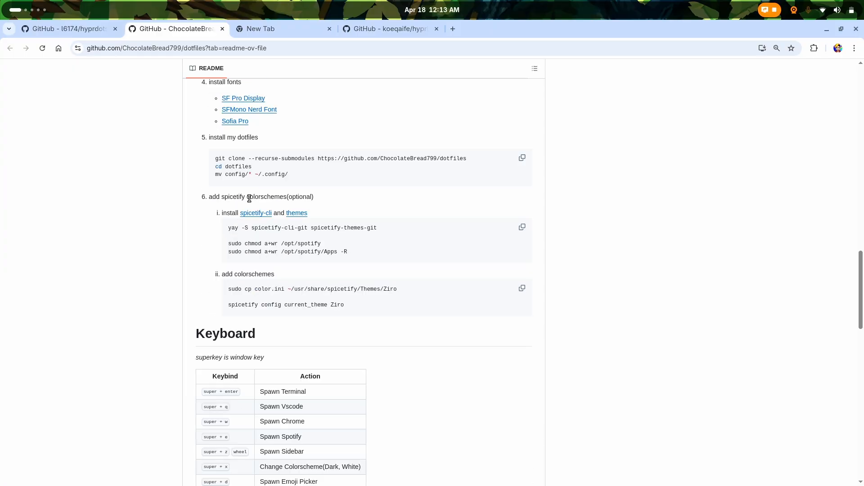
scroll(down, 3)
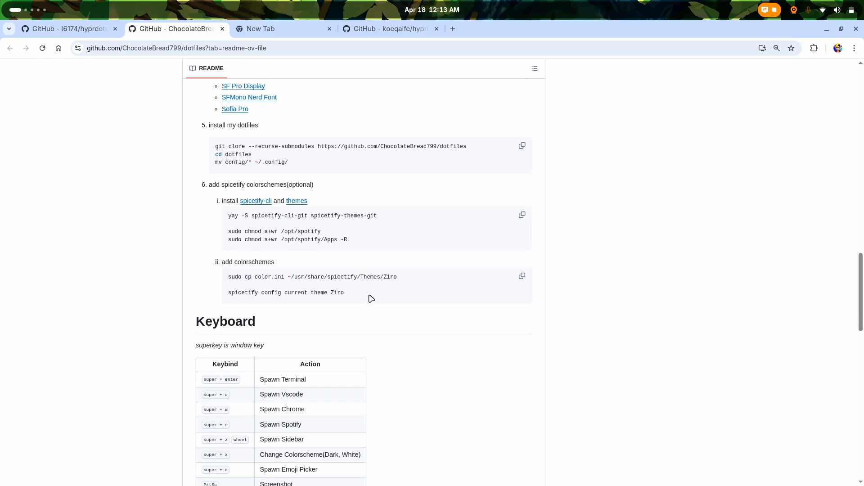
scroll(down, 3)
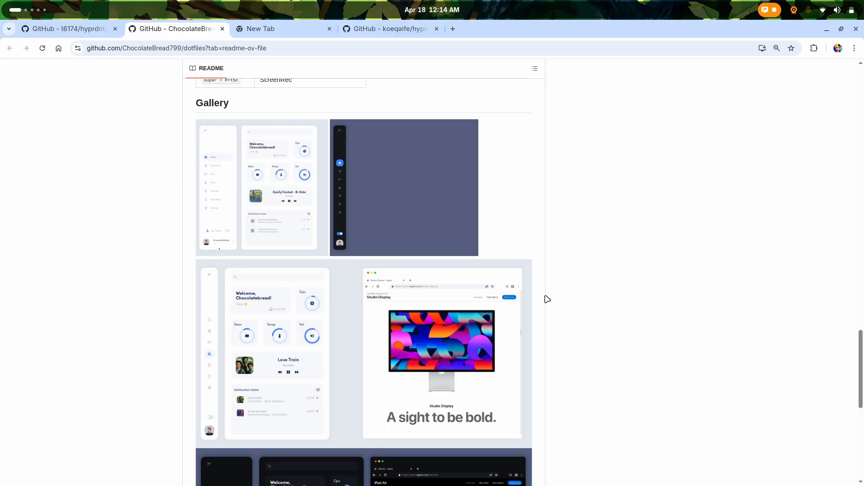
Scroll through the full-size workspace.jpg showing the light and dark dashboards.
scroll(down, 3)
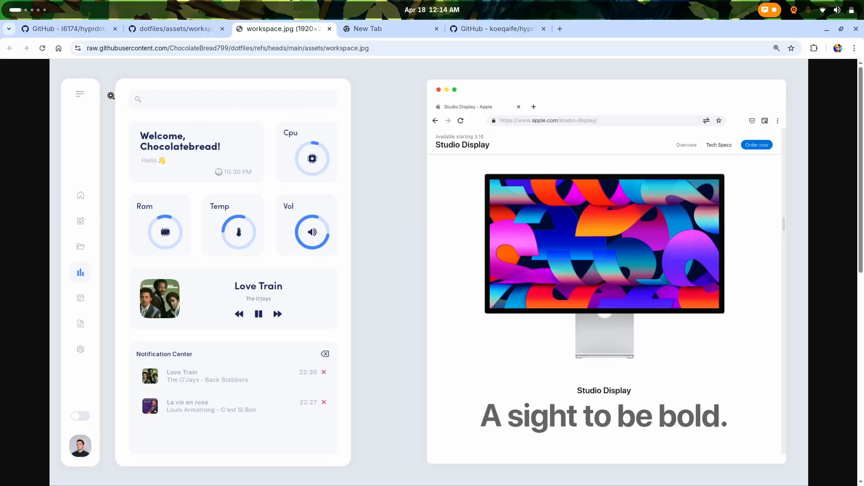
mouse_move(470, 109)
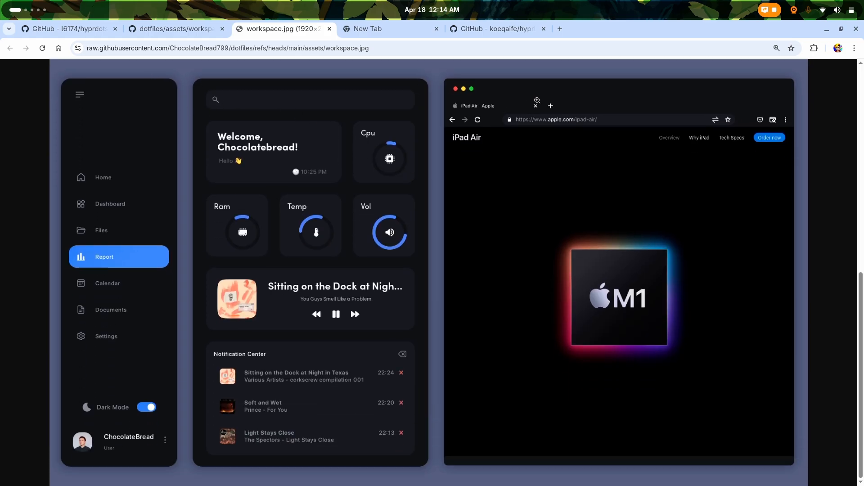
scroll(down, 3)
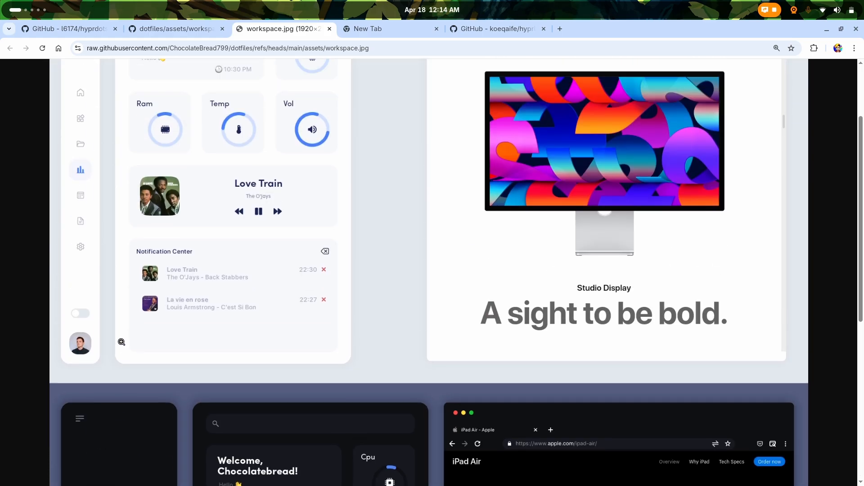
scroll(down, 3)
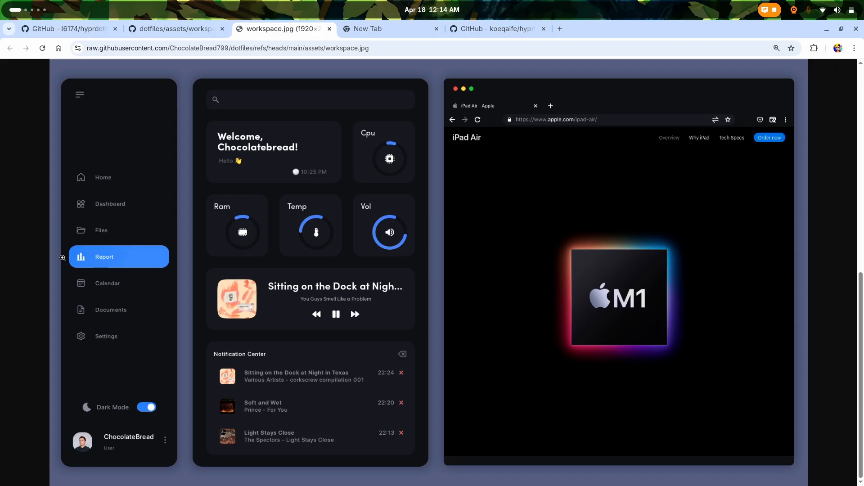
mouse_move(185, 208)
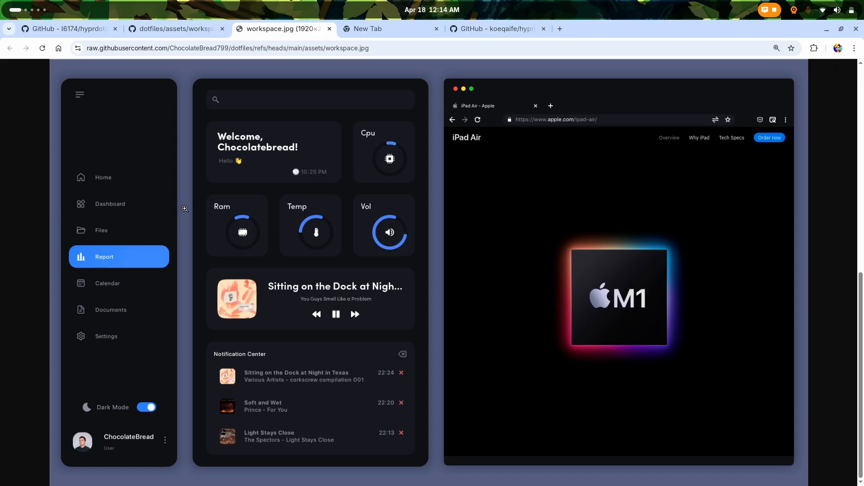
mouse_move(124, 342)
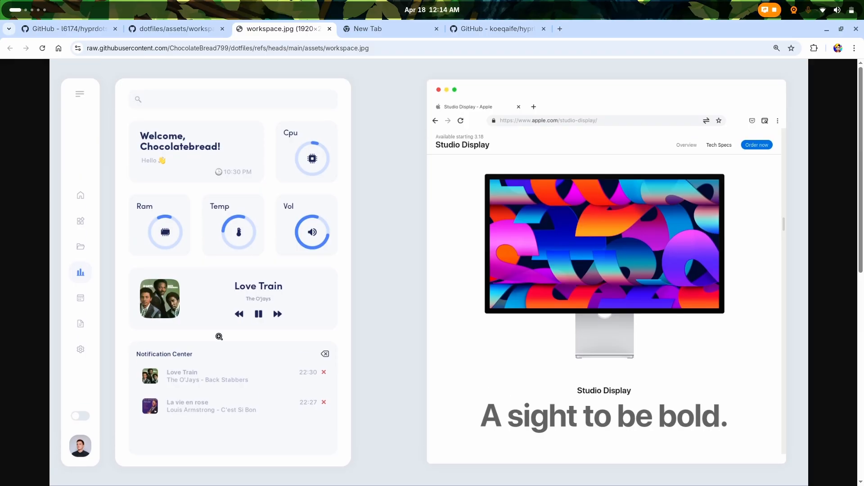
mouse_move(166, 145)
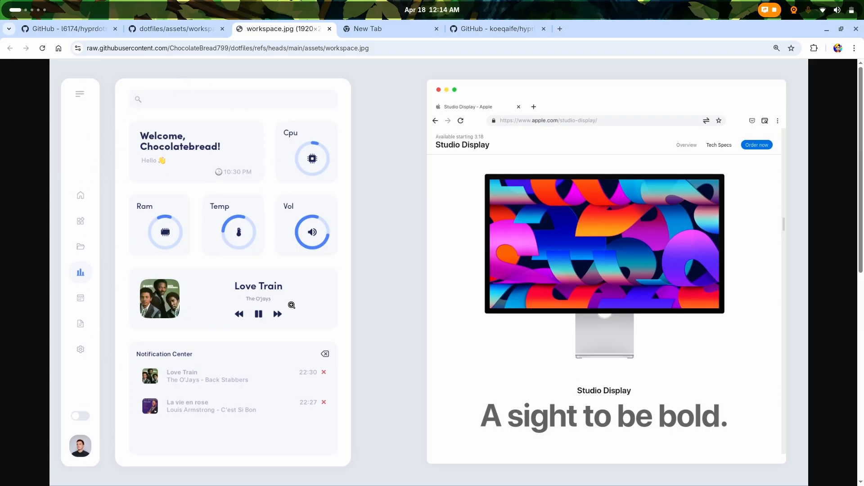
mouse_move(271, 159)
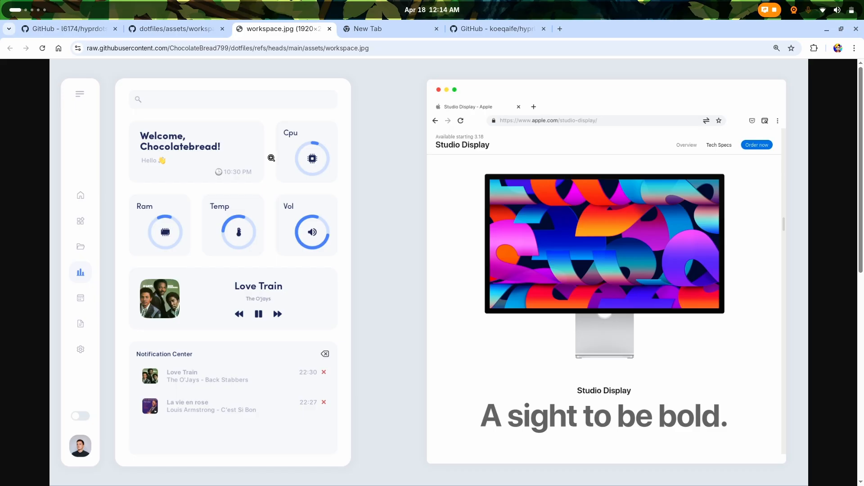
mouse_move(252, 198)
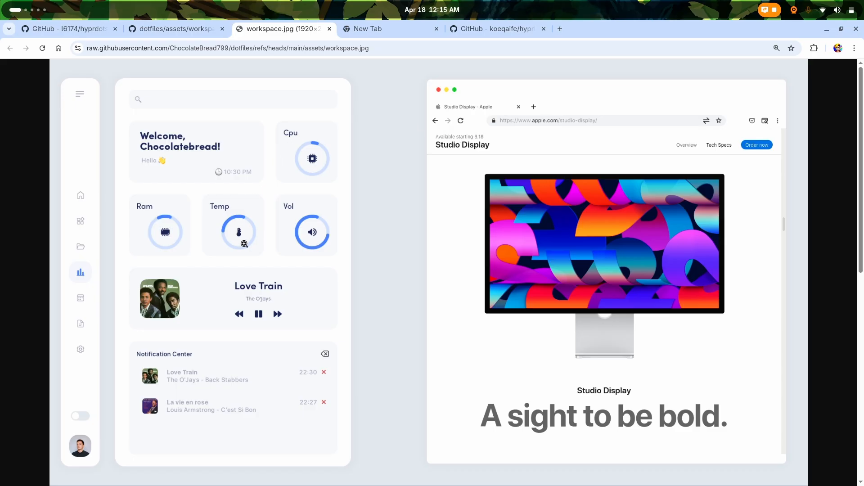
mouse_move(279, 223)
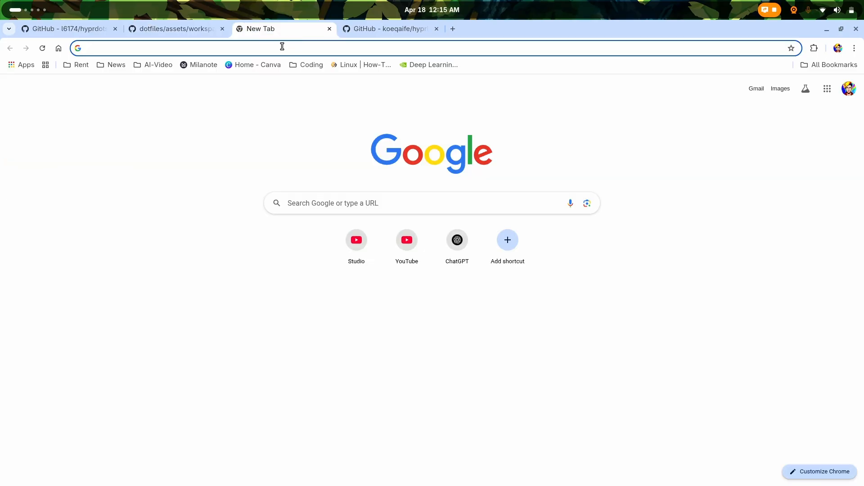
Search Google for 'intimidating meaning', read the definition and close the results.
text(intimidating meaning)
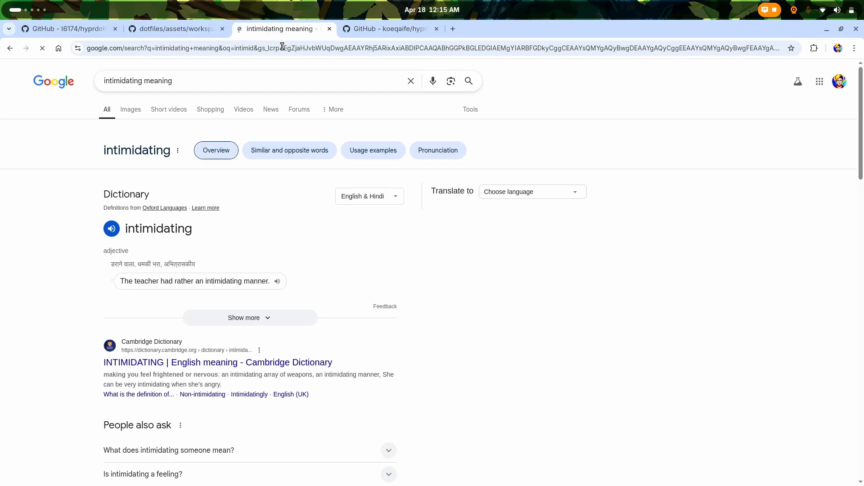
click(250, 317)
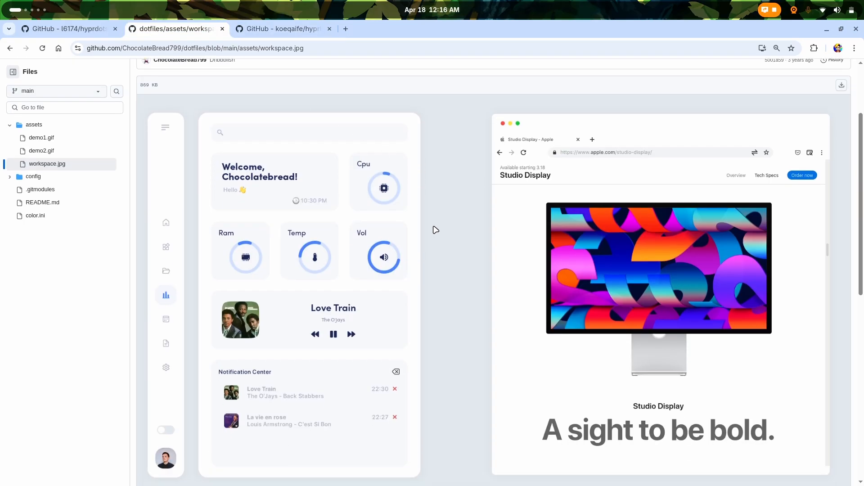
mouse_move(356, 280)
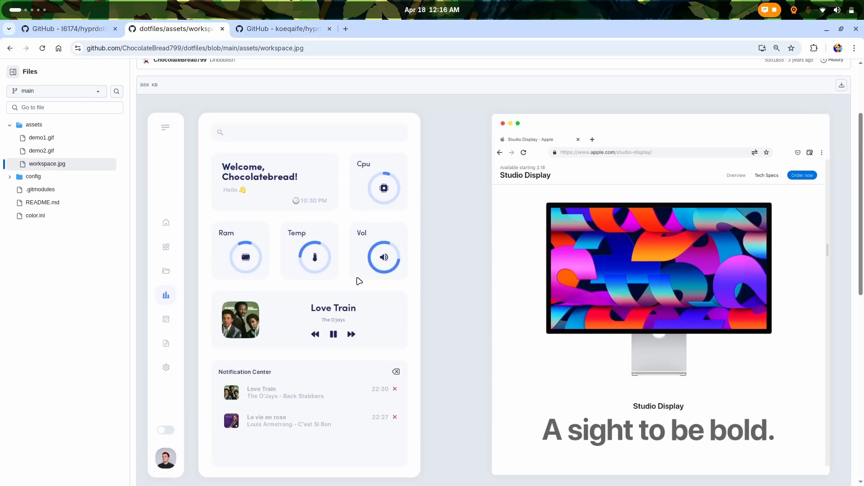
Close the workspace.jpg file page and start scrolling the Hyprland Material You README.
scroll(down, 3)
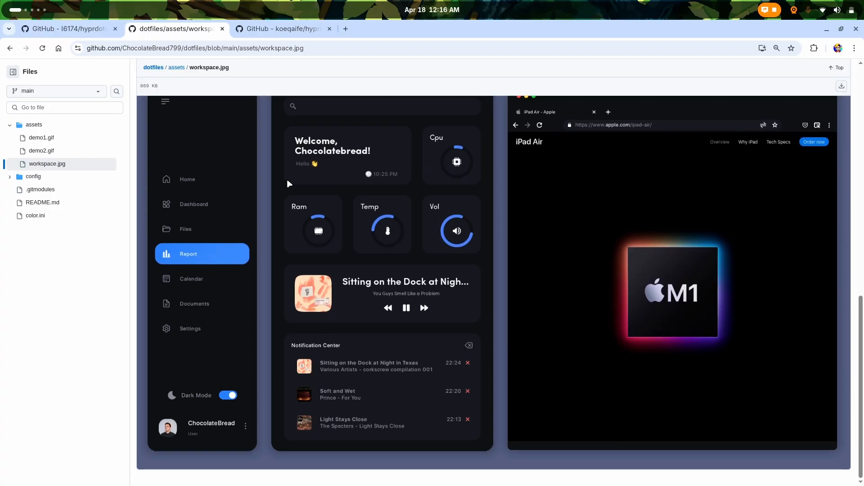
mouse_move(493, 239)
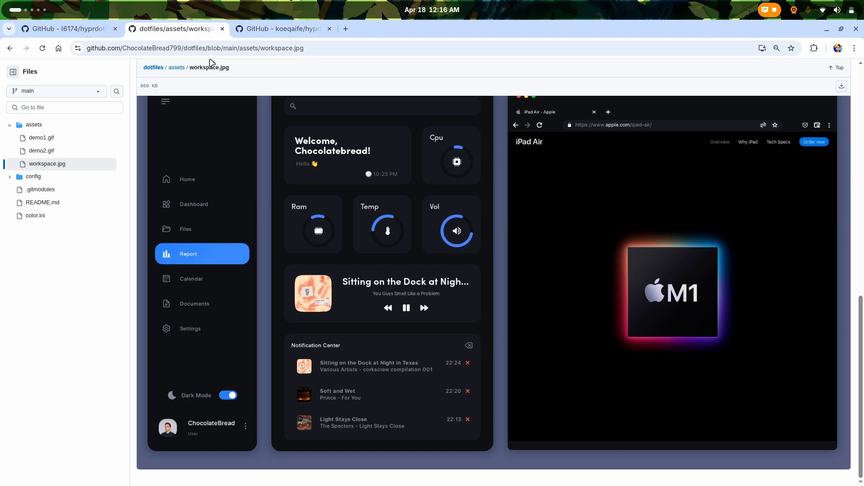
click(177, 29)
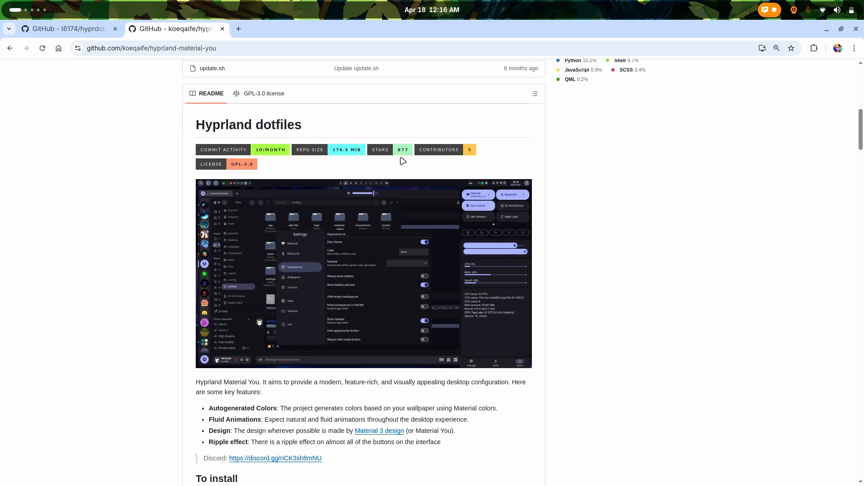
scroll(up, 3)
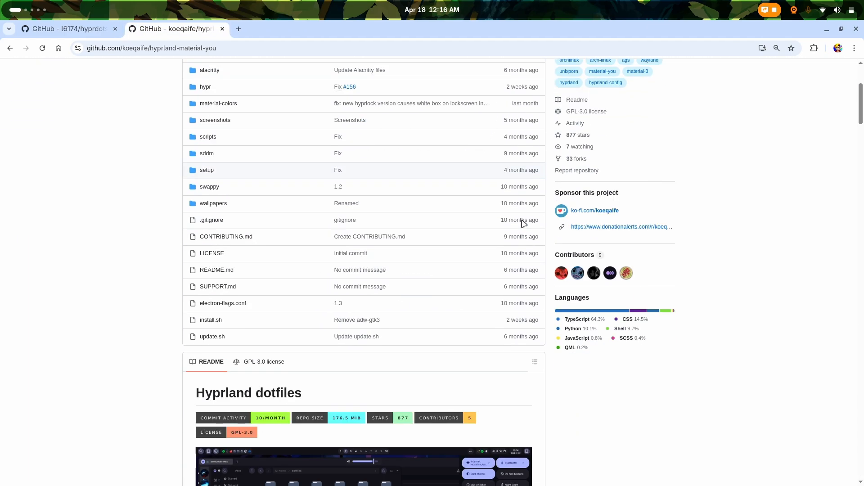
scroll(down, 3)
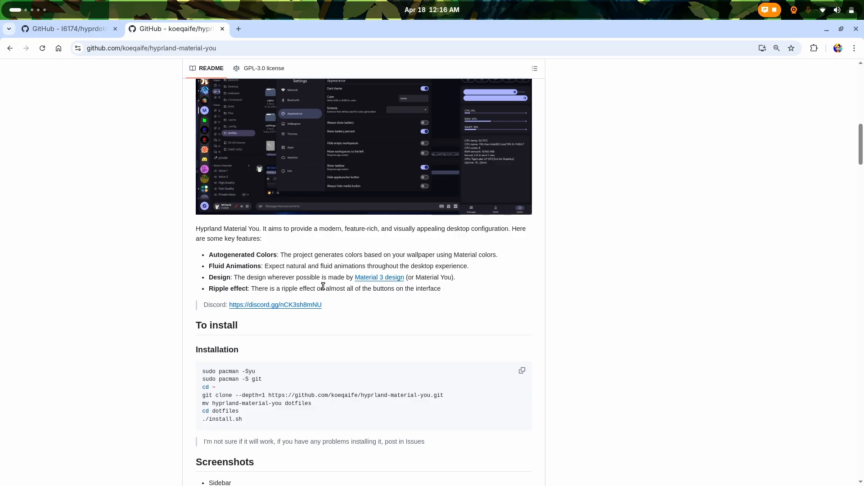
Scroll further through the README screenshots down to the hyprdots screenshots.
scroll(up, 3)
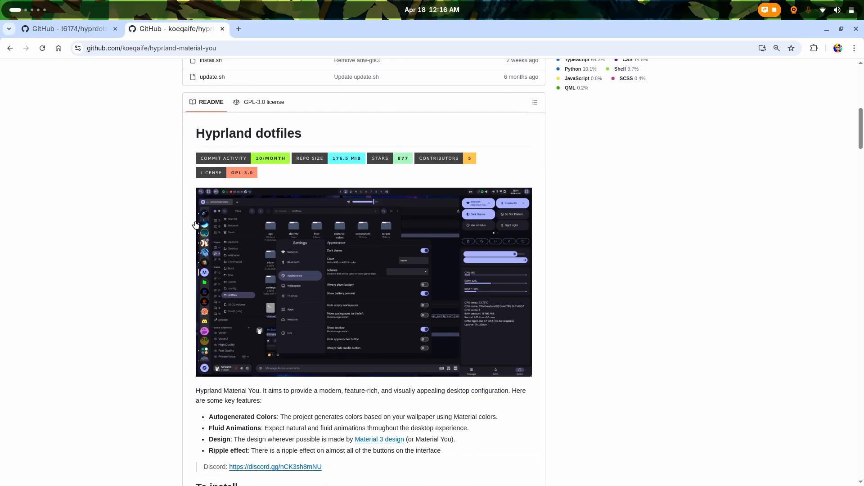
scroll(down, 3)
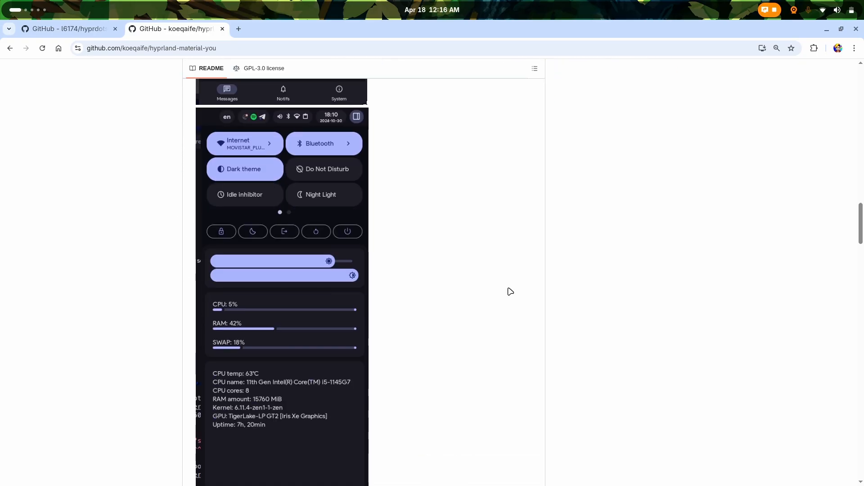
scroll(down, 3)
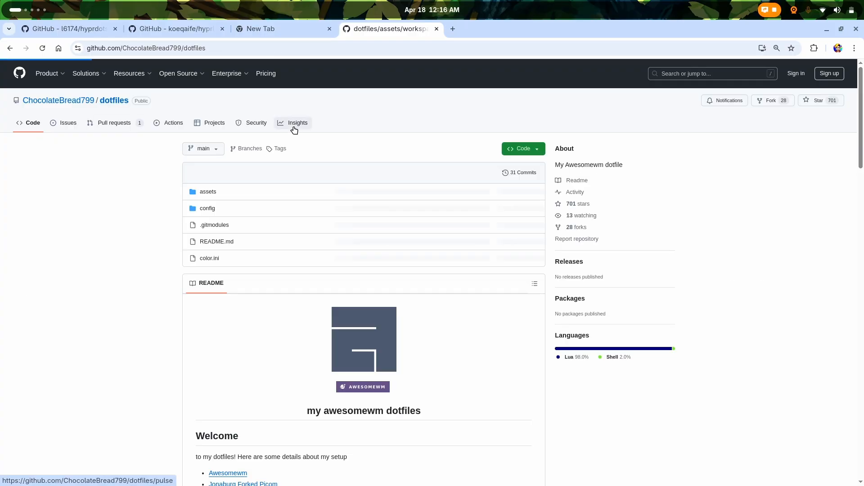
scroll(down, 3)
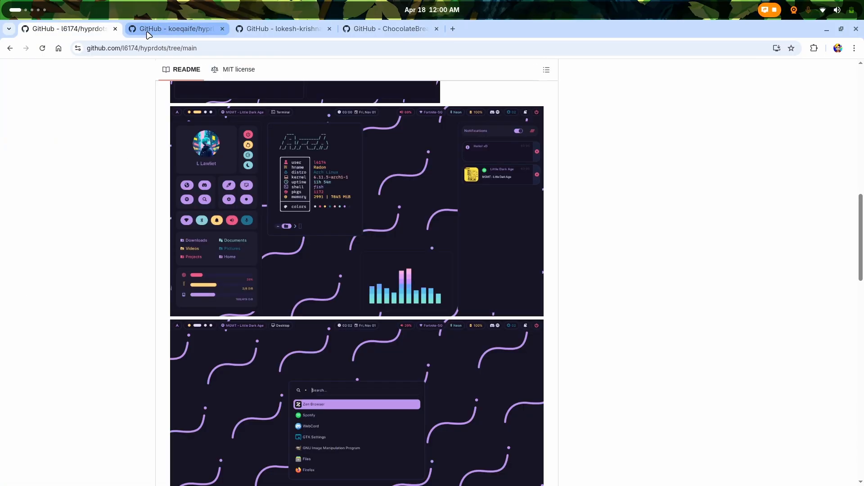
Switch between the Hyprland Material You and hyprdots tabs, view preview2.png and return to the hyprdots overview.
click(175, 28)
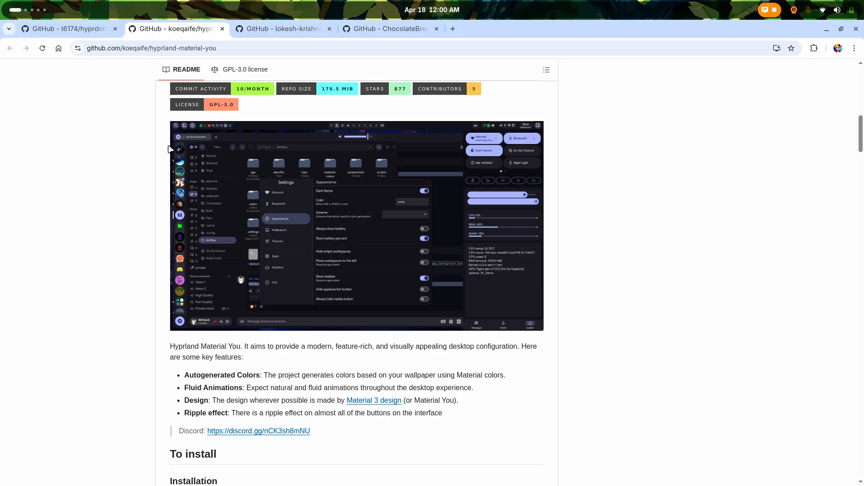
click(66, 28)
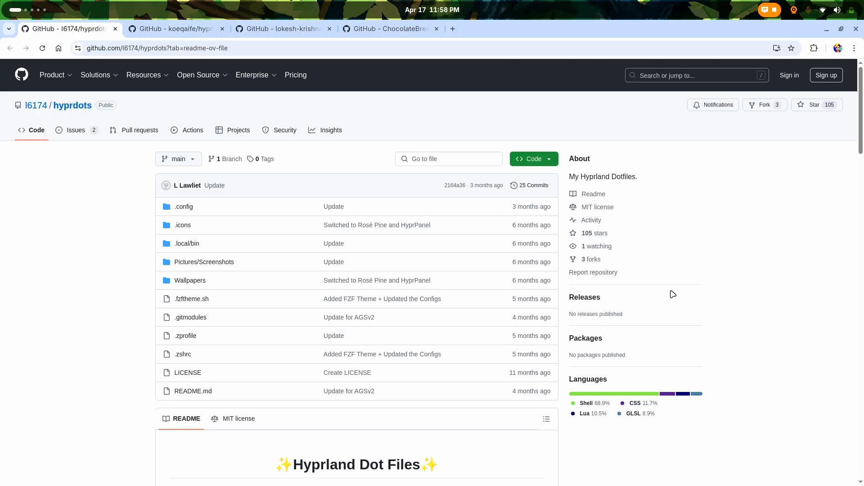
scroll(down, 3)
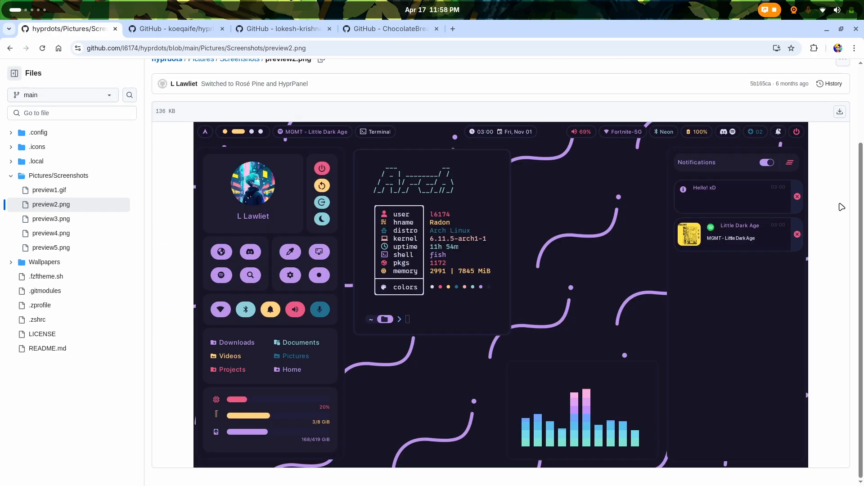
mouse_move(488, 150)
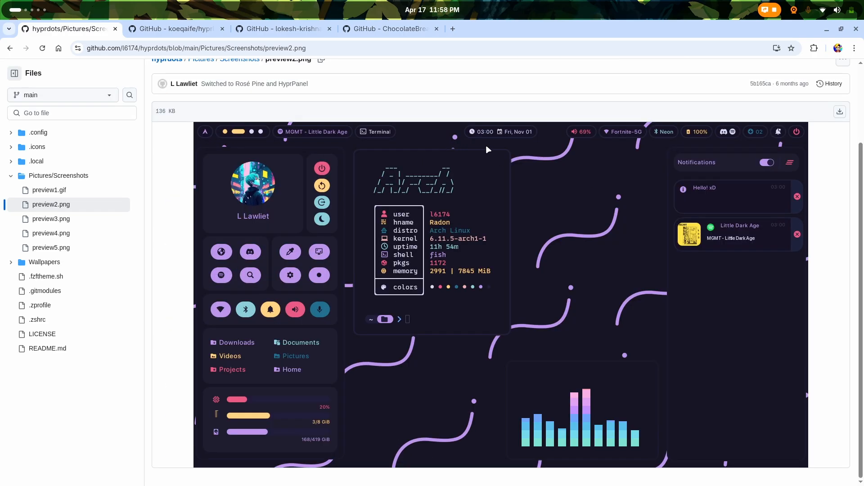
mouse_move(822, 150)
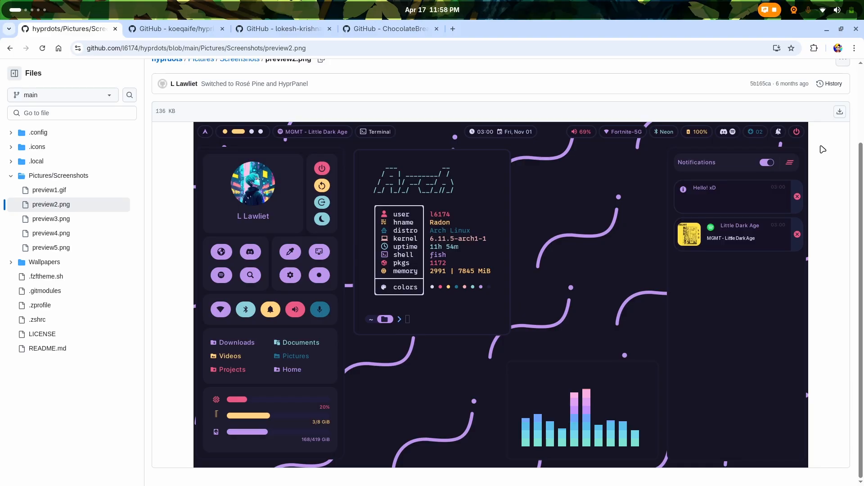
mouse_move(489, 288)
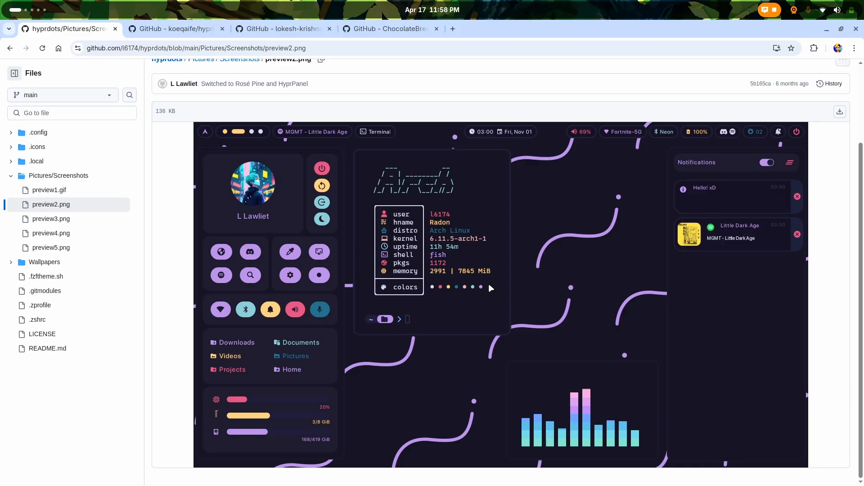
mouse_move(491, 286)
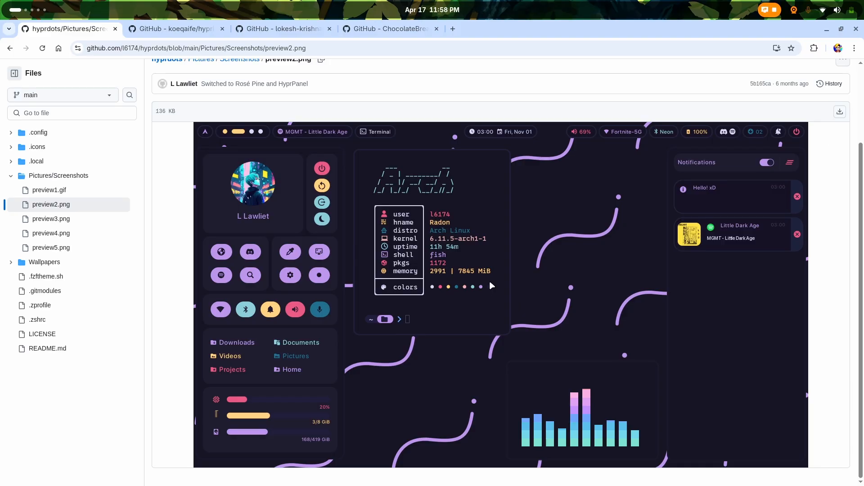
mouse_move(588, 72)
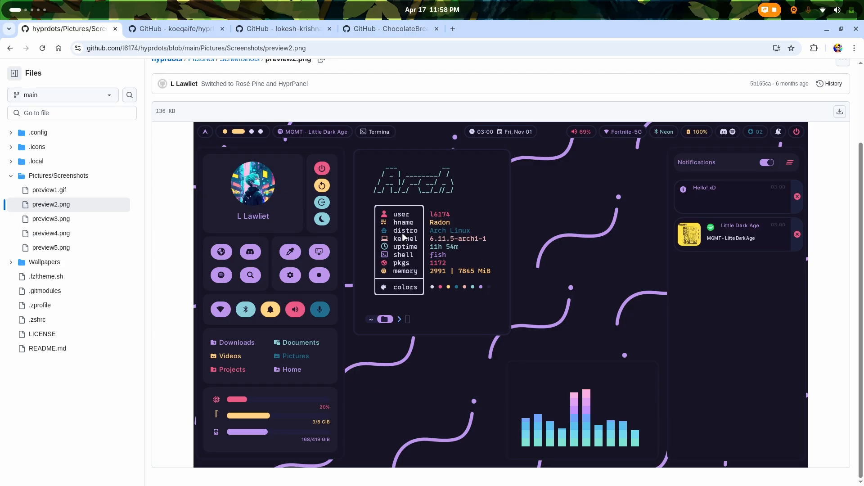
click(49, 190)
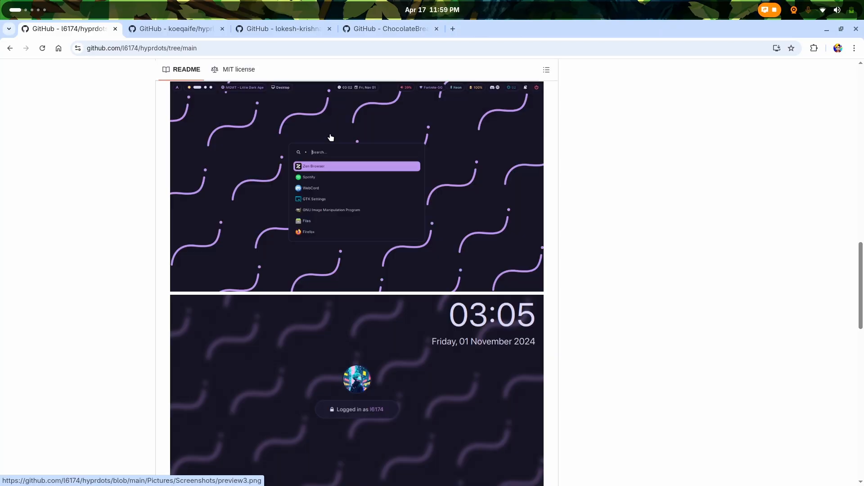
mouse_move(570, 171)
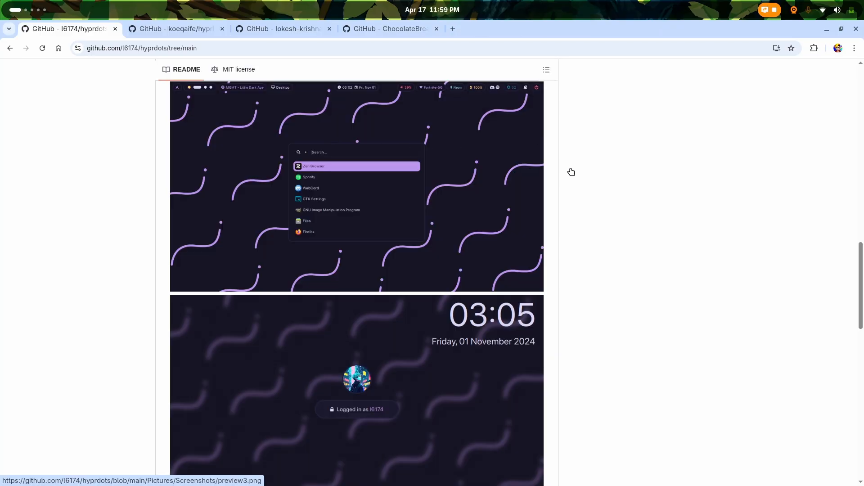
Scroll the hyprdots README through its Contents, HyprPanel install steps and TODO.
scroll(down, 3)
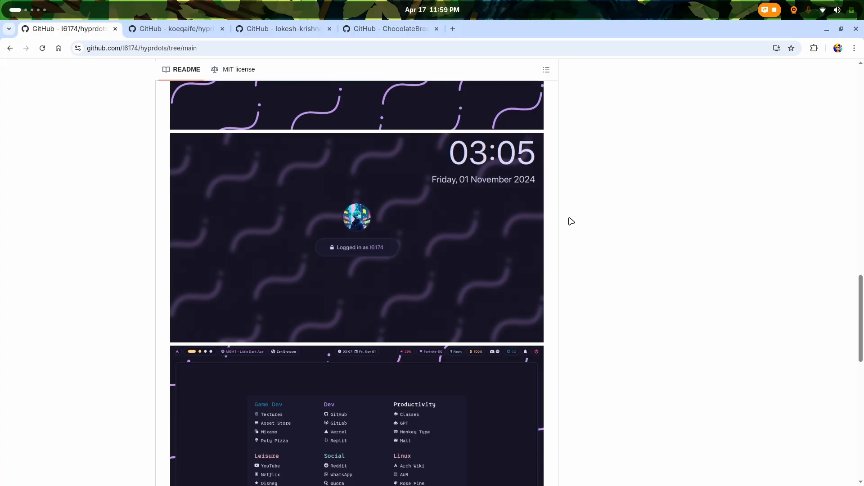
scroll(down, 3)
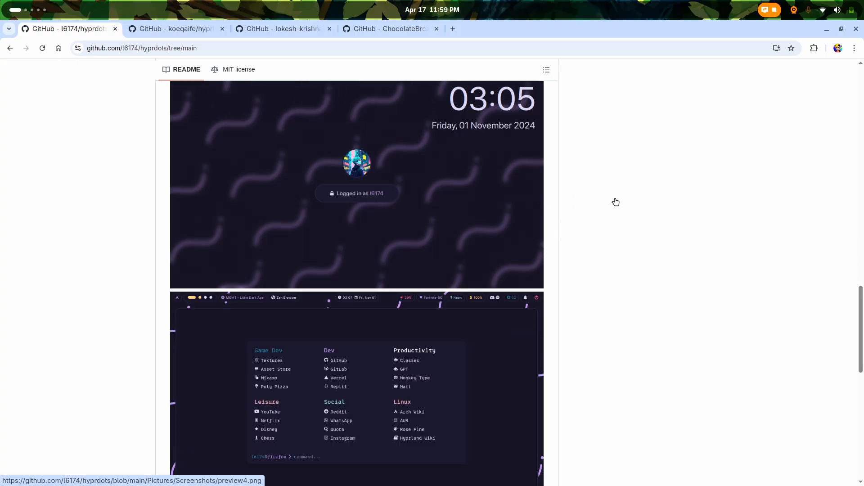
scroll(down, 3)
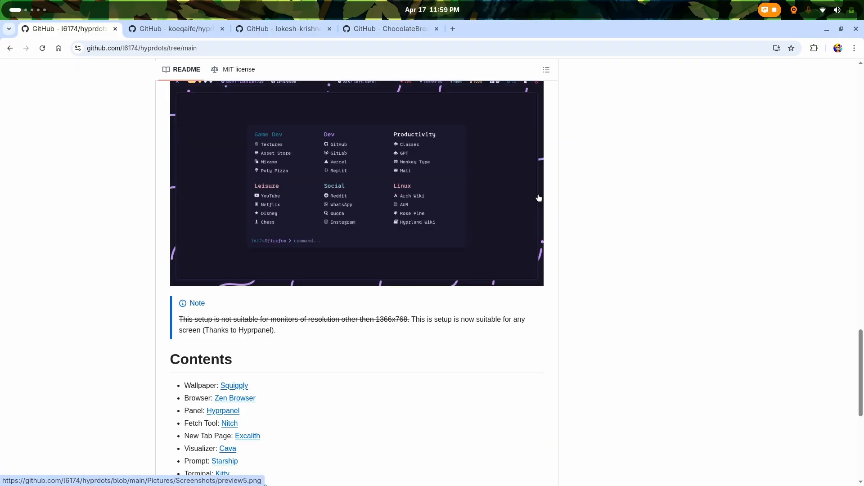
scroll(down, 3)
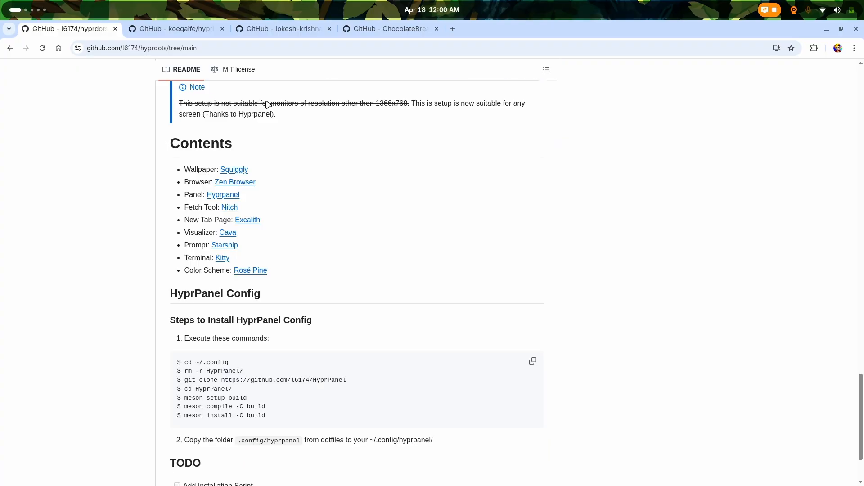
drag(178, 102, 339, 102)
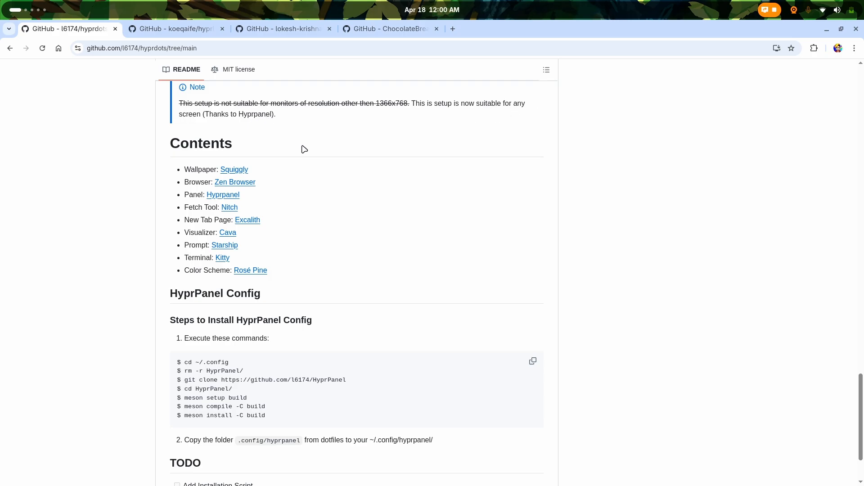
scroll(down, 3)
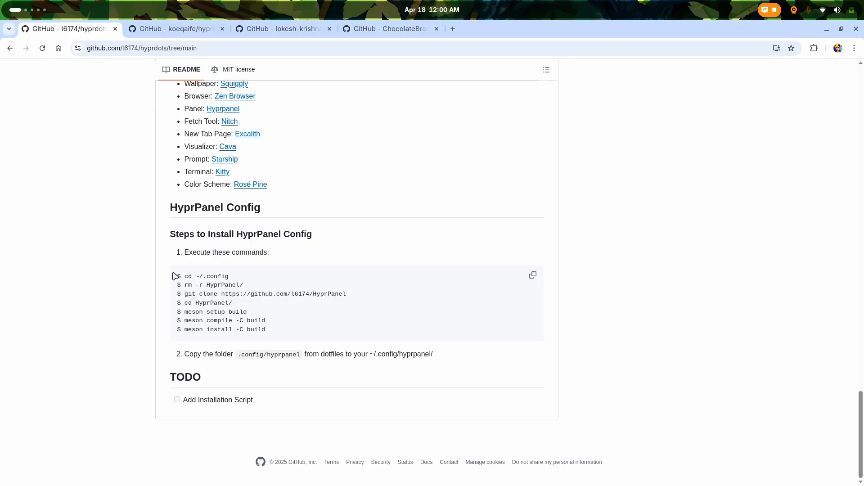
mouse_move(313, 345)
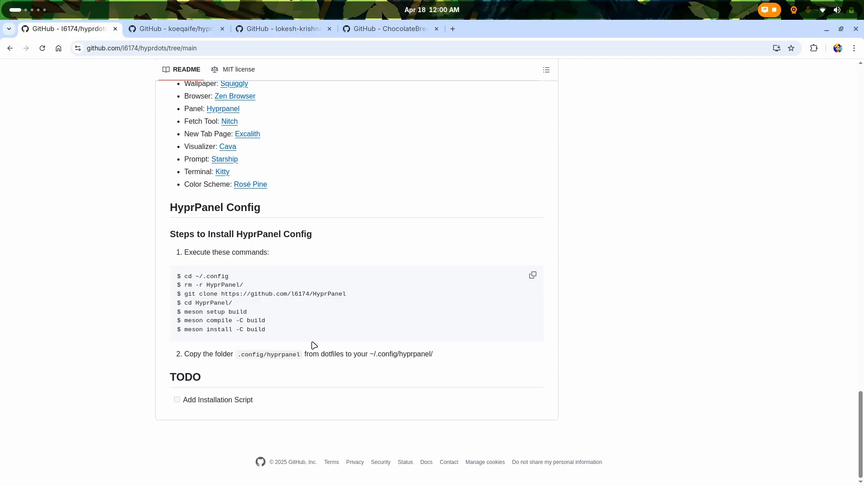
mouse_move(400, 269)
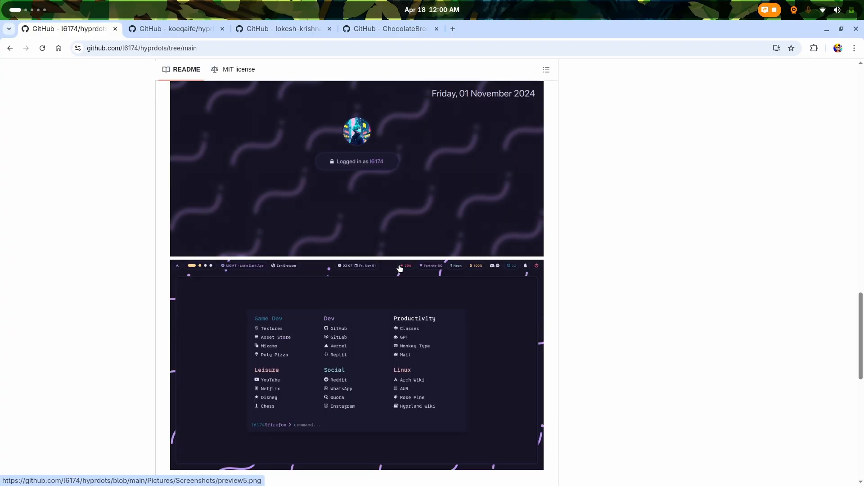
scroll(down, 3)
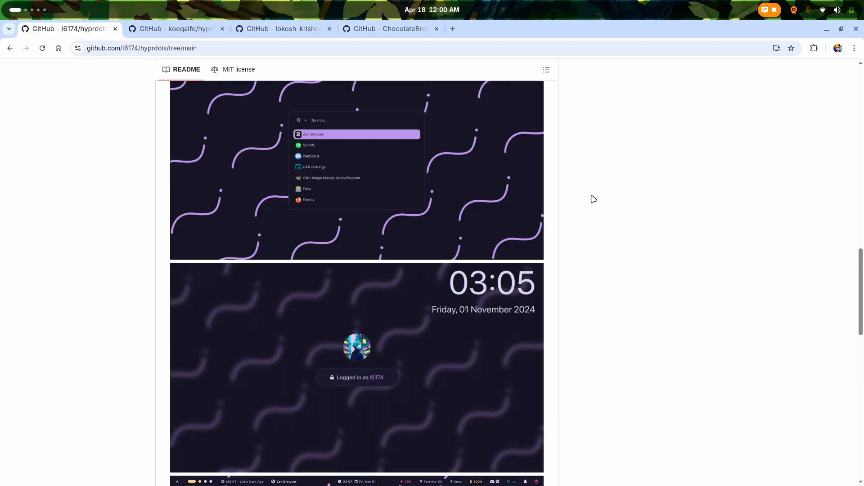
mouse_move(438, 222)
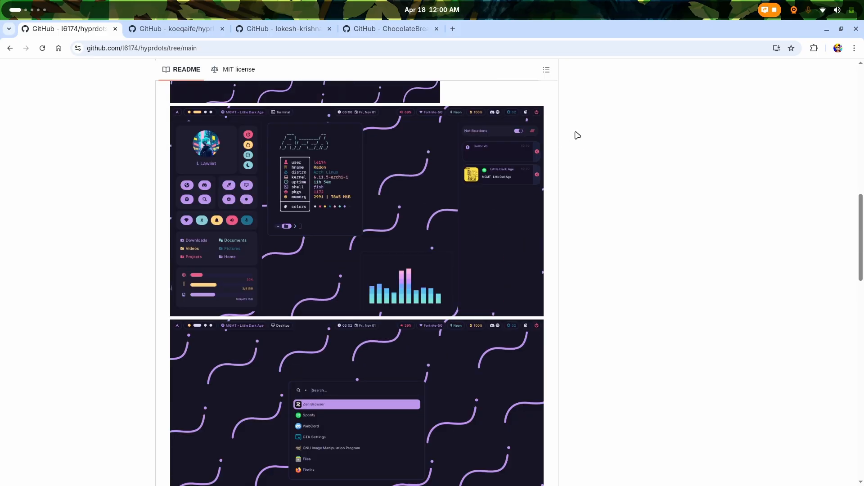
mouse_move(95, 121)
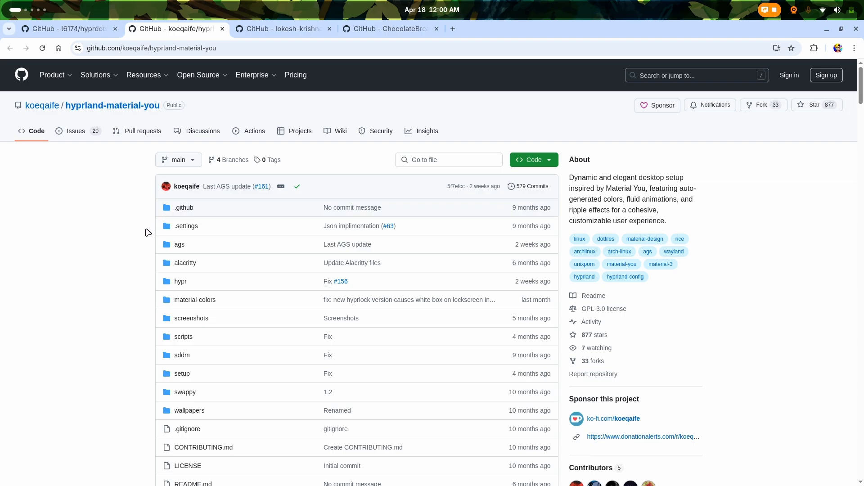
Scroll down the hyprland-material-you README toward its main screenshot.
scroll(down, 3)
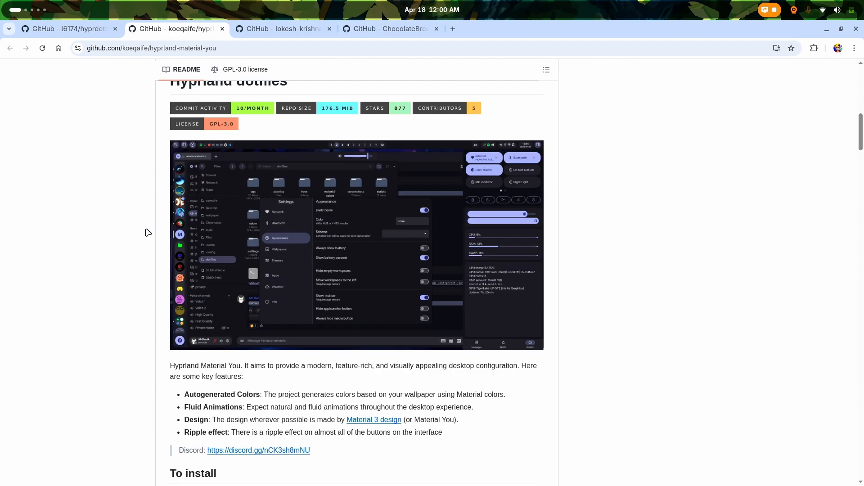
scroll(down, 3)
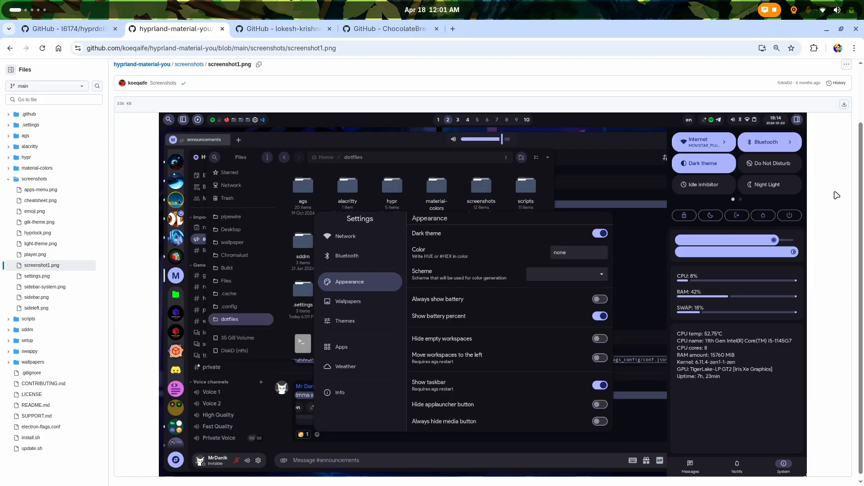
mouse_move(766, 150)
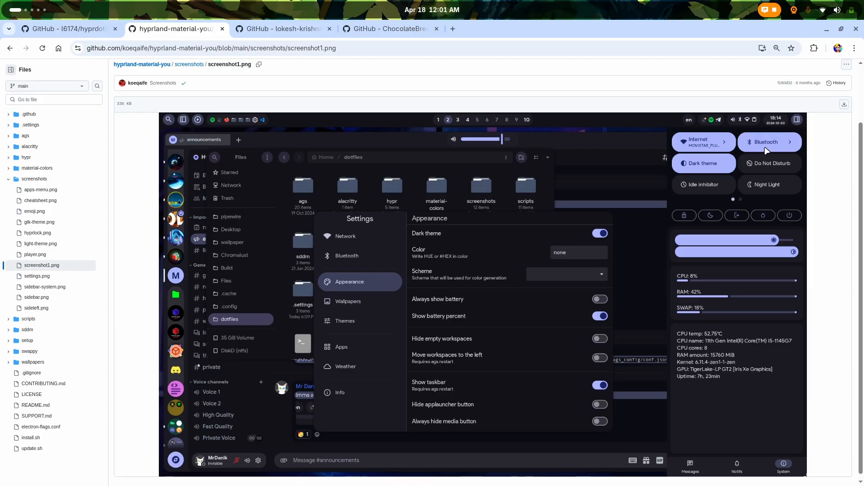
mouse_move(816, 134)
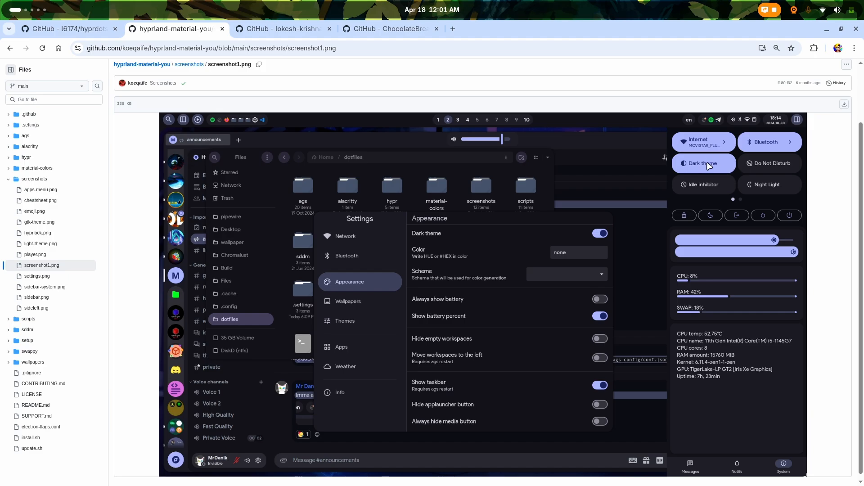
mouse_move(774, 185)
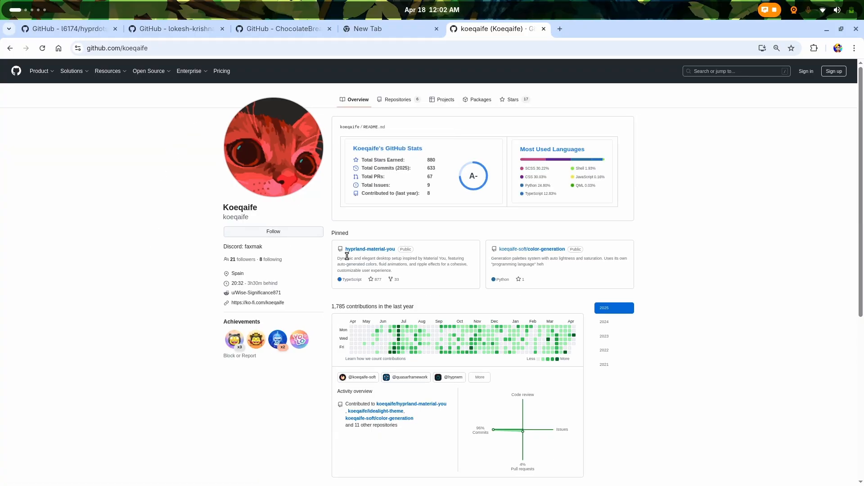
Open the pinned hyprland-material-you repository and scroll past the feature list to the 'To install' commands.
click(370, 248)
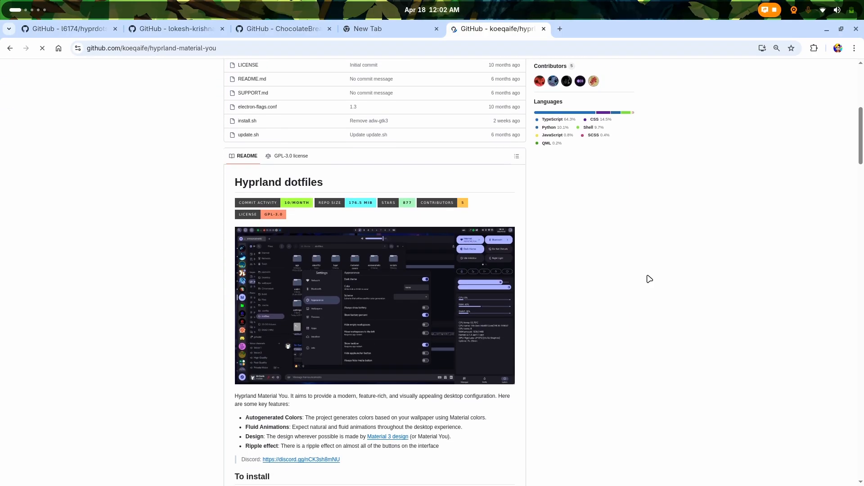
scroll(down, 3)
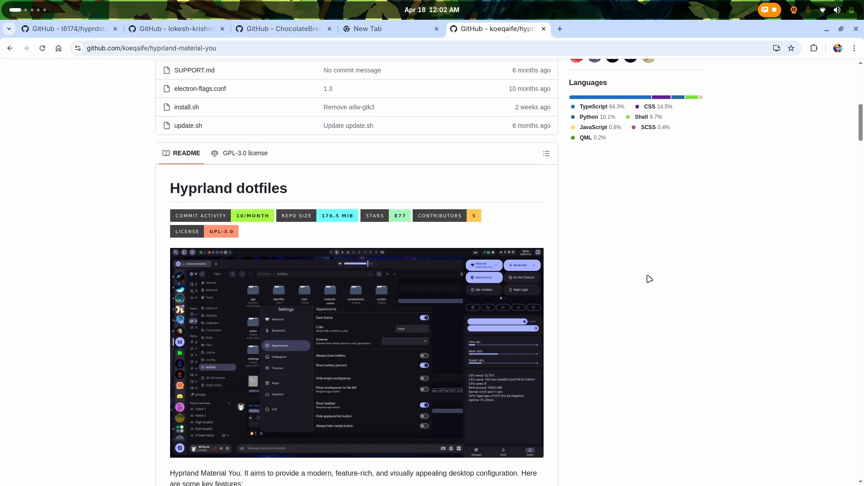
scroll(down, 3)
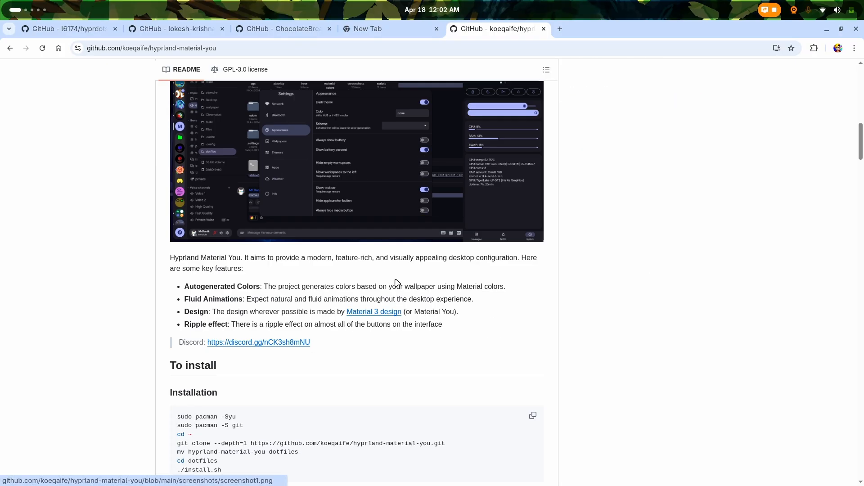
mouse_move(413, 320)
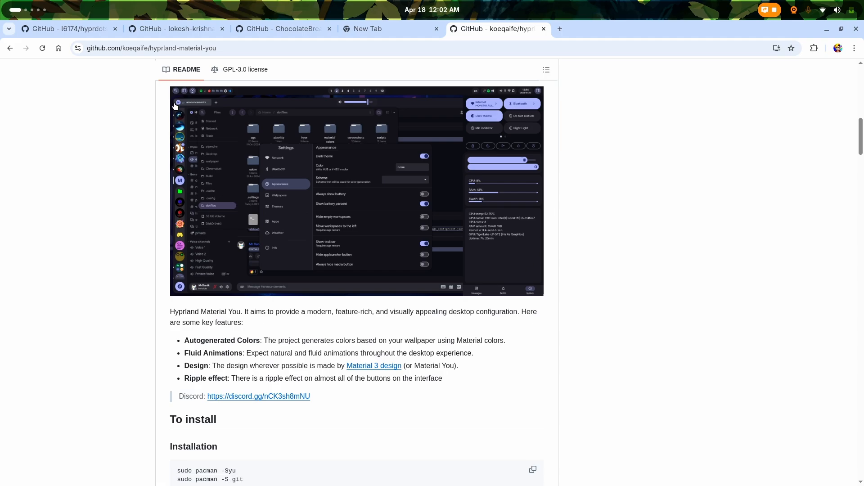
mouse_move(302, 262)
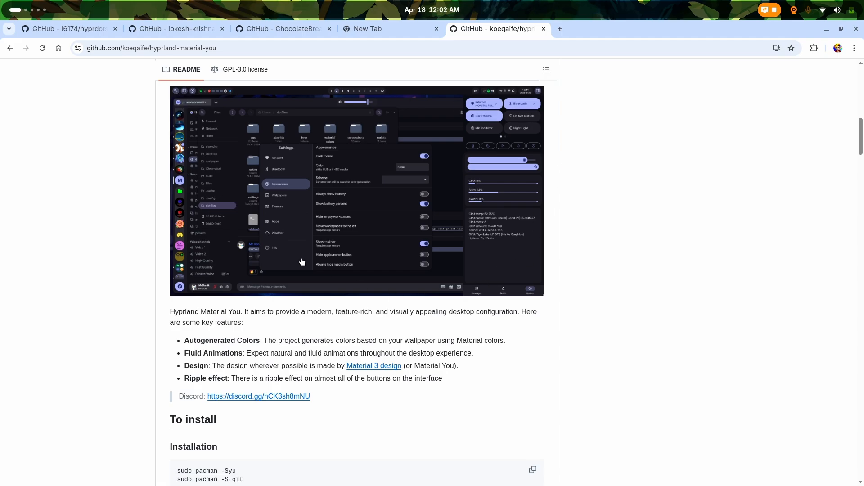
mouse_move(146, 102)
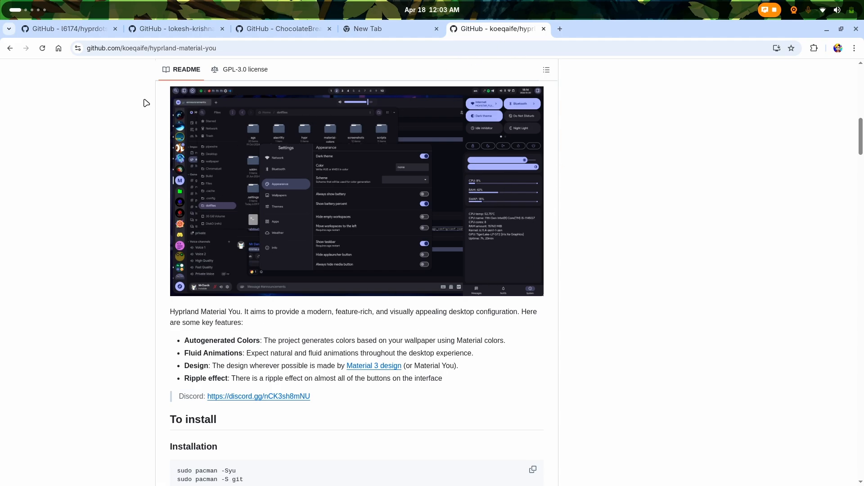
mouse_move(474, 153)
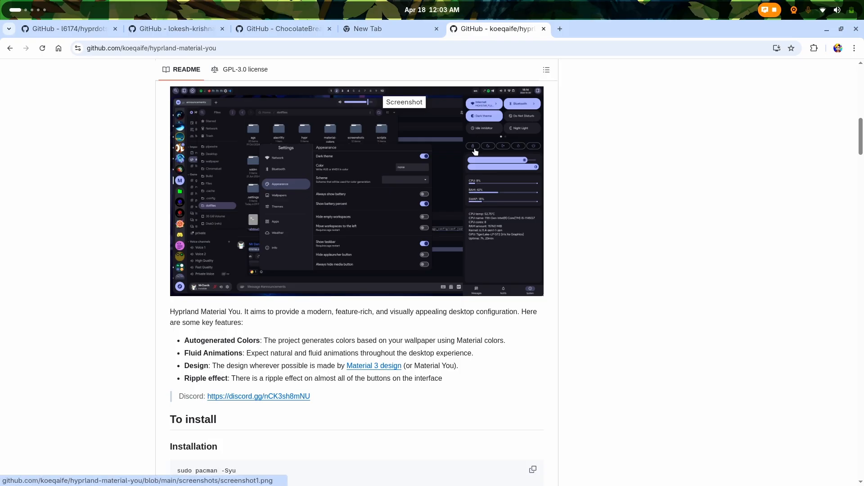
mouse_move(182, 97)
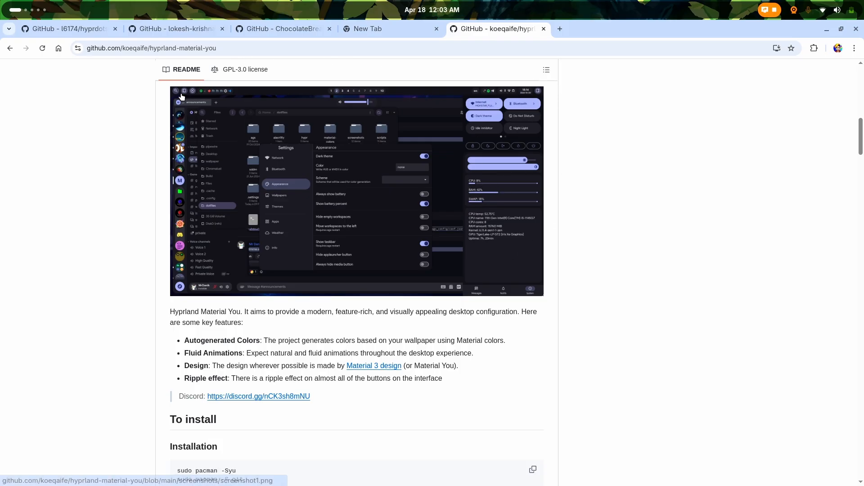
mouse_move(221, 217)
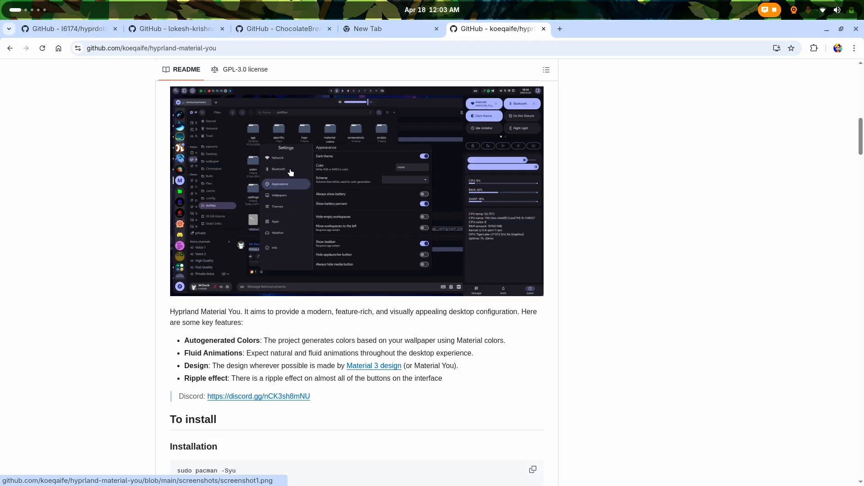
mouse_move(469, 127)
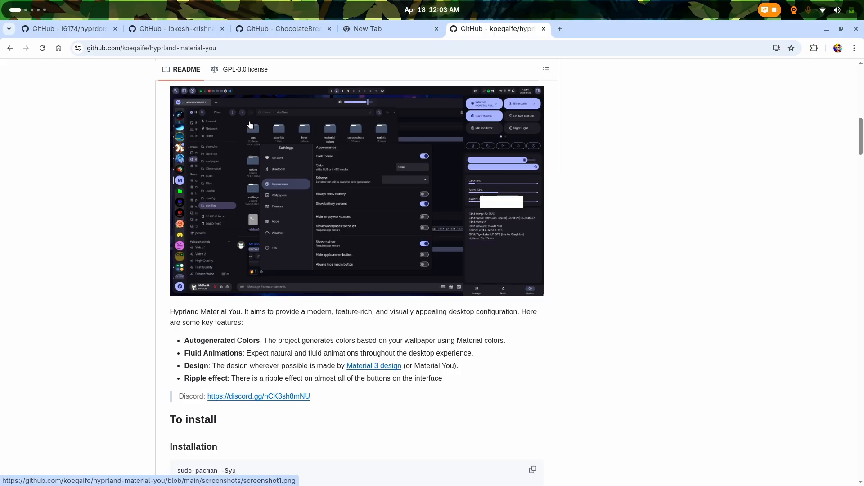
mouse_move(540, 260)
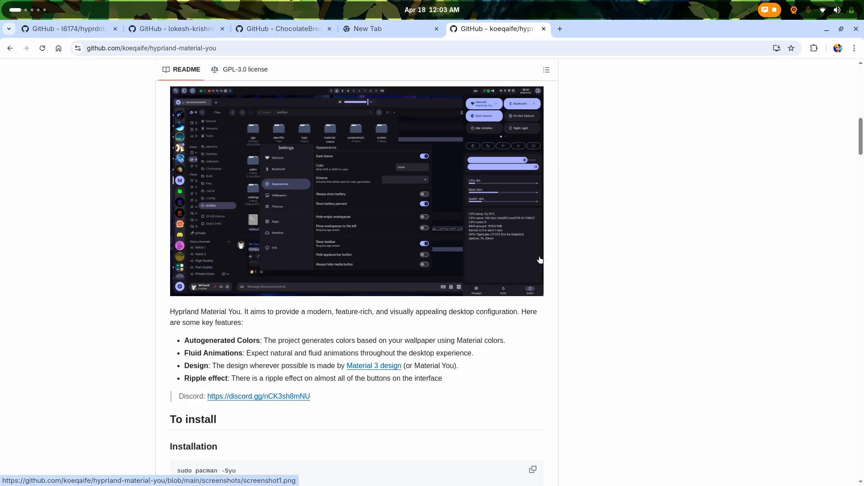
scroll(down, 3)
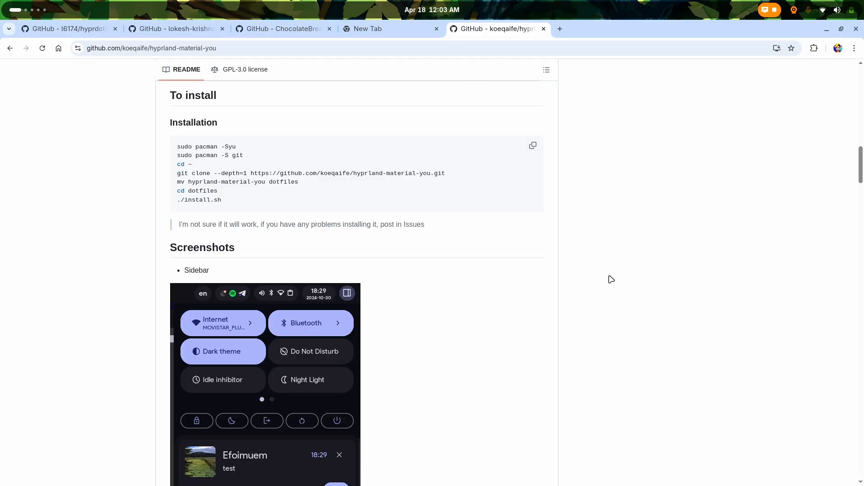
Scroll through the Screenshots section past the sidebar, Settings and Apps menu images.
scroll(down, 3)
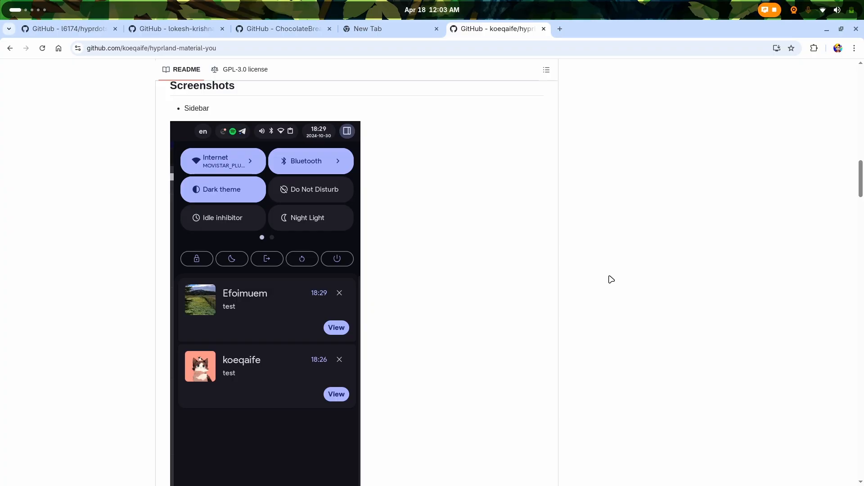
scroll(down, 3)
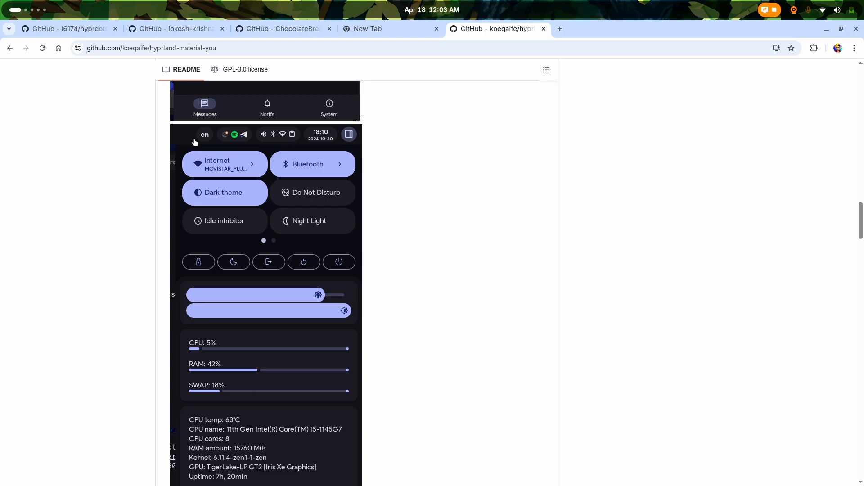
mouse_move(362, 209)
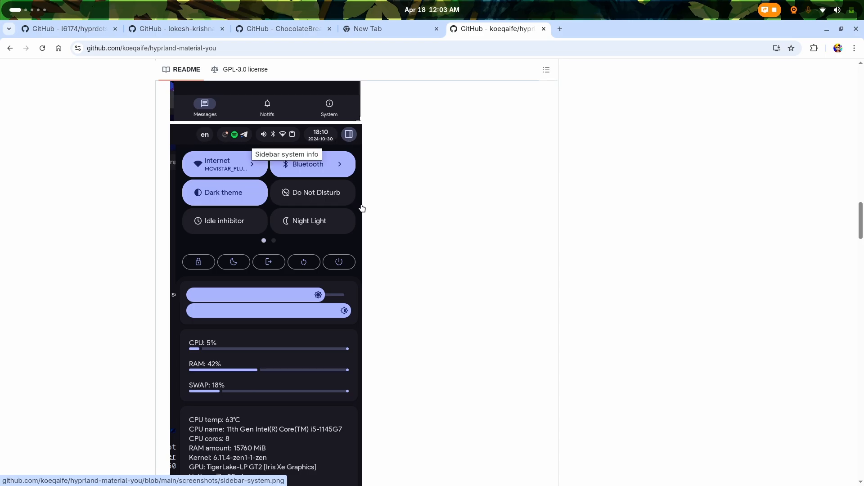
scroll(down, 3)
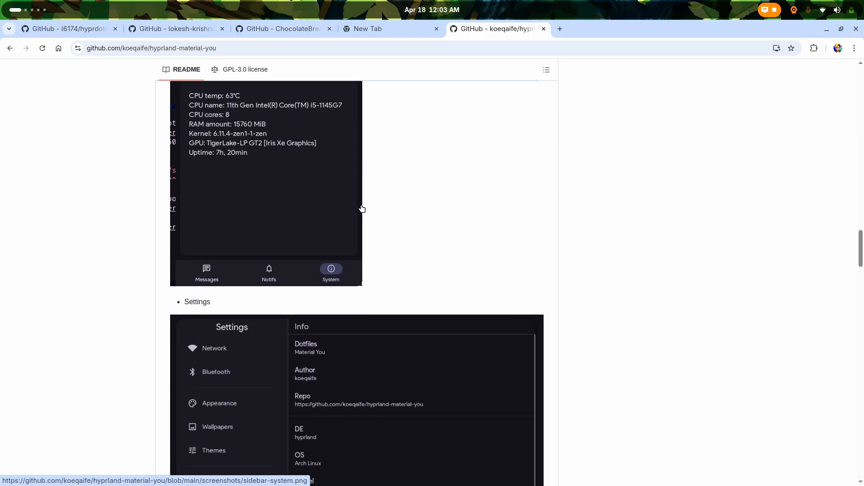
scroll(down, 3)
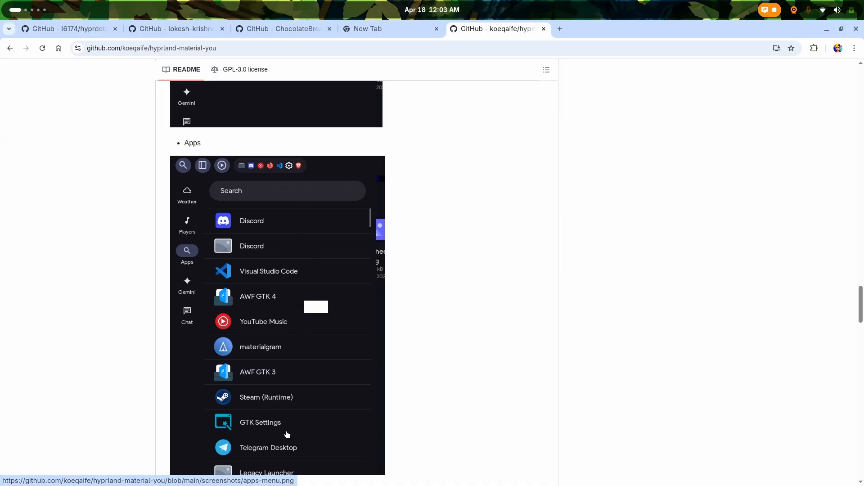
Continue down past the lock screen and GTK theme to the keybindings and emoji picker screenshots.
scroll(down, 3)
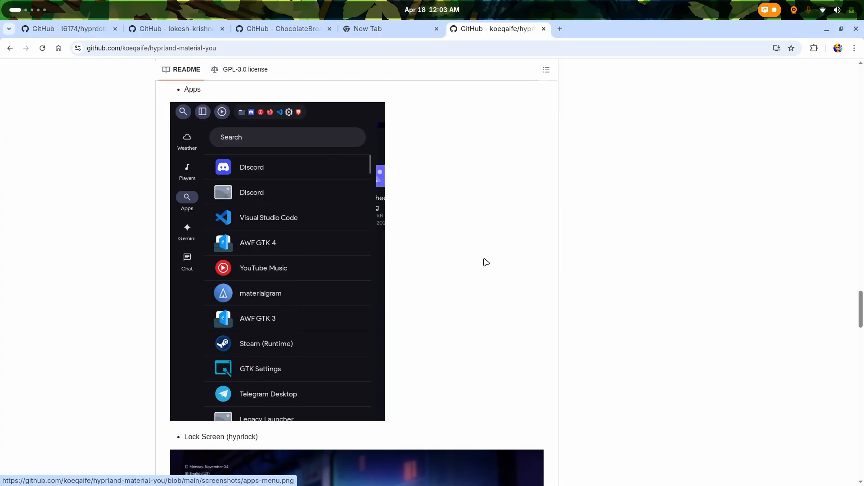
scroll(down, 3)
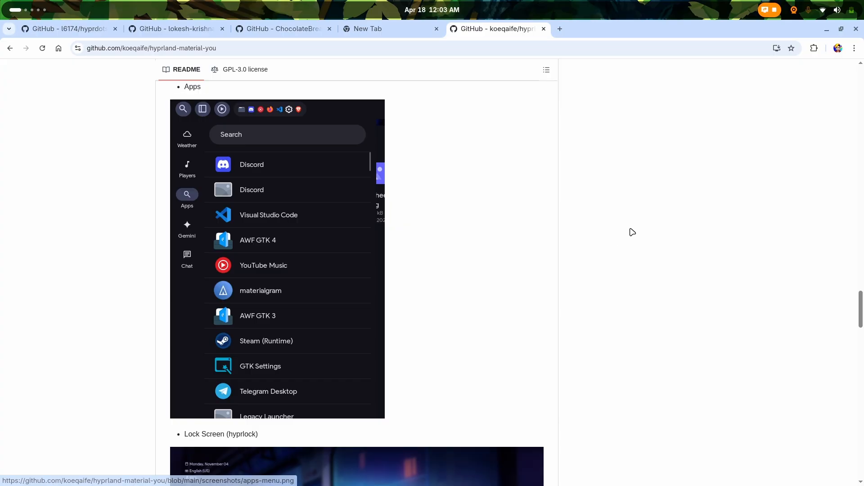
scroll(down, 3)
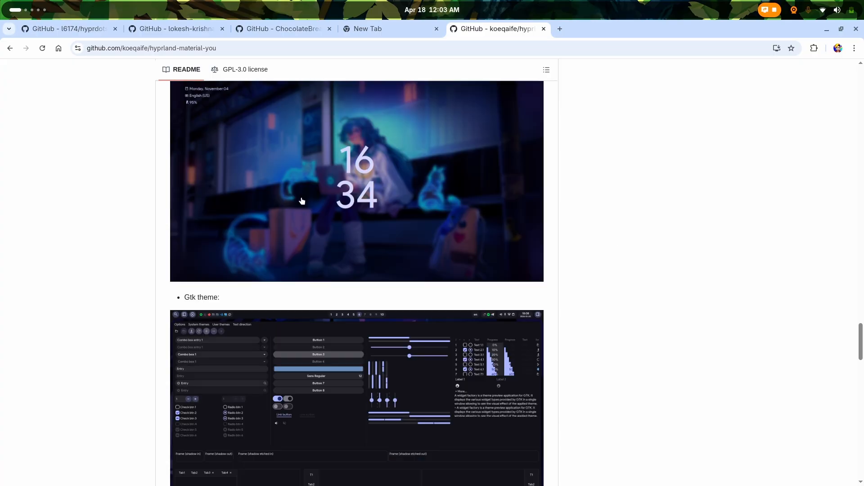
mouse_move(625, 300)
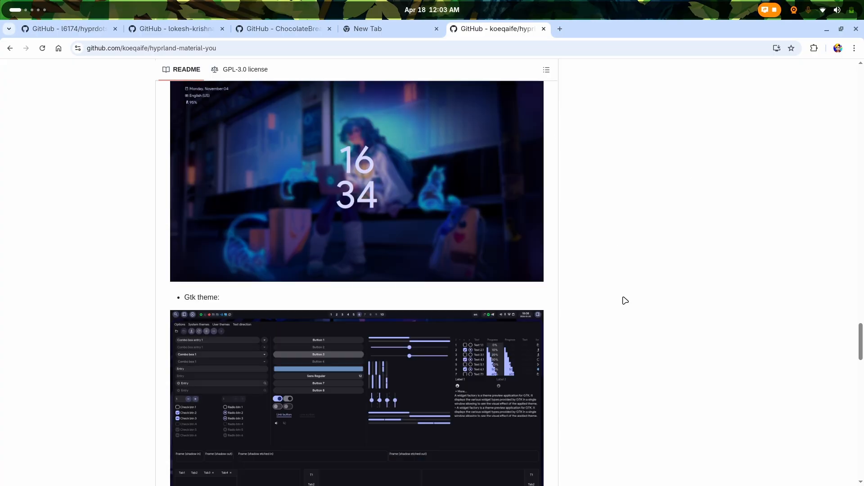
scroll(down, 3)
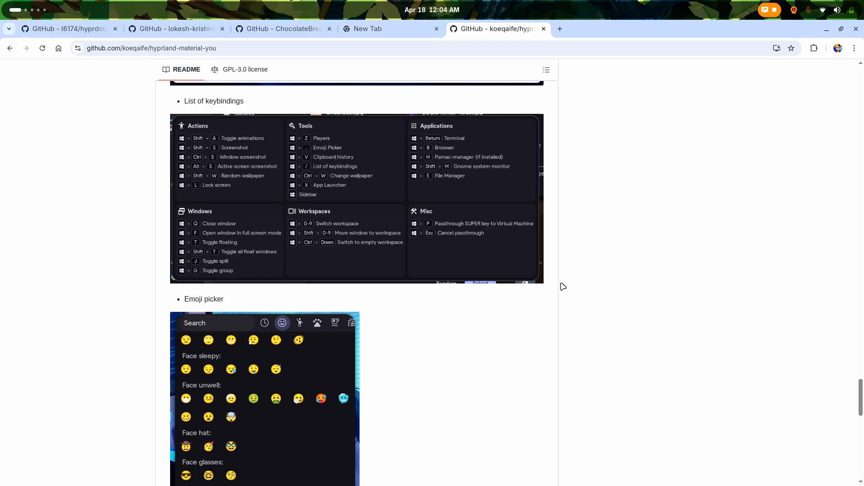
mouse_move(667, 323)
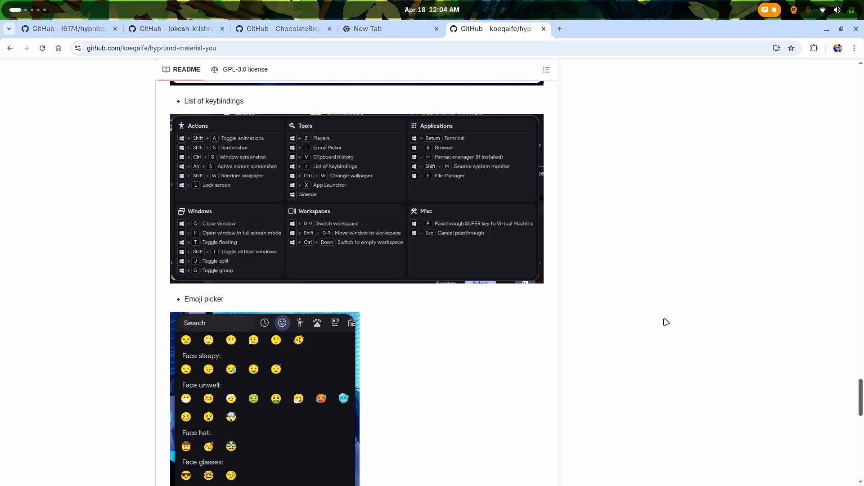
mouse_move(839, 377)
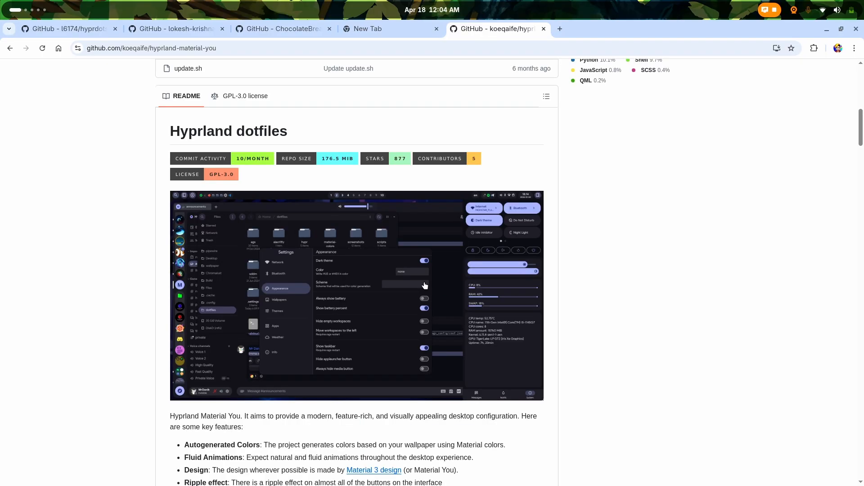
mouse_move(133, 232)
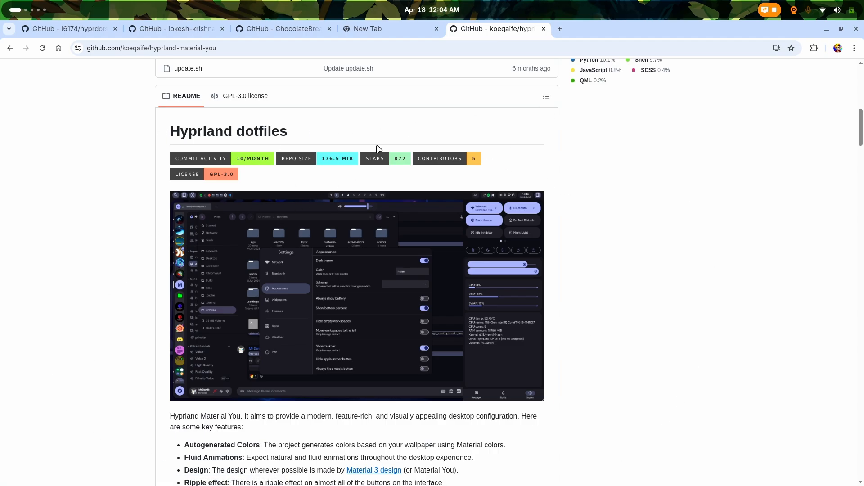
scroll(down, 3)
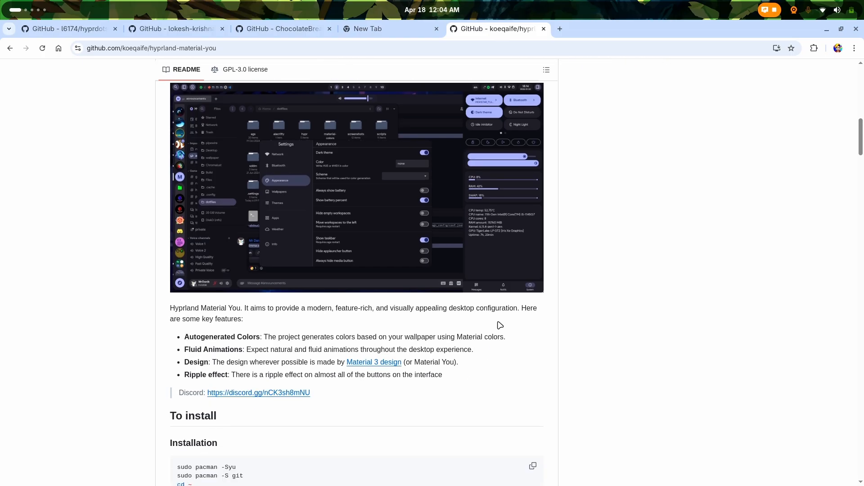
mouse_move(541, 156)
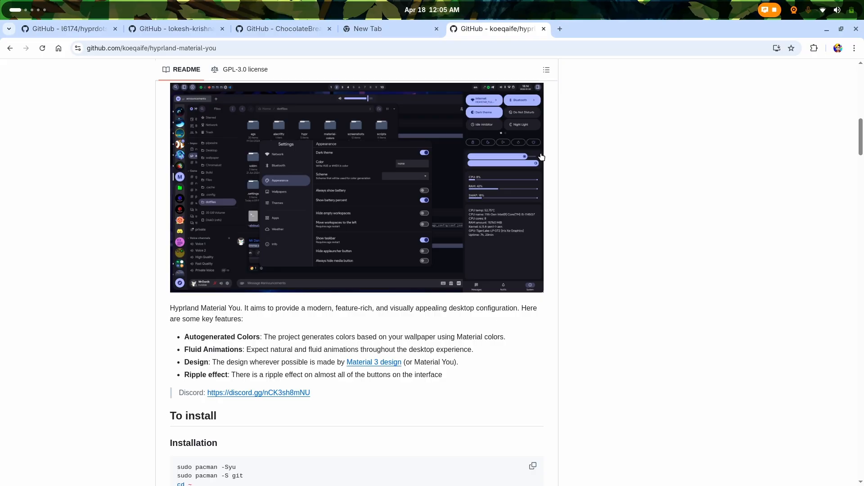
mouse_move(566, 128)
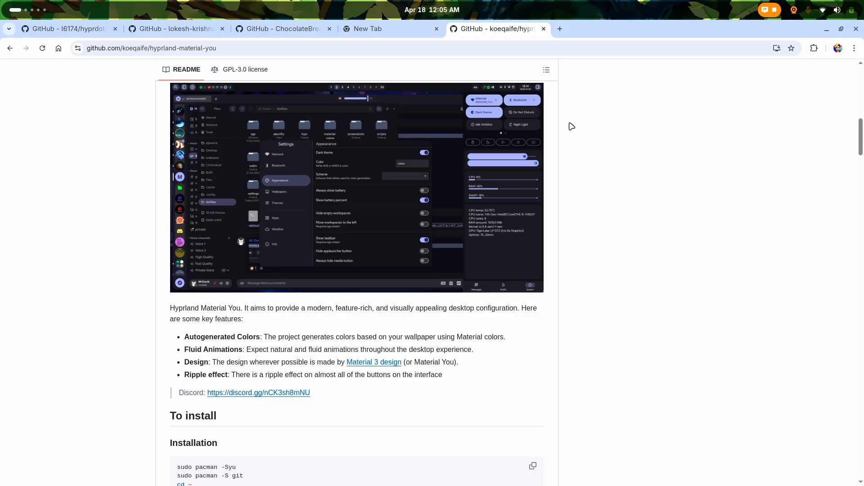
mouse_move(547, 213)
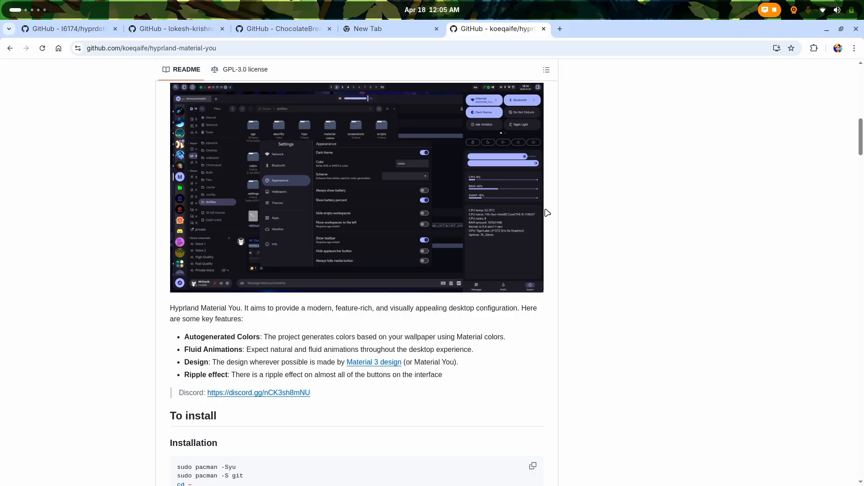
Scroll down the hyprland-material-you file list to the README's Hyprland dotfiles desktop screenshot.
scroll(up, 3)
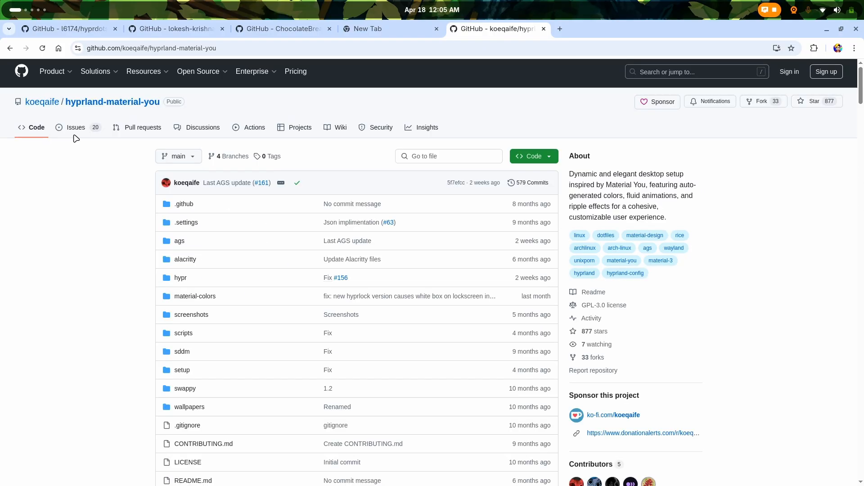
mouse_move(529, 286)
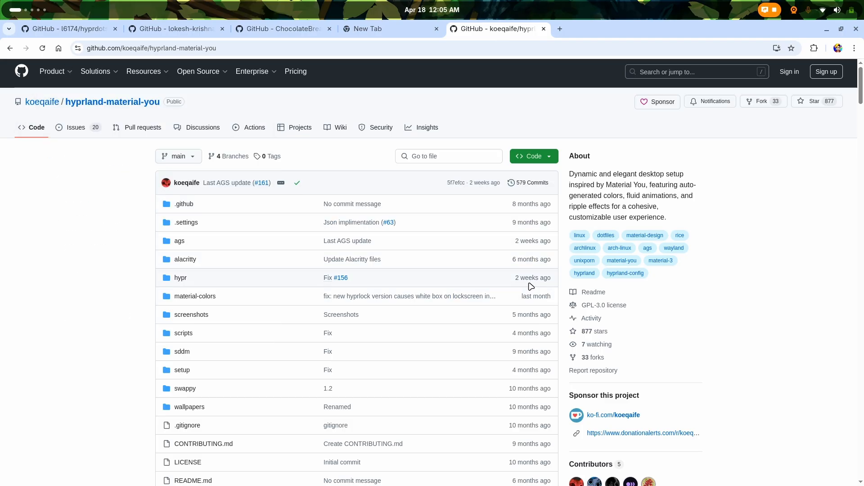
mouse_move(549, 286)
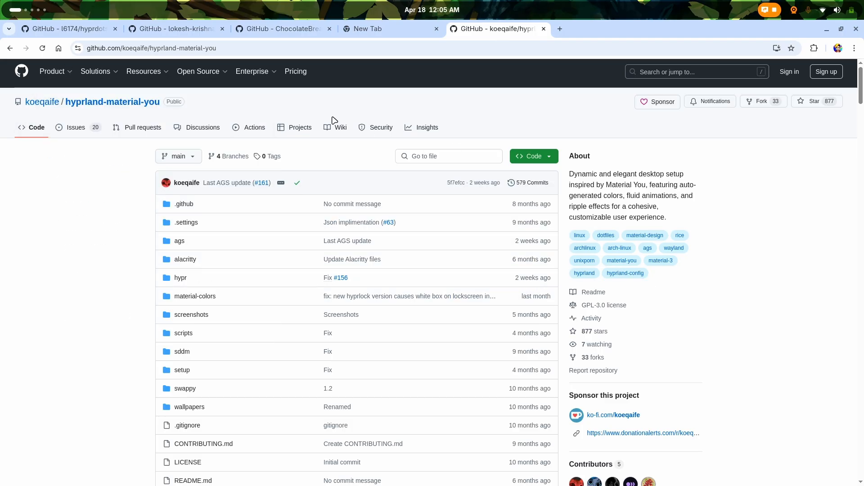
mouse_move(124, 216)
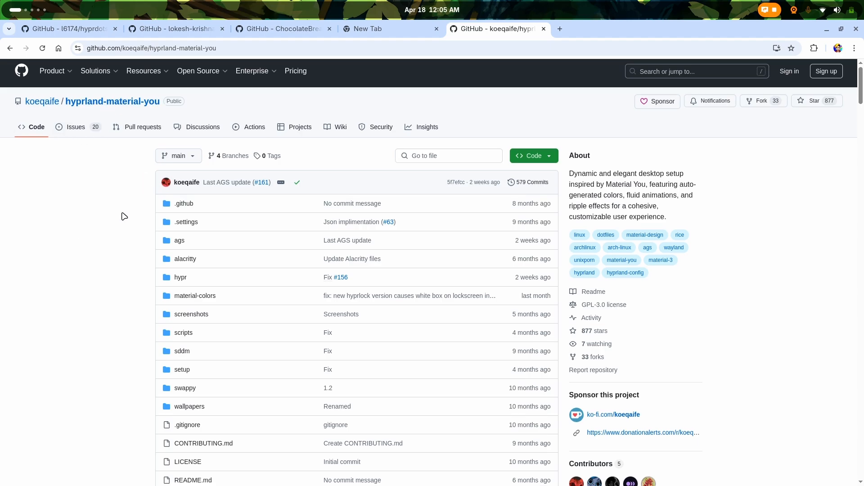
scroll(down, 3)
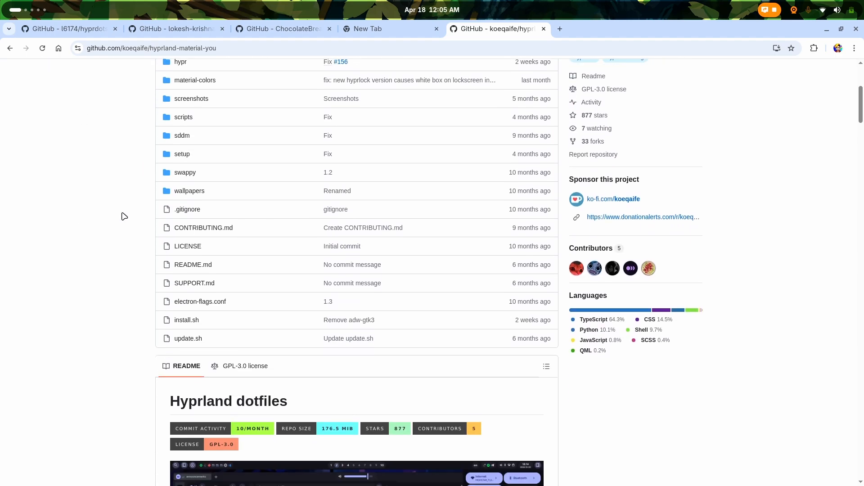
scroll(down, 3)
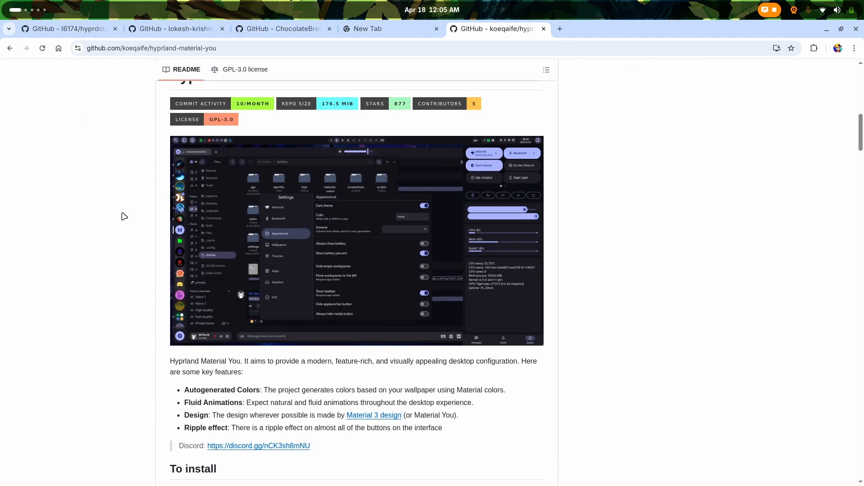
scroll(down, 3)
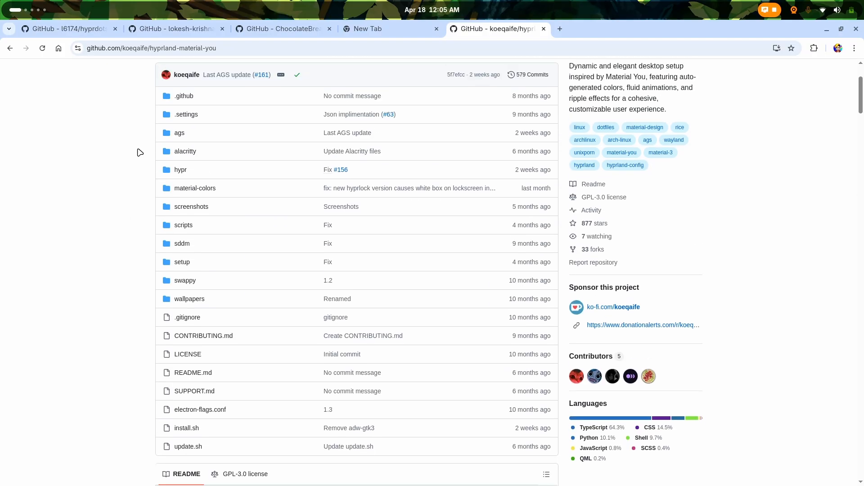
mouse_move(222, 107)
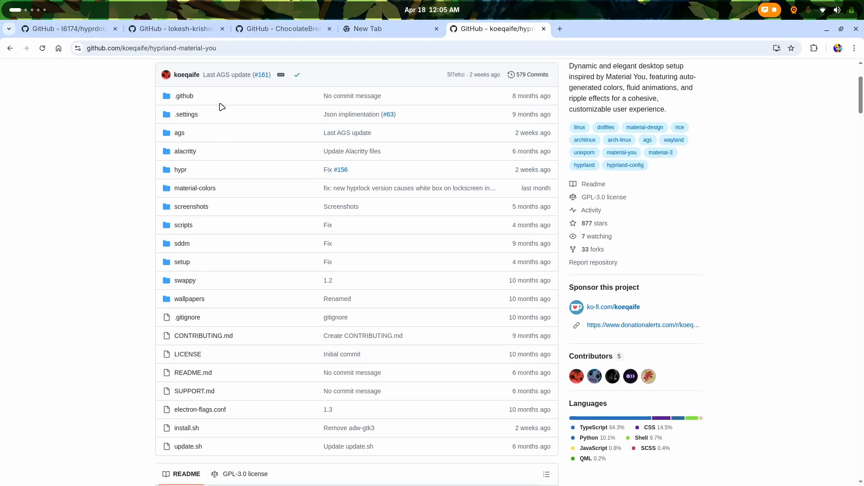
mouse_move(170, 140)
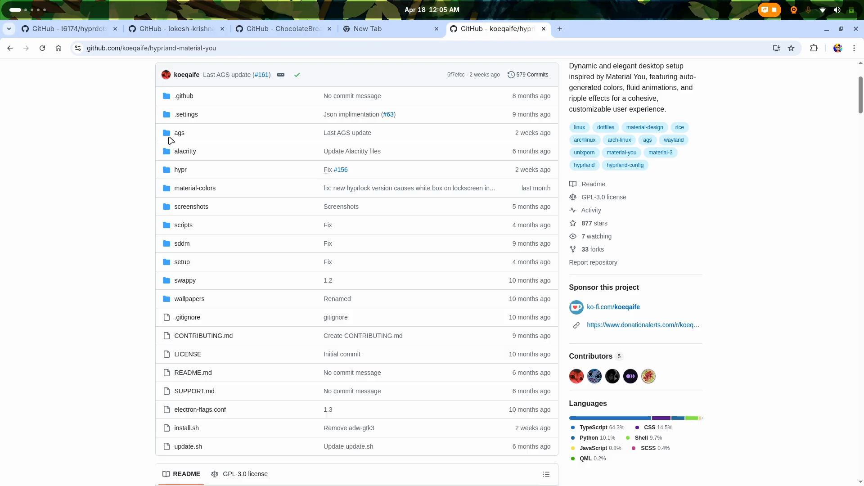
scroll(down, 3)
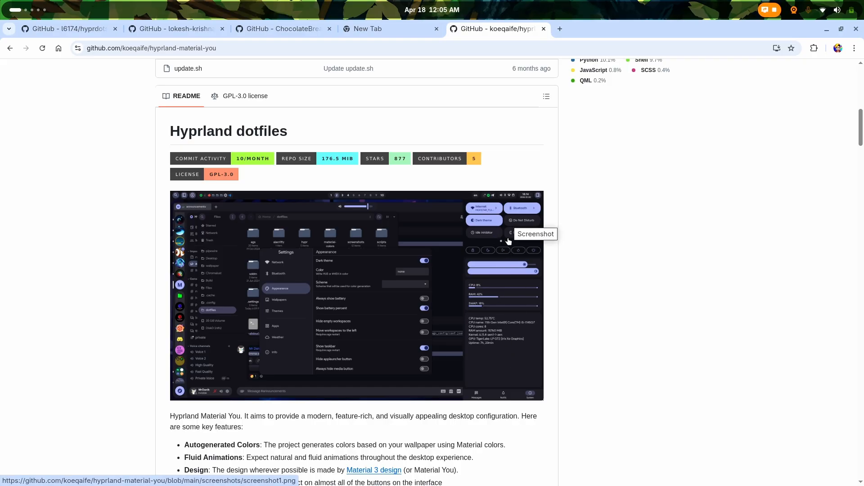
mouse_move(560, 283)
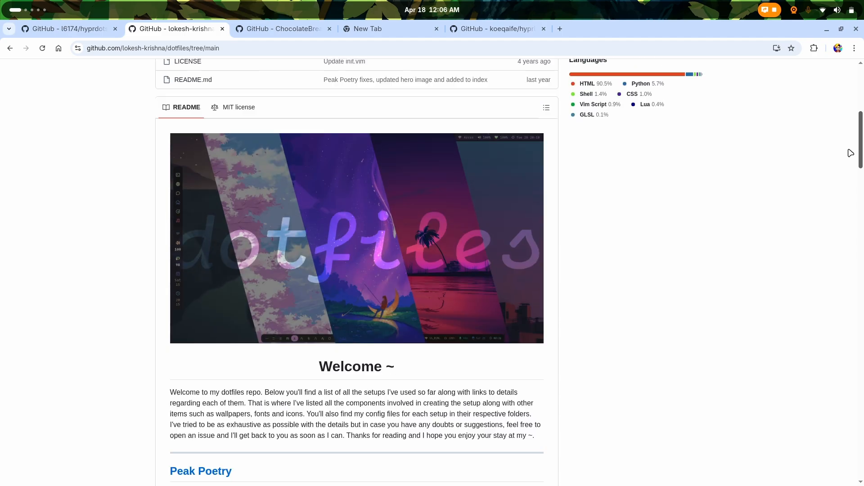
Scroll around the top of the lokesh-krishna dotfiles README and into its first rice screenshots.
scroll(down, 3)
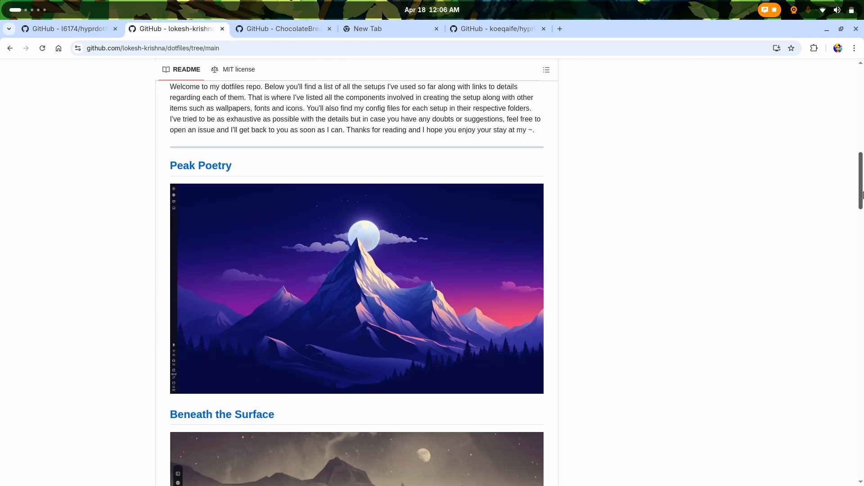
scroll(up, 3)
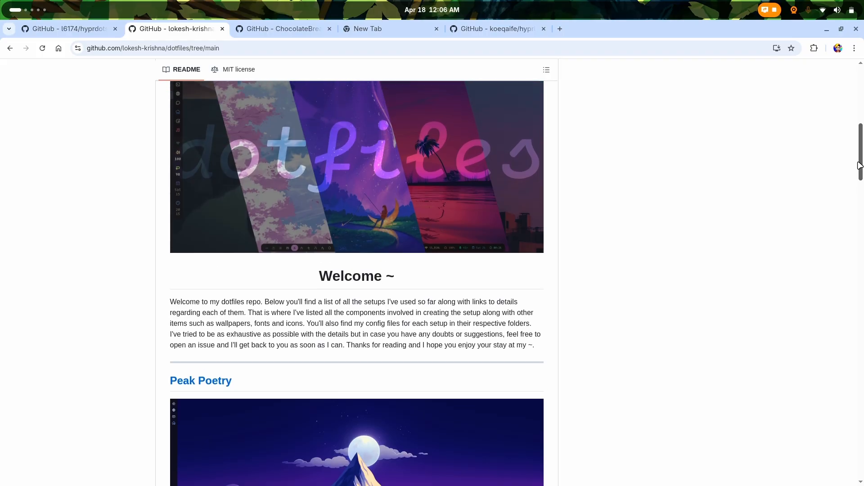
scroll(down, 3)
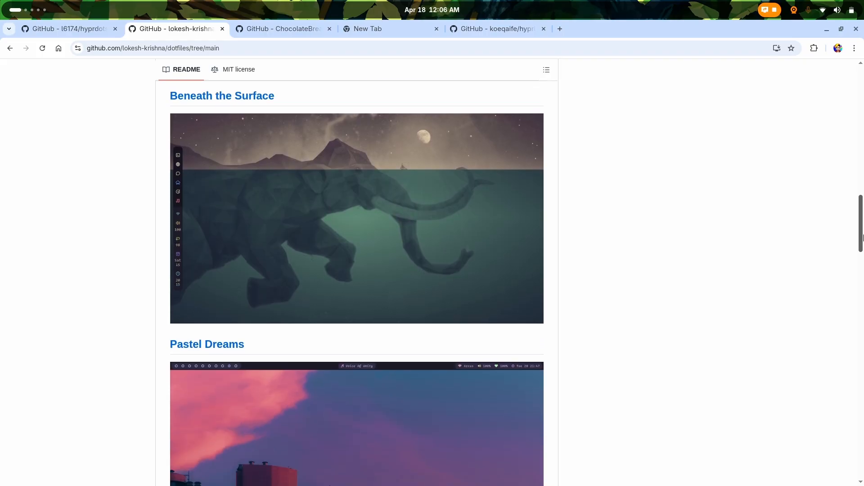
scroll(up, 3)
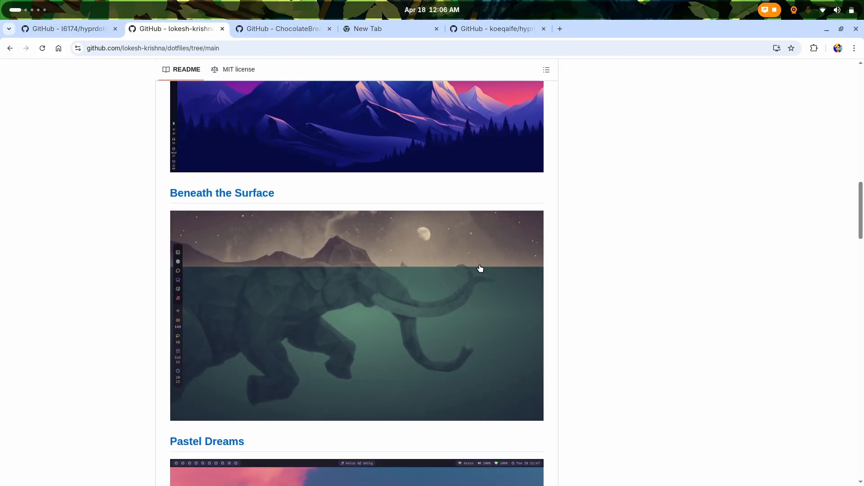
scroll(down, 3)
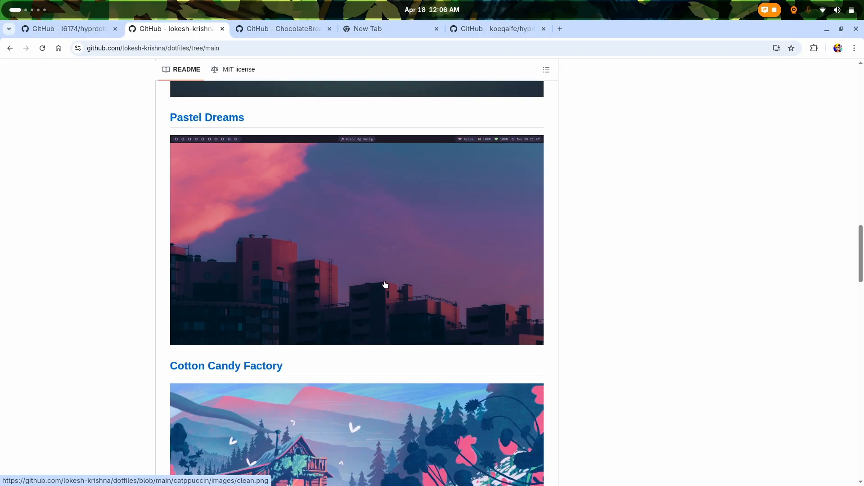
mouse_move(331, 132)
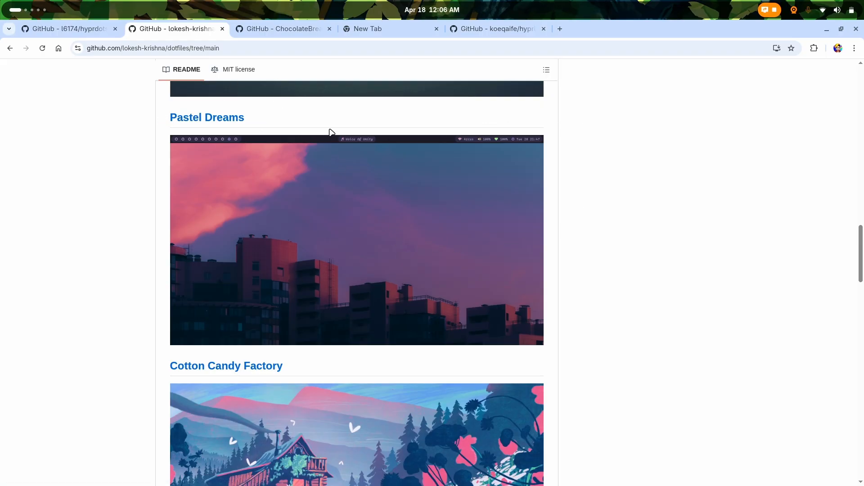
scroll(down, 3)
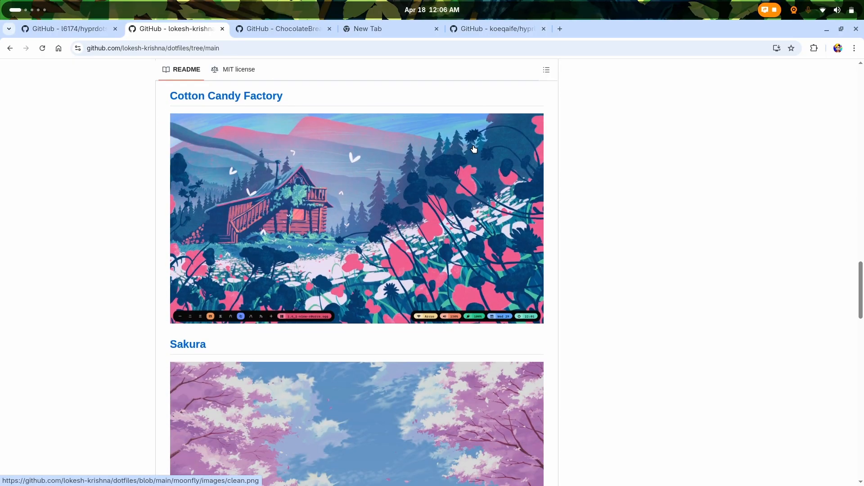
mouse_move(402, 329)
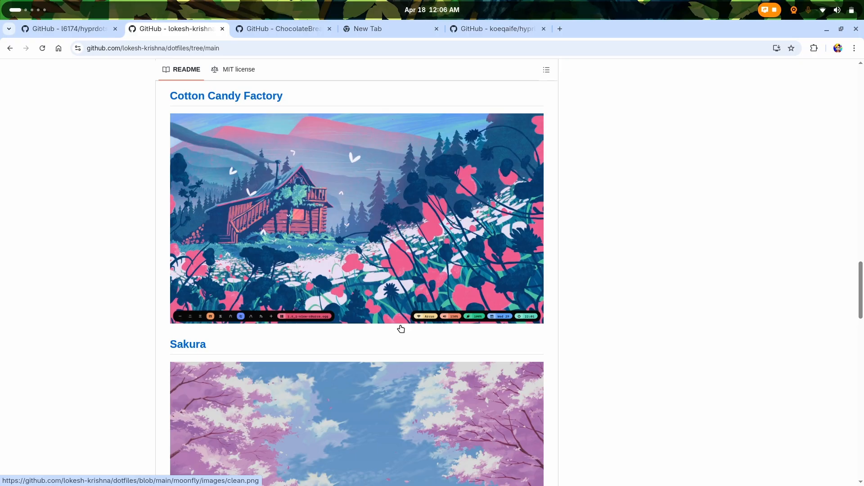
Continue down the rice screenshot gallery to The Nord Desktop at the bottom.
scroll(down, 3)
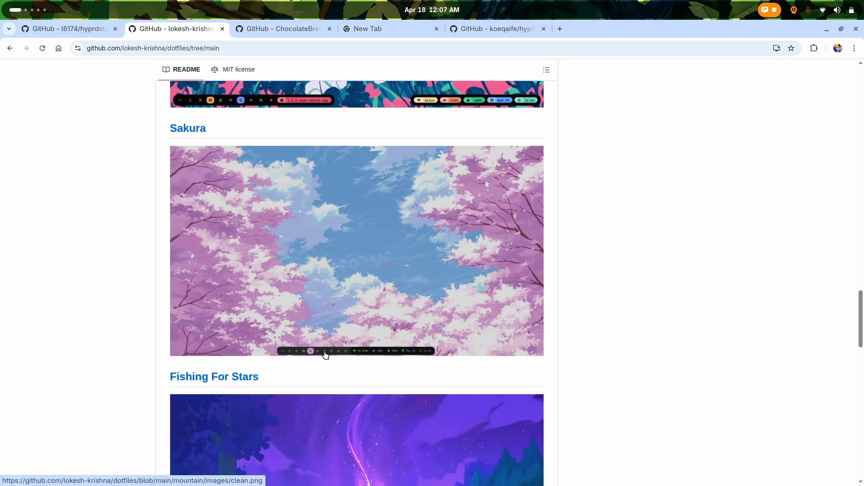
scroll(down, 3)
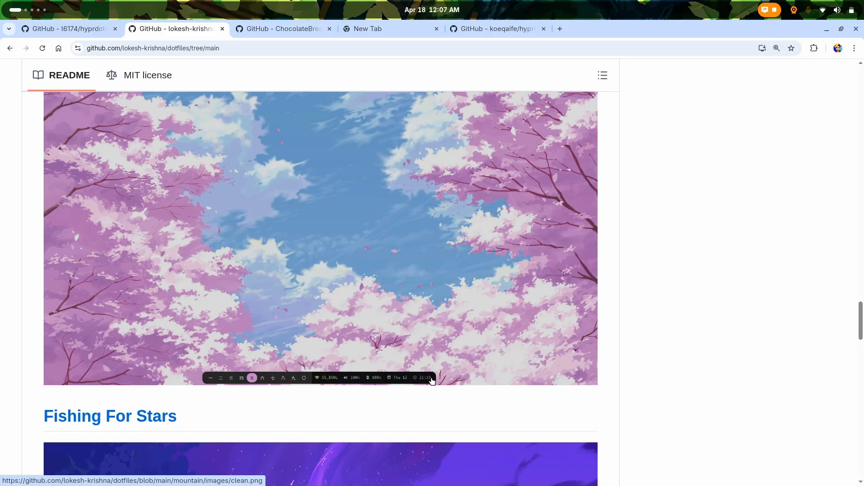
mouse_move(406, 389)
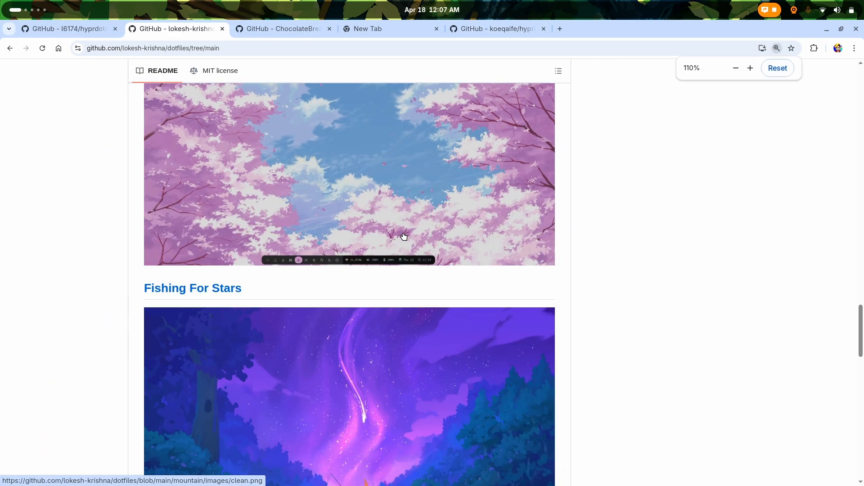
scroll(down, 3)
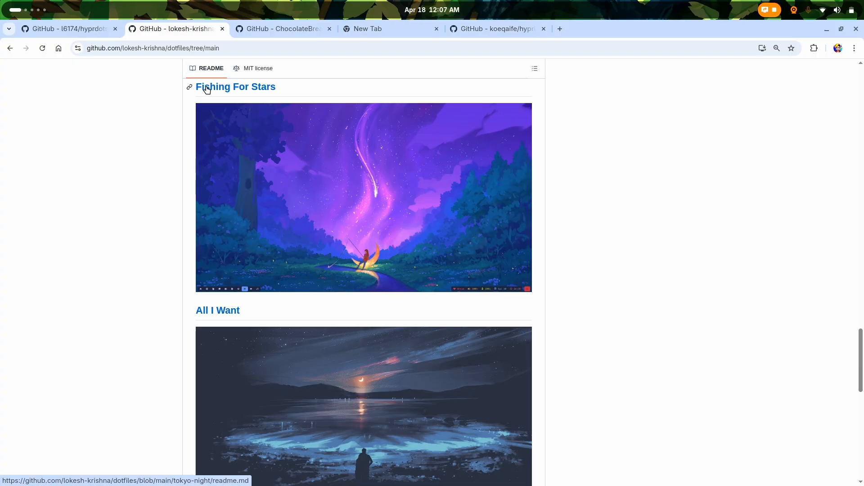
scroll(down, 3)
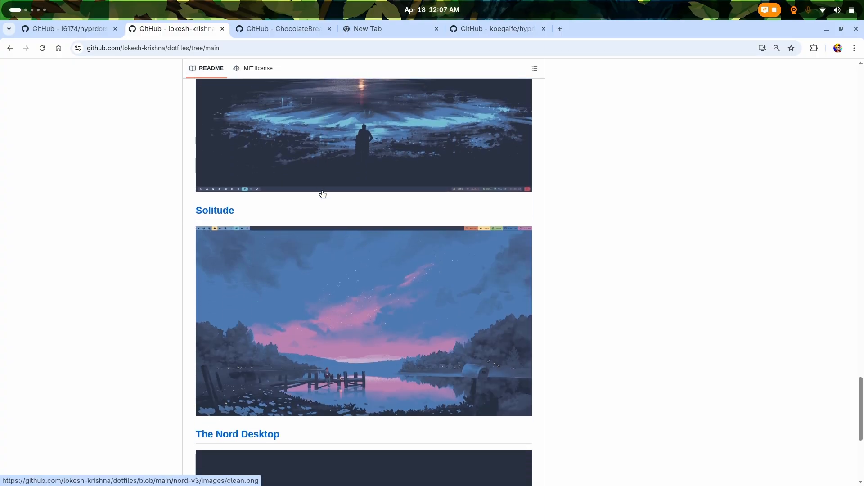
scroll(down, 3)
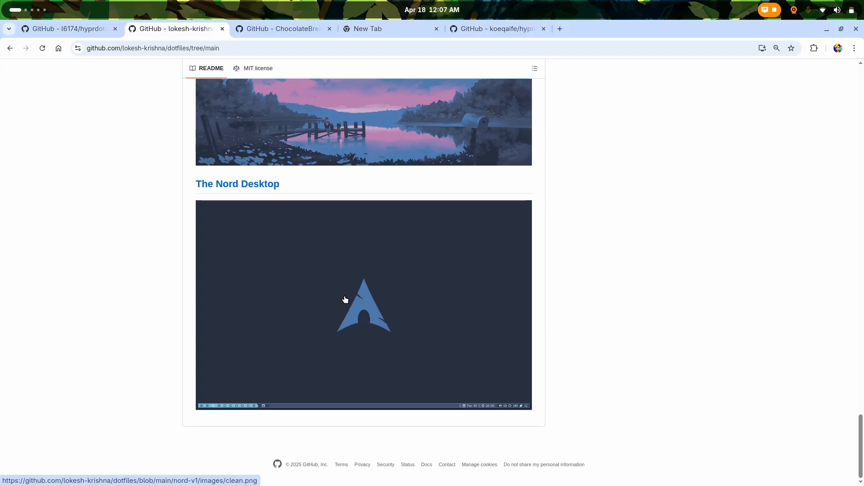
scroll(down, 3)
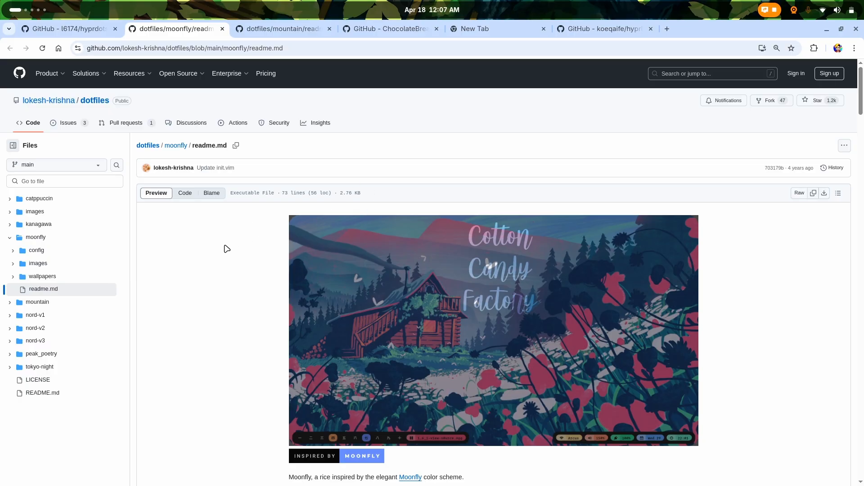
Scroll into the moonfly readme, bringing up and dismissing the Moonfly badge's link options.
scroll(down, 3)
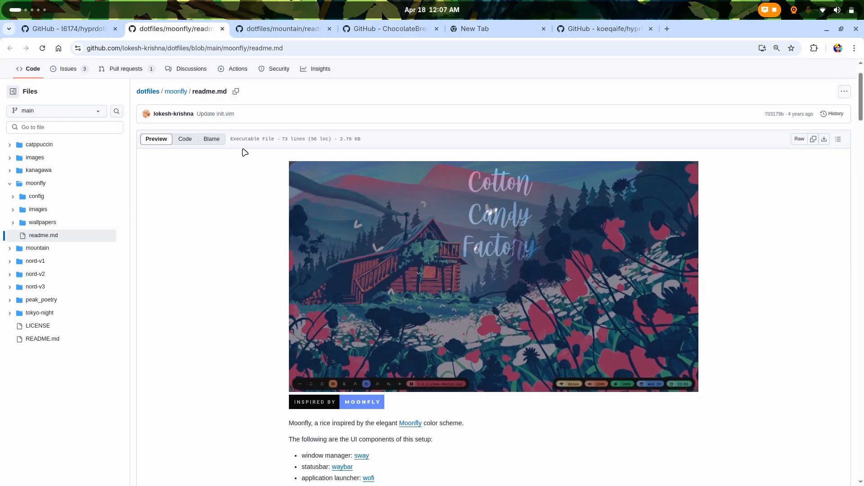
scroll(down, 3)
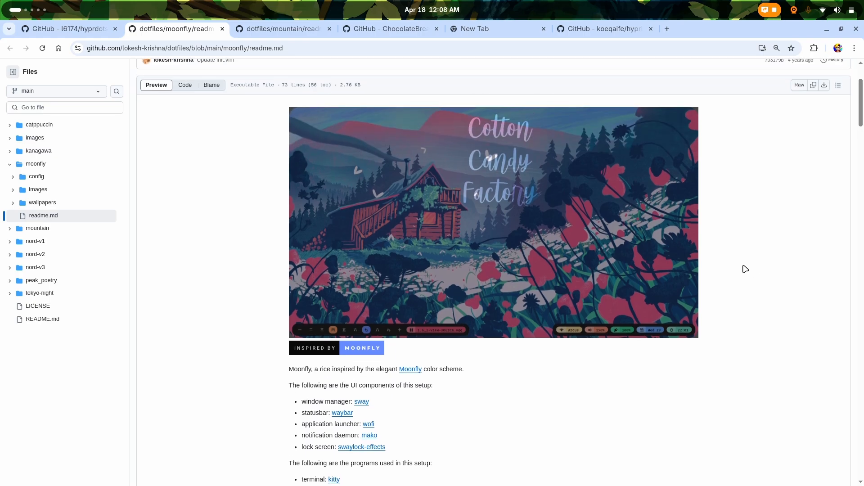
right_click(370, 352)
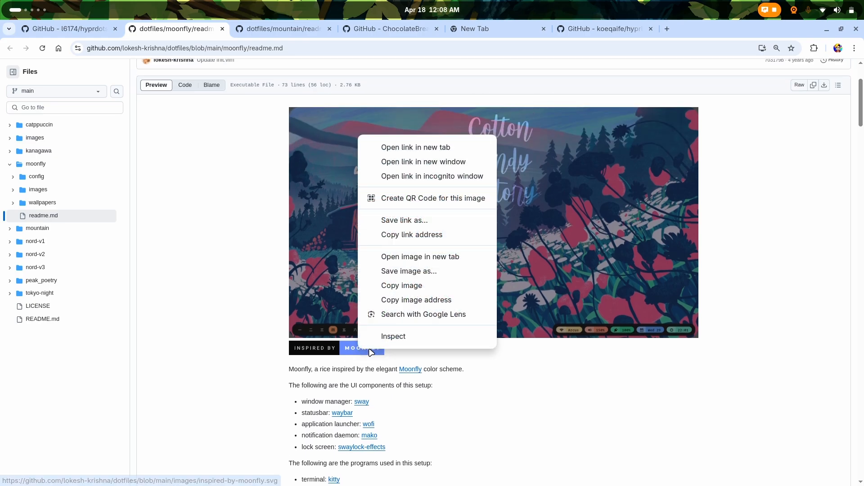
click(479, 154)
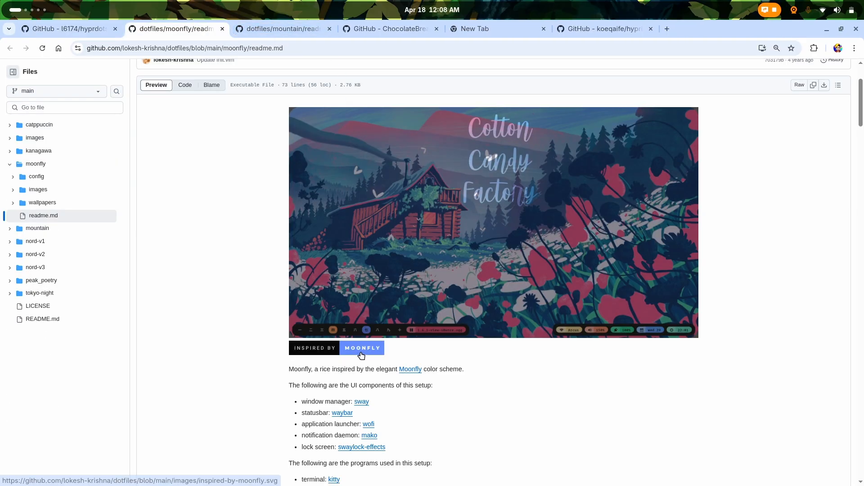
scroll(down, 3)
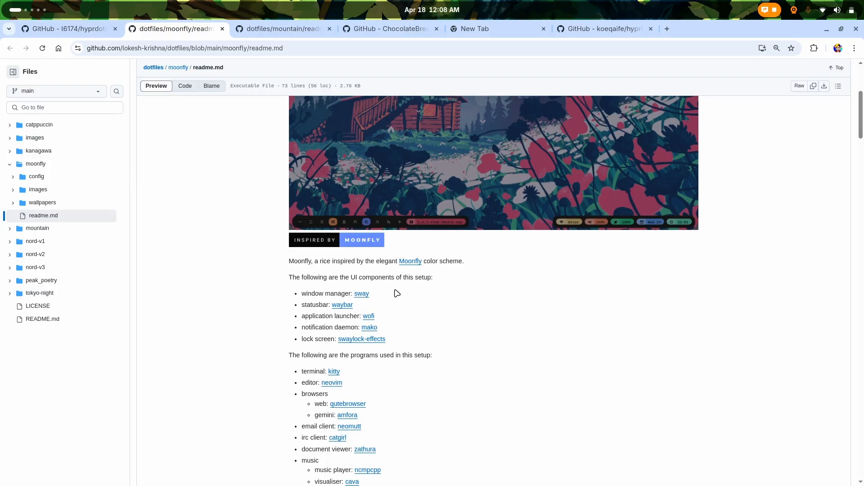
mouse_move(342, 306)
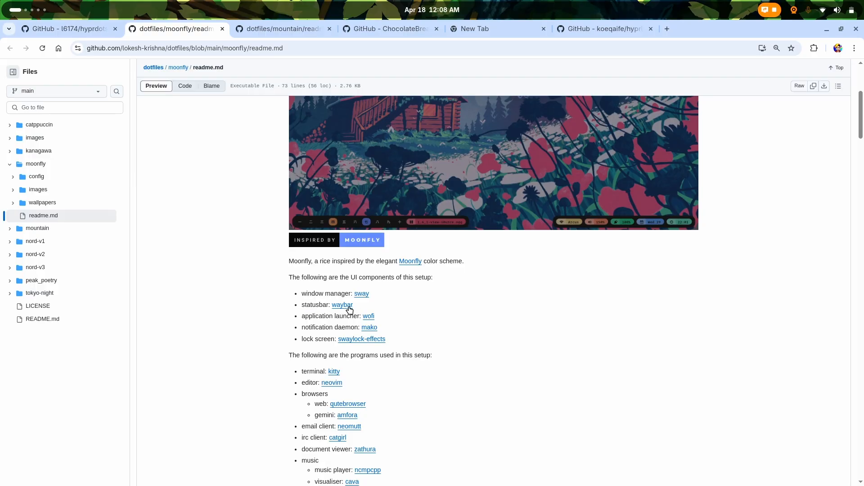
mouse_move(348, 325)
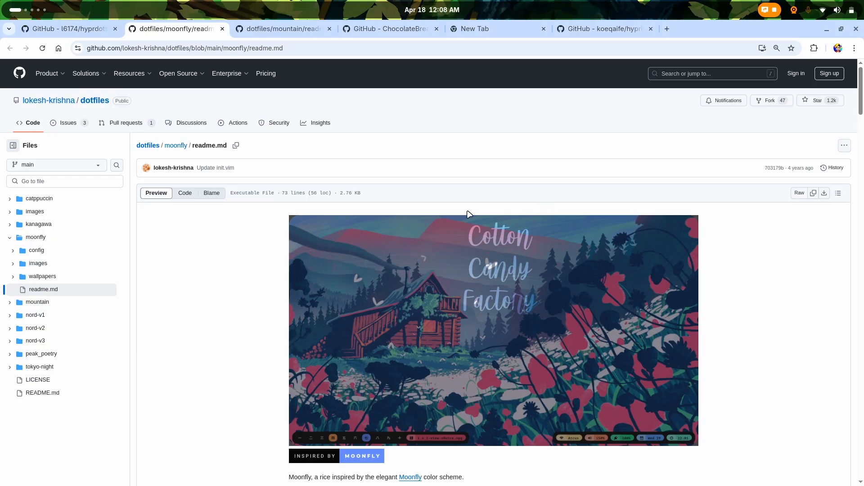
Scroll past the browsers, neovim, music and wofi screenshots down to the lockscreen image.
scroll(down, 3)
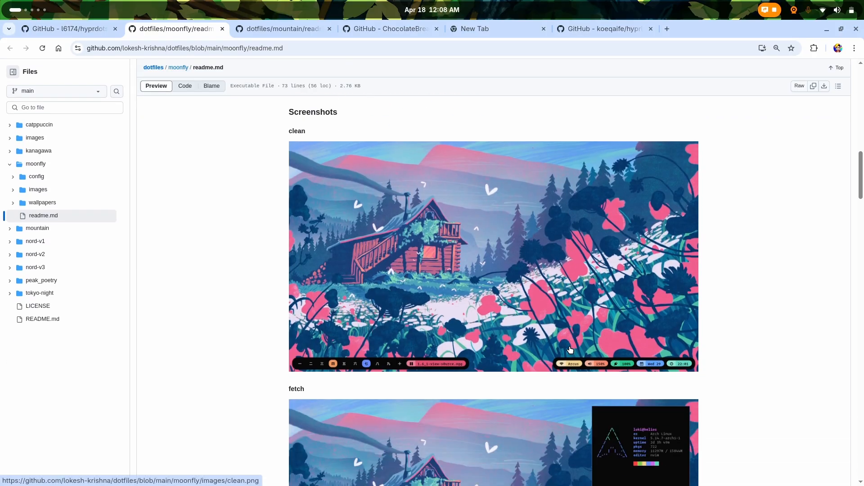
scroll(down, 3)
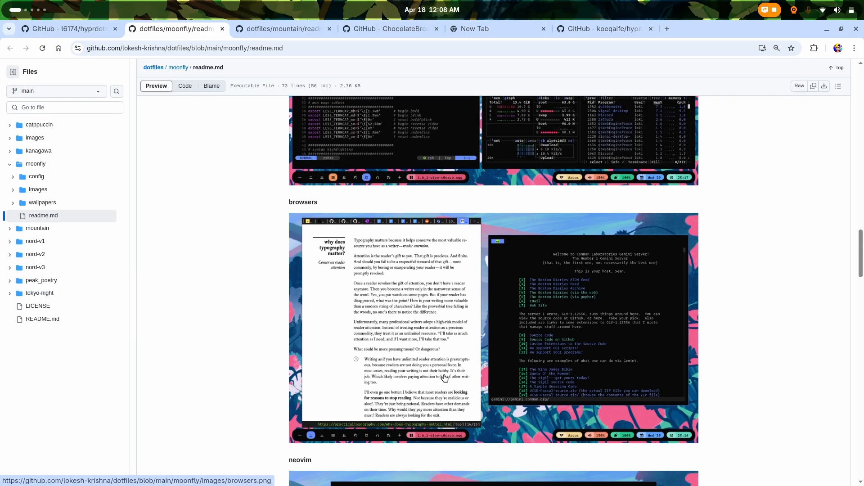
scroll(down, 3)
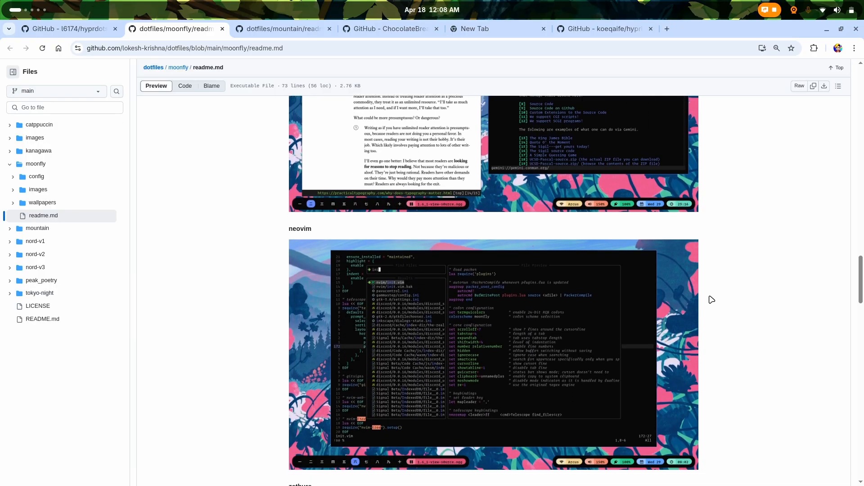
scroll(down, 3)
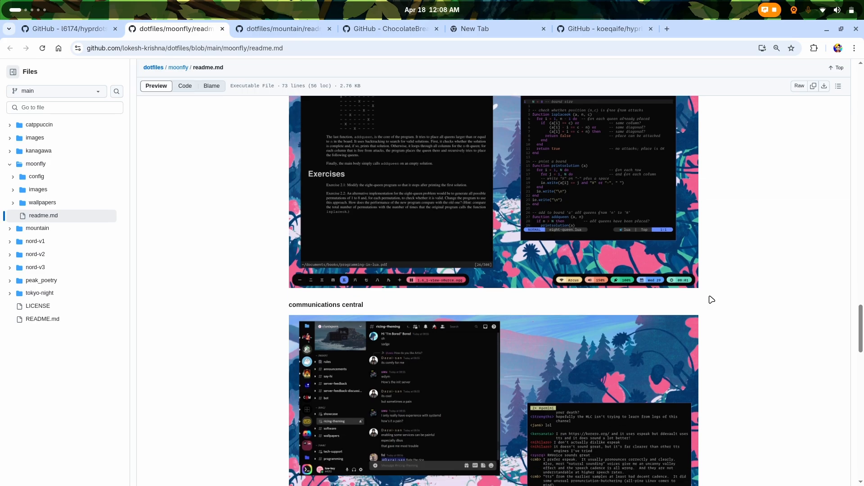
scroll(down, 3)
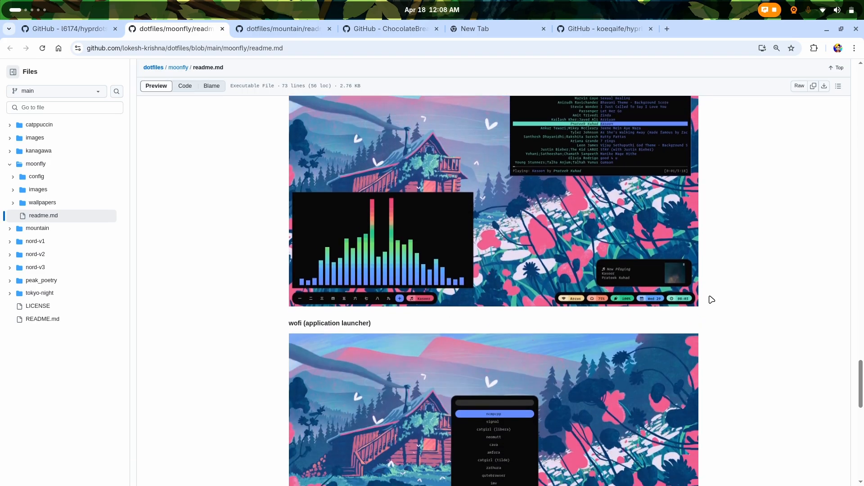
scroll(down, 3)
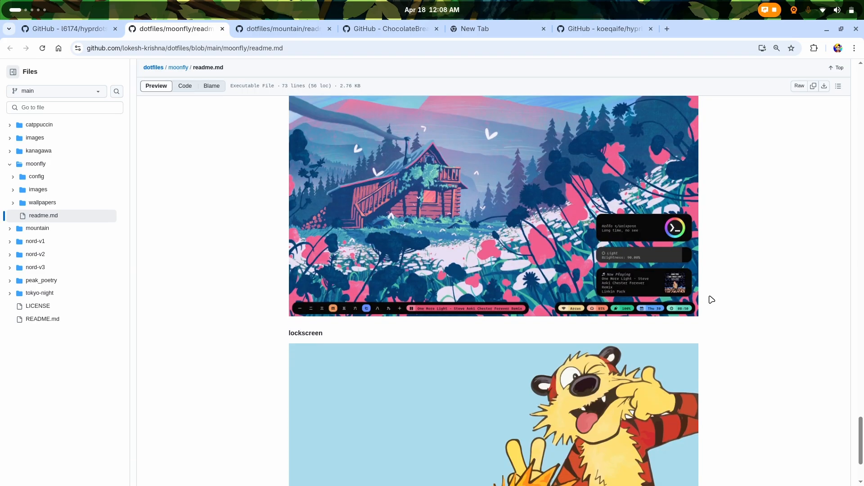
scroll(down, 3)
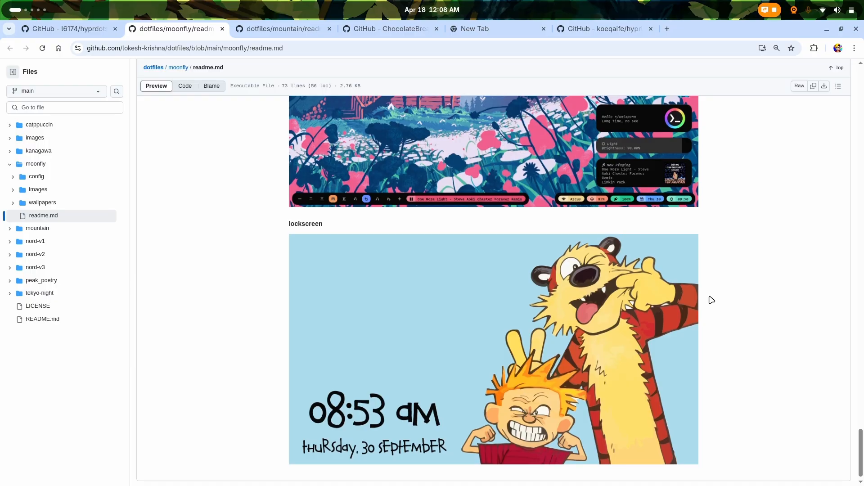
scroll(down, 3)
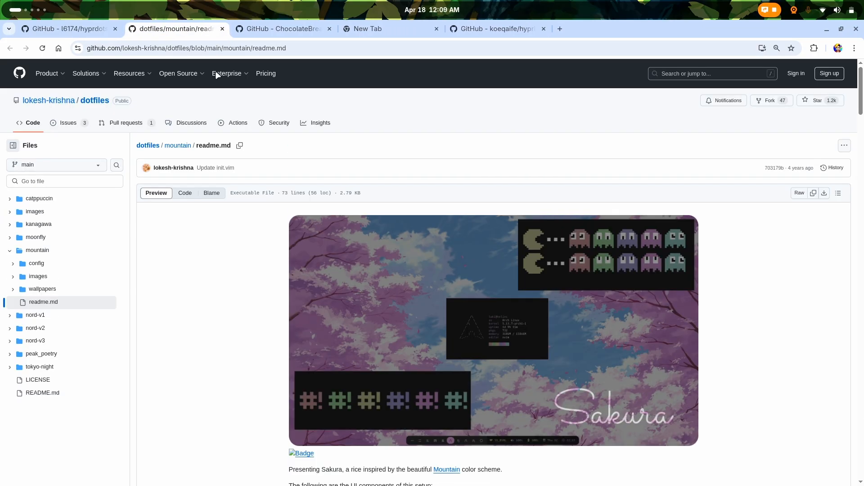
Scroll the mountain readme from the Sakura header through its component list and neovim screenshots.
scroll(down, 3)
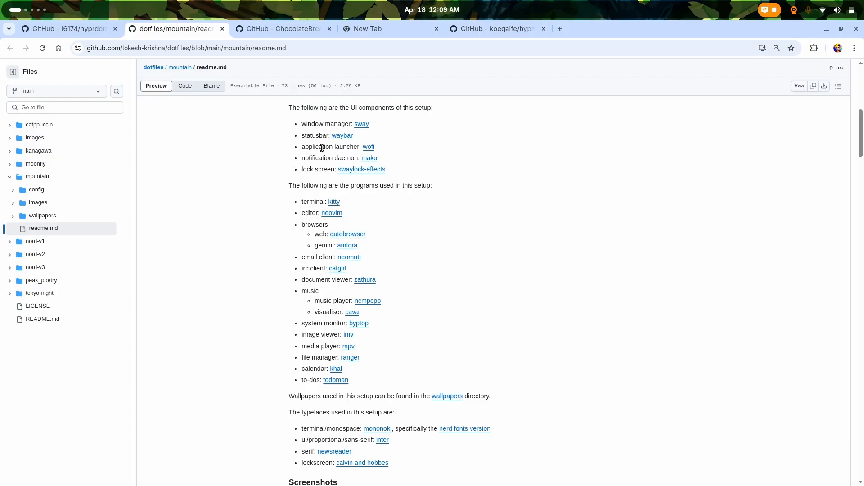
scroll(down, 3)
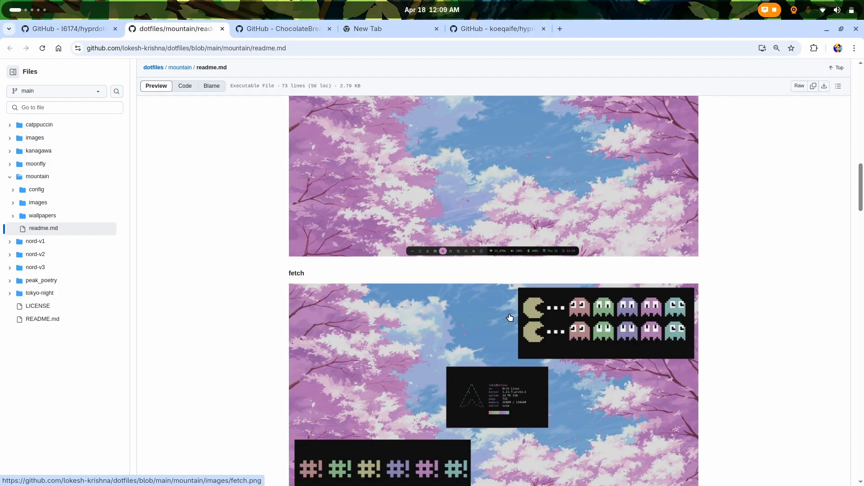
scroll(down, 3)
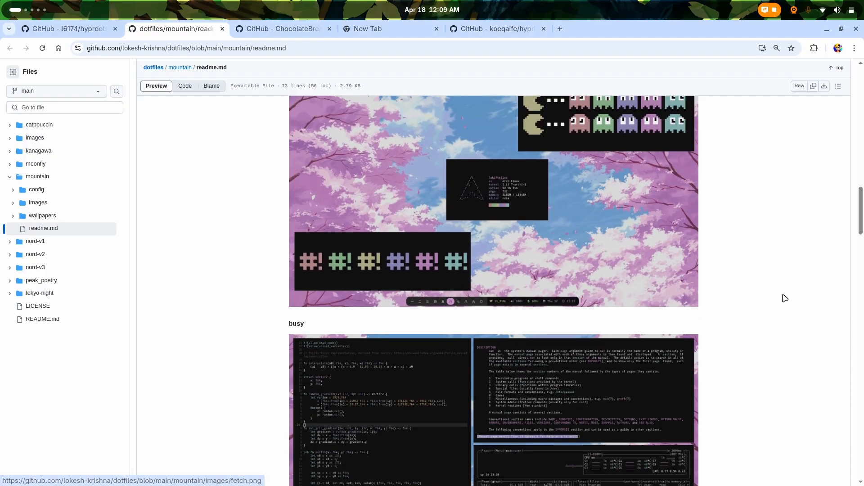
scroll(down, 3)
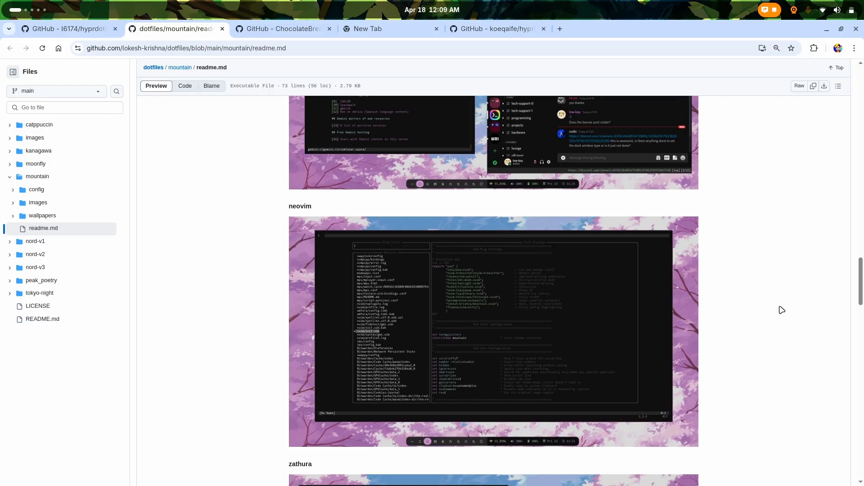
scroll(down, 3)
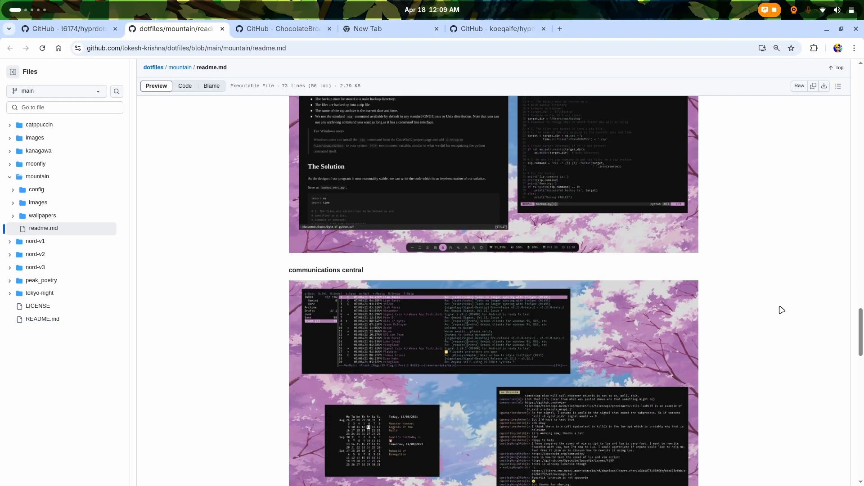
scroll(down, 3)
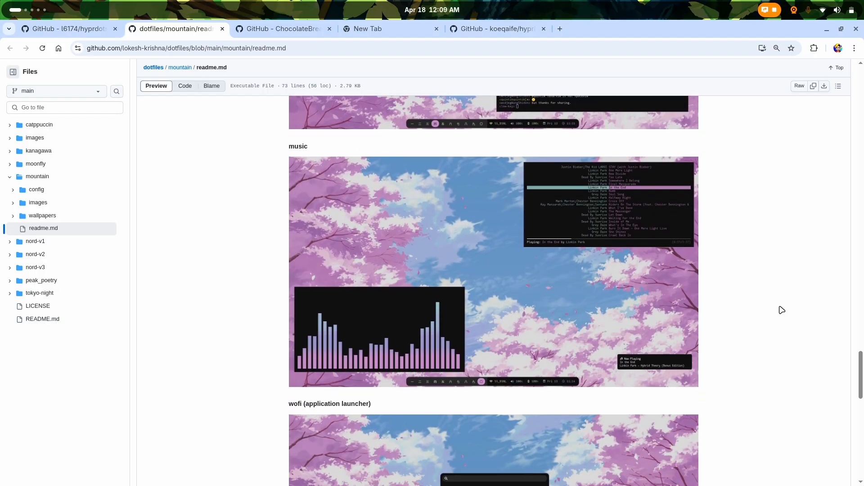
mouse_move(511, 276)
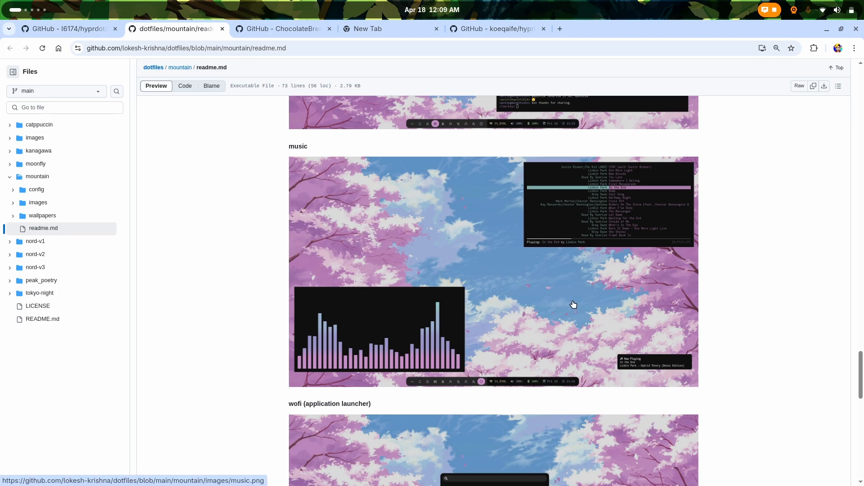
Continue down past the music, wofi and mako screenshots to the lockscreen.
scroll(down, 3)
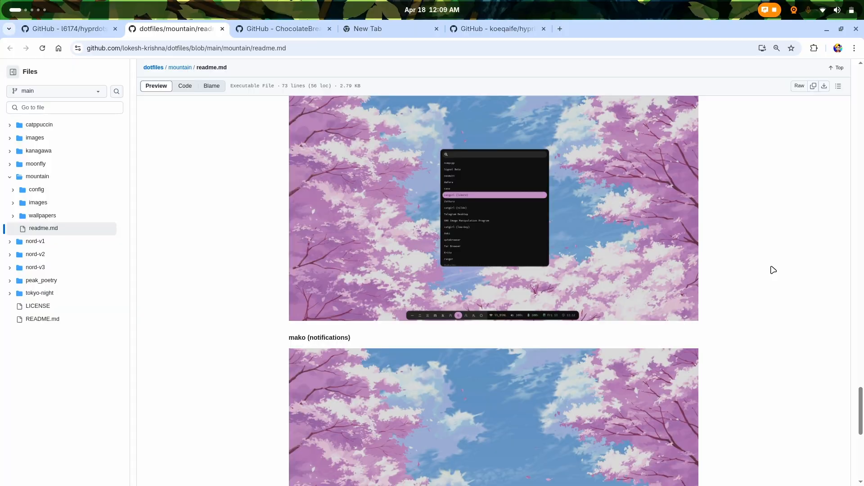
scroll(down, 3)
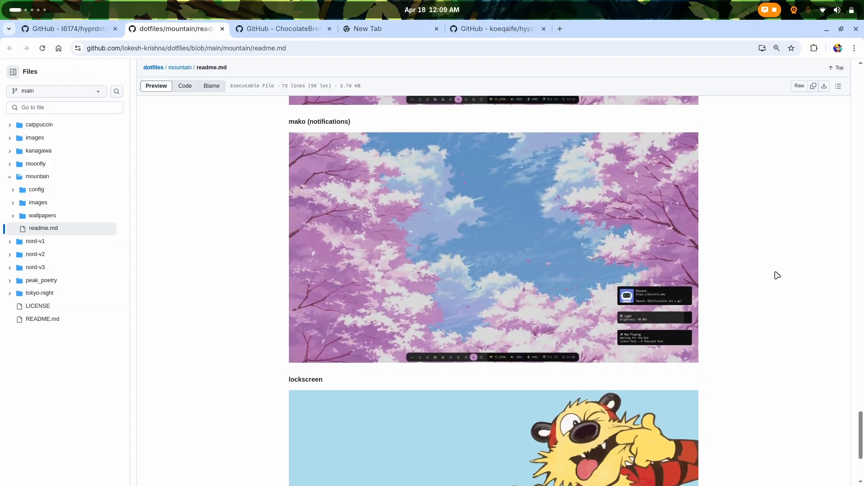
scroll(down, 3)
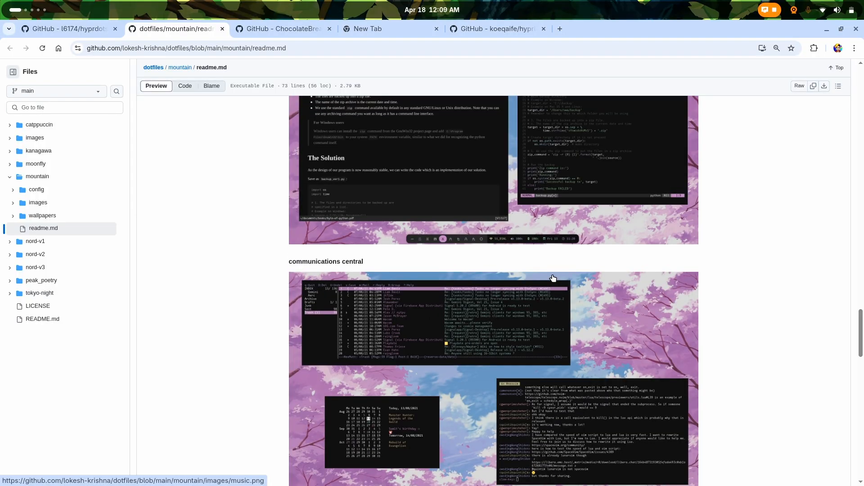
scroll(down, 3)
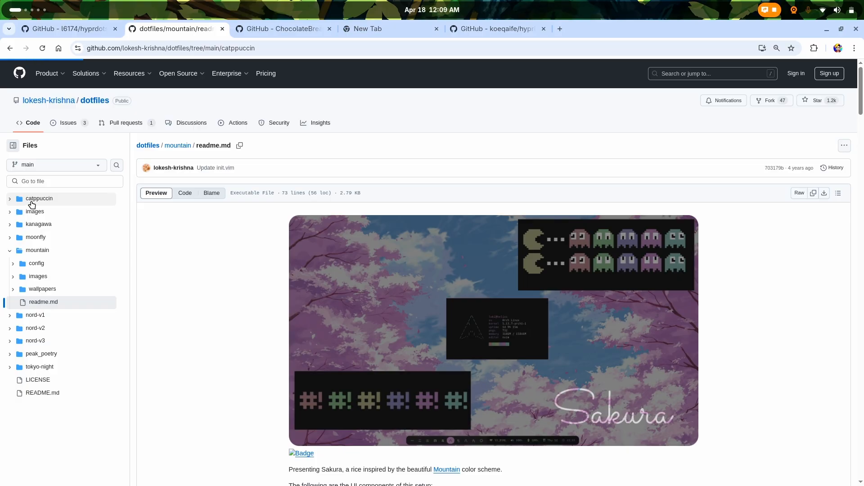
Open the catppuccin rice folder and scroll into its Pastel Dreams readme's fetch and busy screenshots.
click(39, 198)
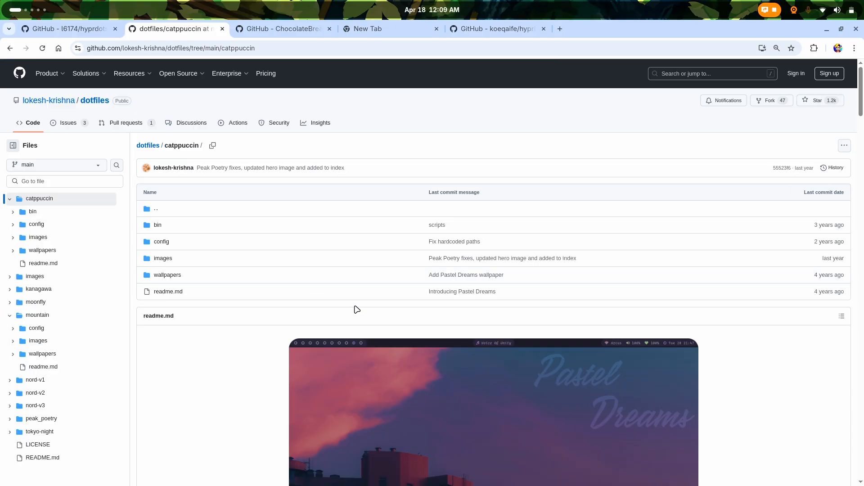
scroll(down, 3)
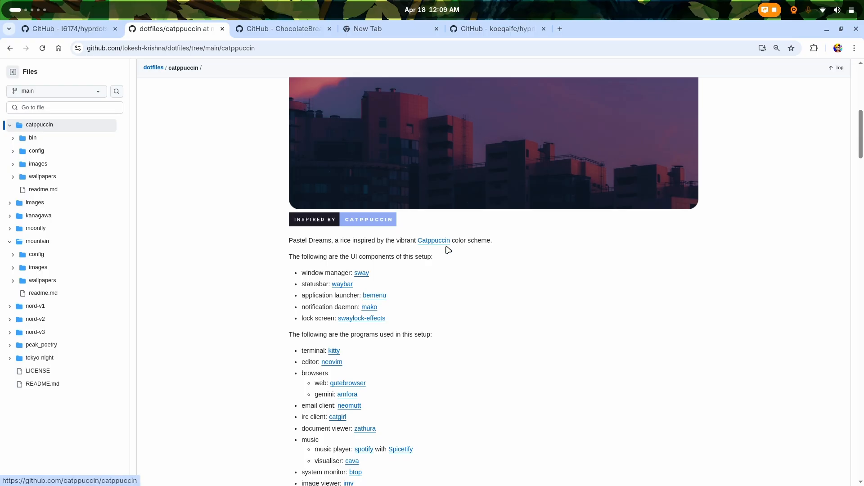
scroll(down, 3)
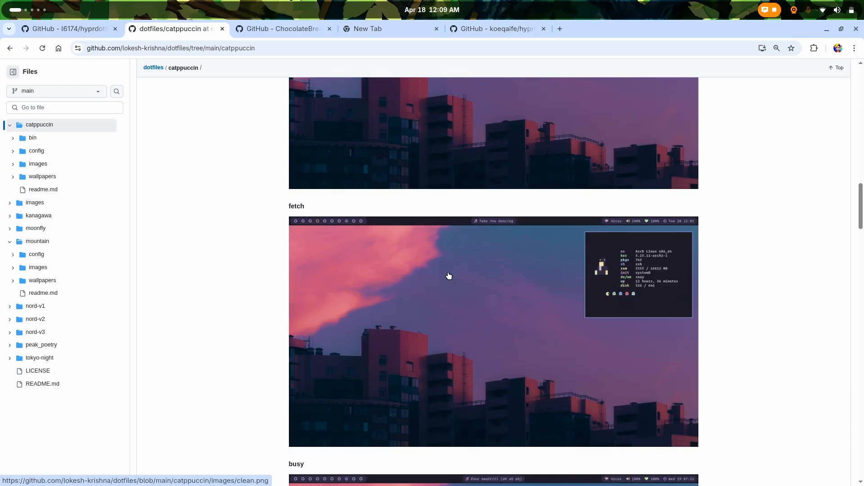
mouse_move(728, 298)
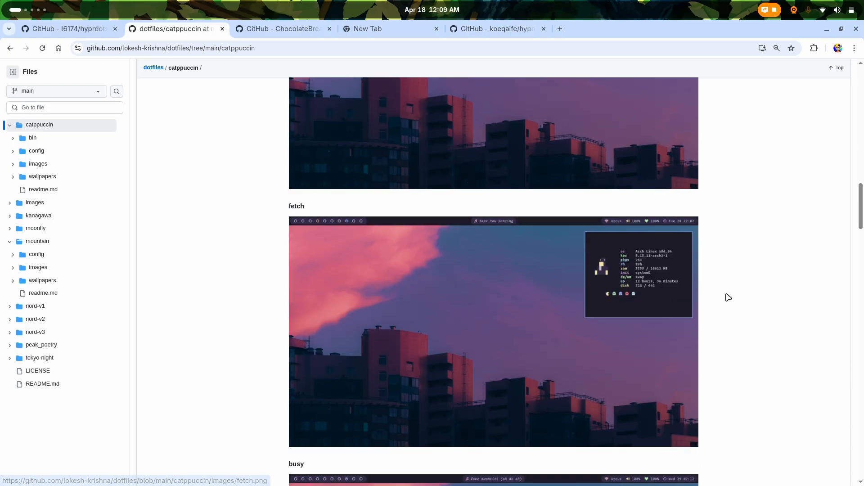
scroll(down, 3)
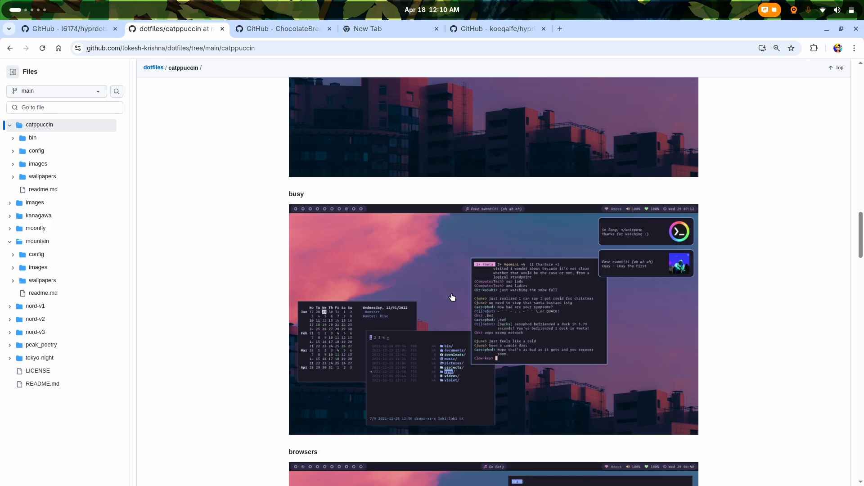
Scroll past the browsers, music, bemenu and mako screenshots, then back up to music.
scroll(down, 3)
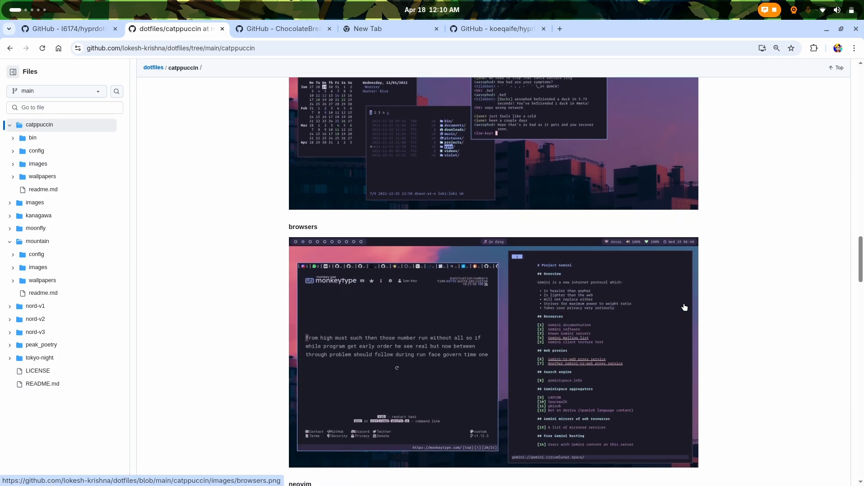
scroll(down, 3)
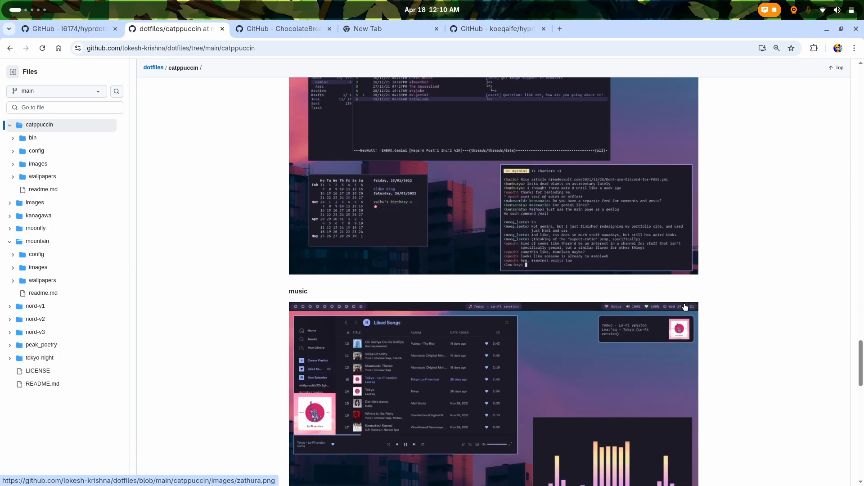
scroll(down, 3)
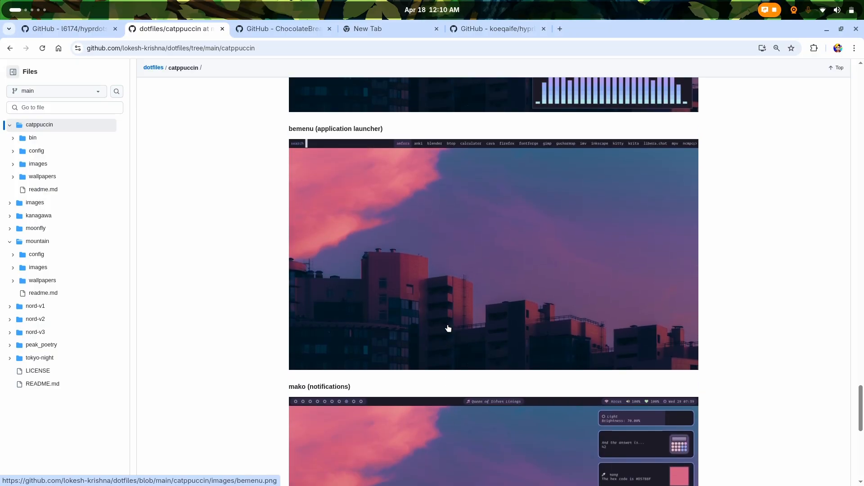
scroll(down, 3)
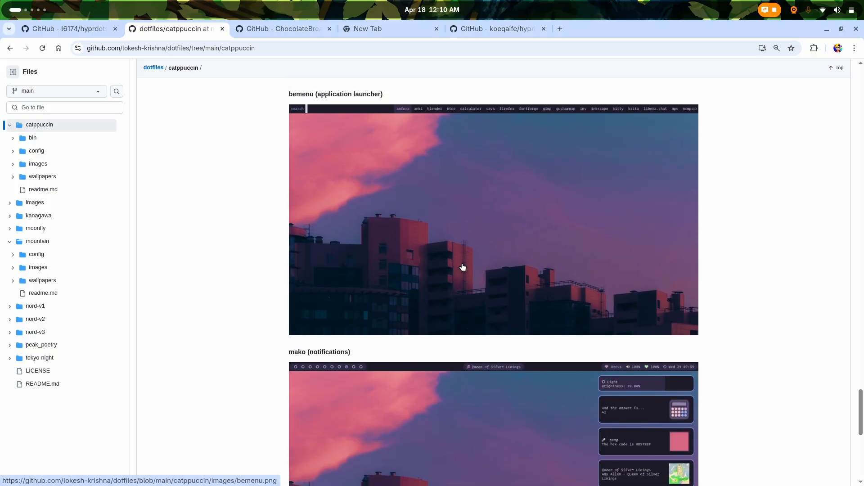
scroll(up, 3)
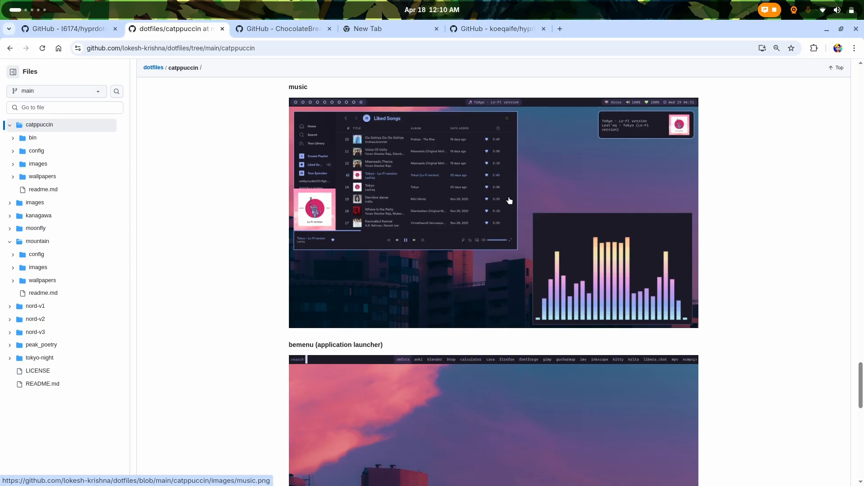